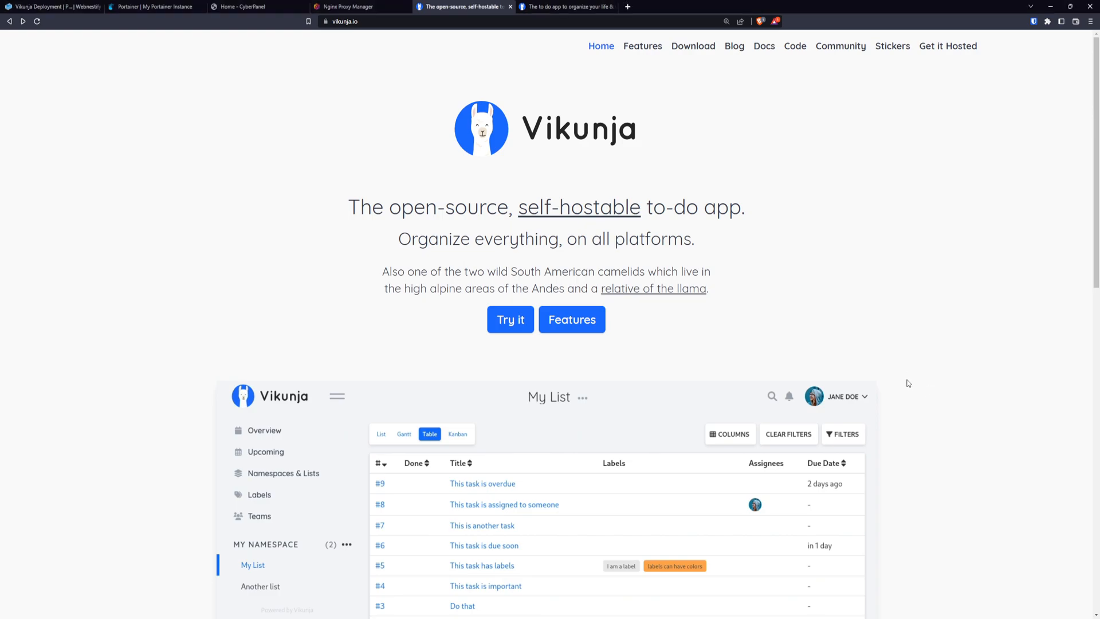
Click repeatedly through the demo's list and view examples on the current page.
{"action": "left_click", "coordinate": [457, 434]}
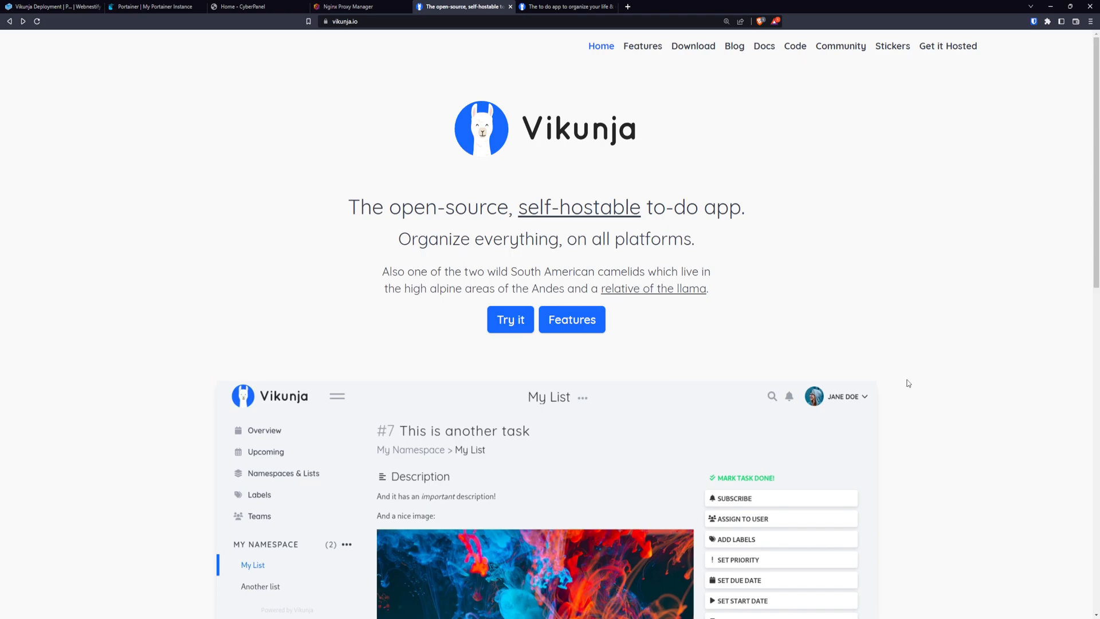
{"action": "left_click", "coordinate": [771, 396]}
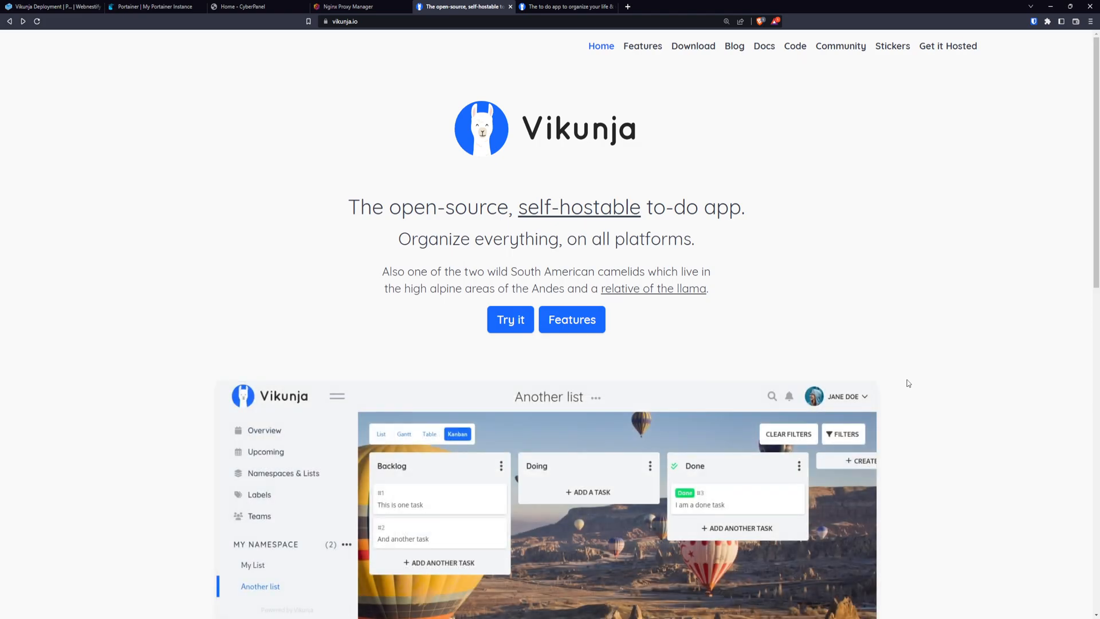
{"action": "mouse_move", "coordinate": [912, 320]}
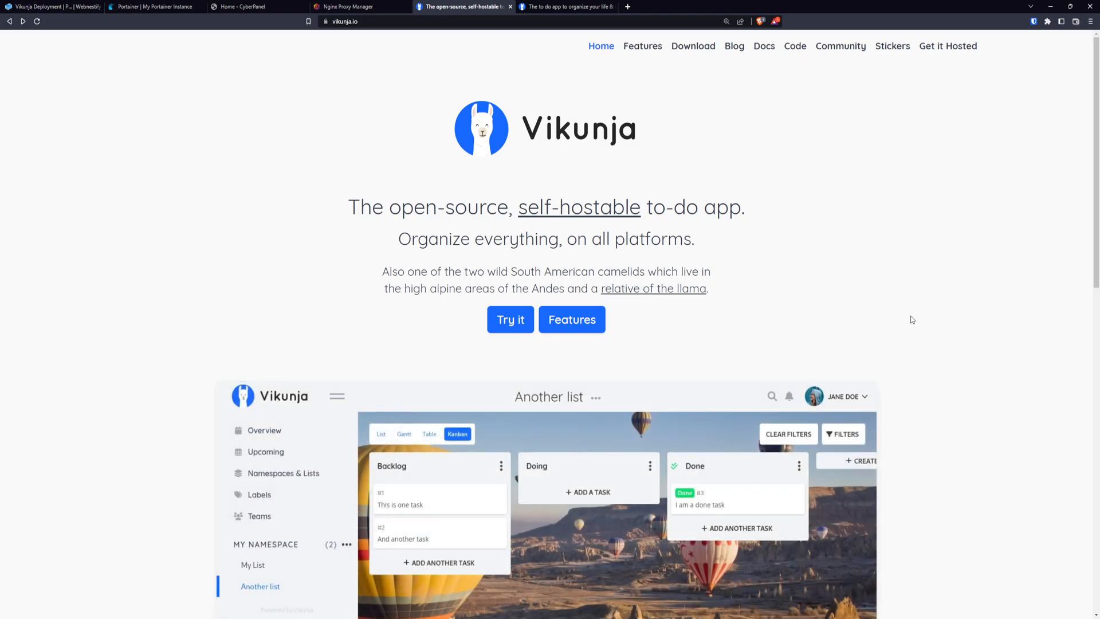
{"action": "mouse_move", "coordinate": [254, 132]}
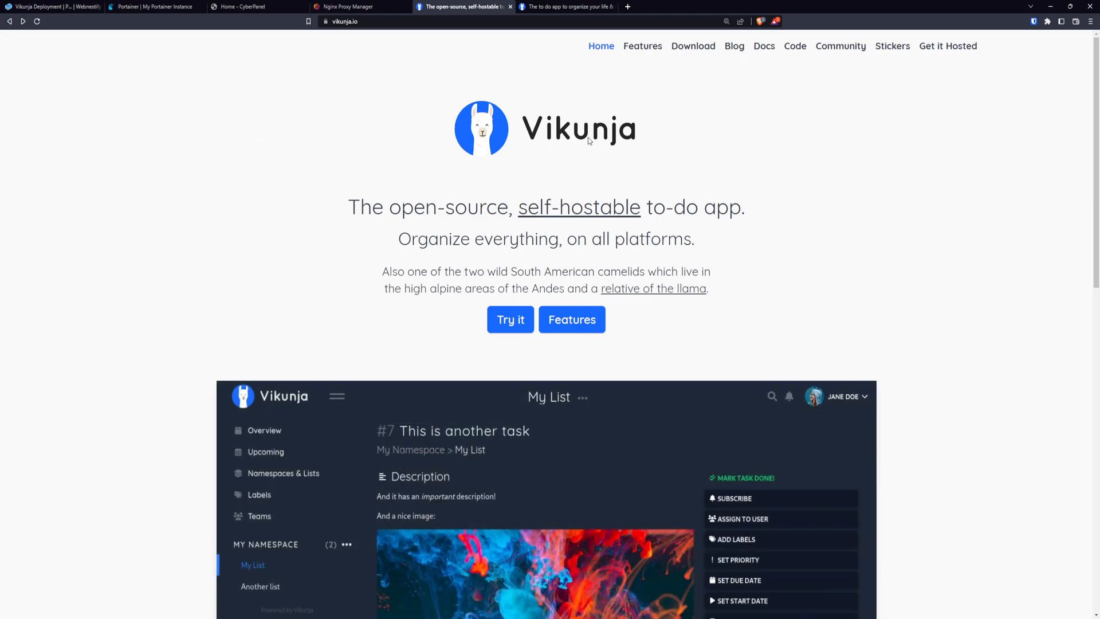
{"action": "mouse_move", "coordinate": [692, 162]}
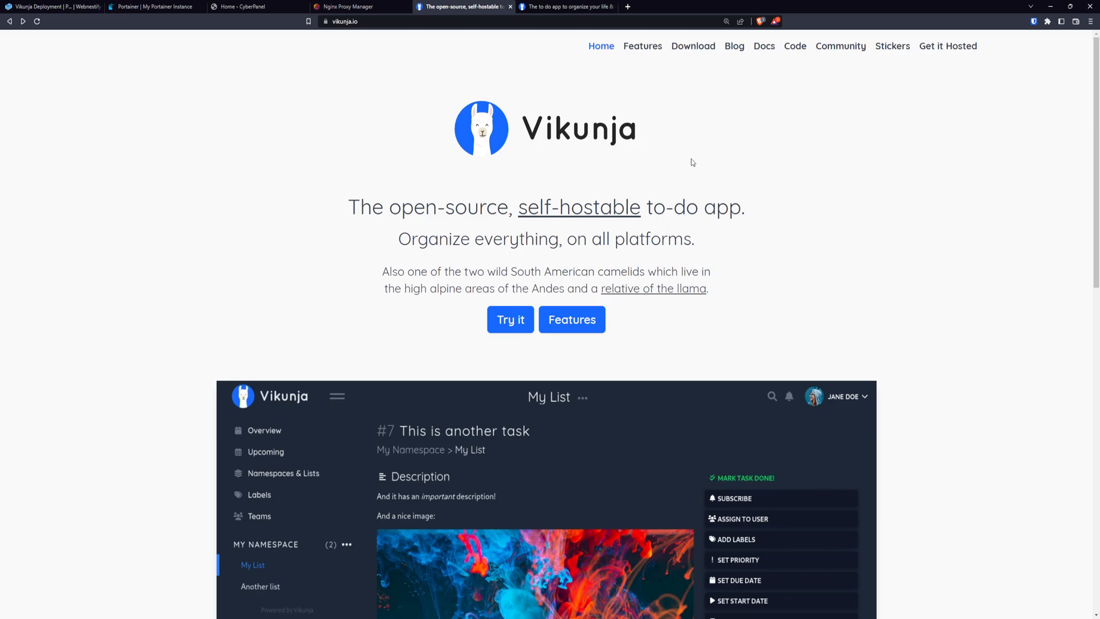
{"action": "left_click", "coordinate": [264, 430]}
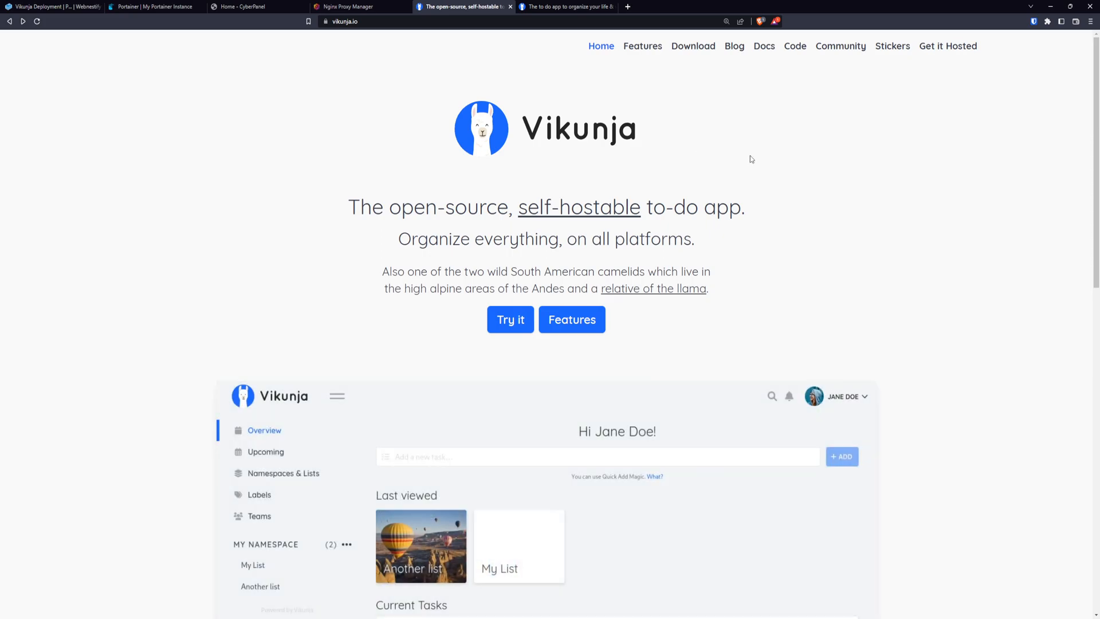
{"action": "mouse_move", "coordinate": [783, 158]}
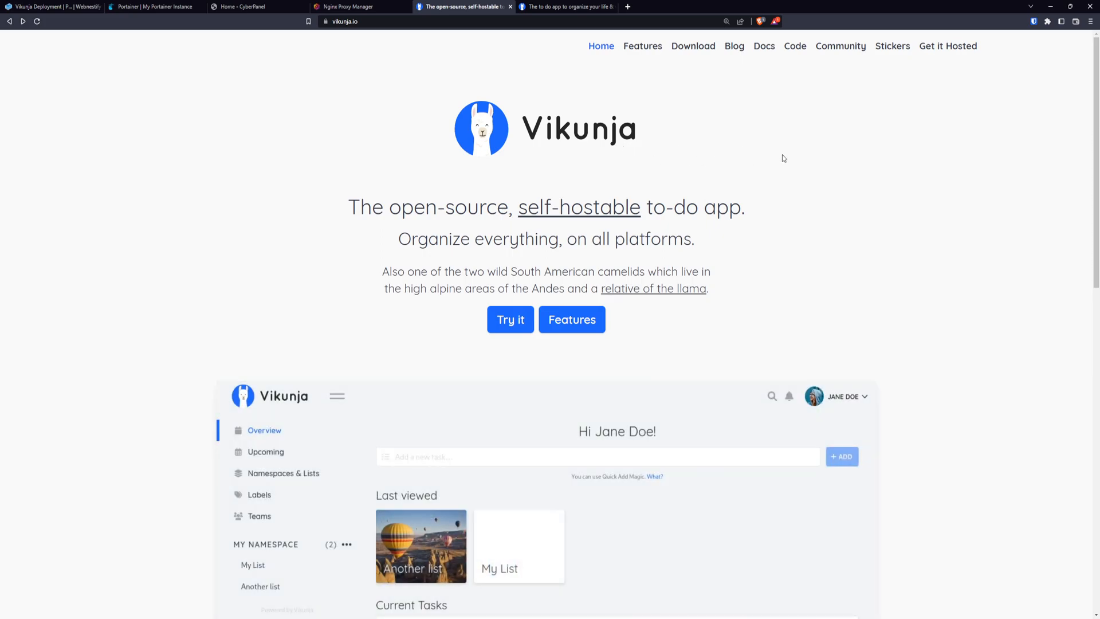
{"action": "mouse_move", "coordinate": [868, 198]}
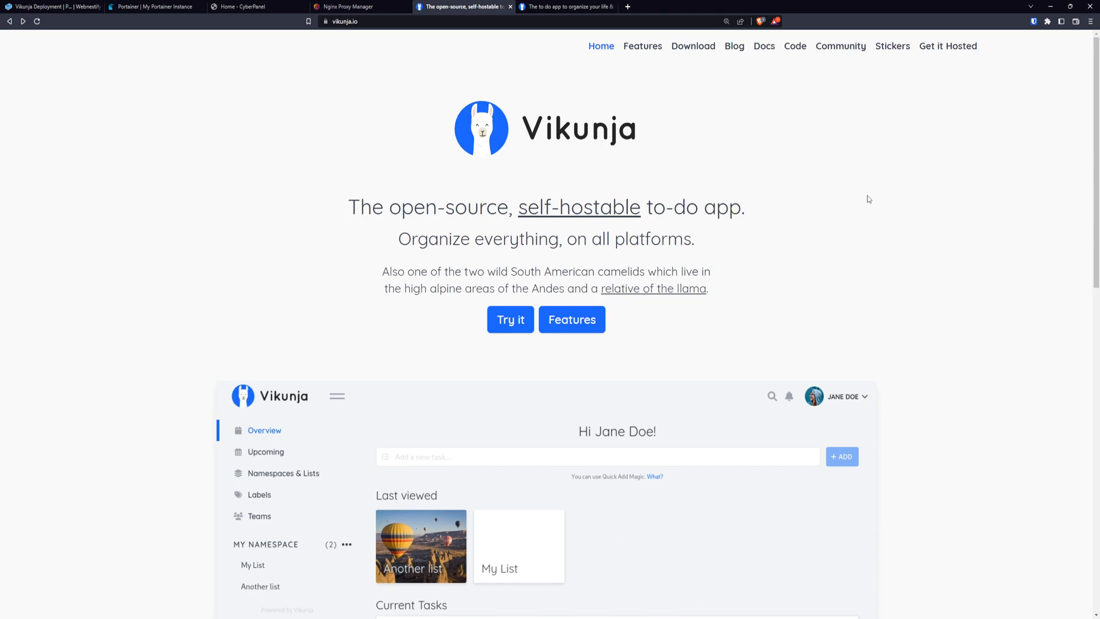
{"action": "left_click", "coordinate": [252, 565]}
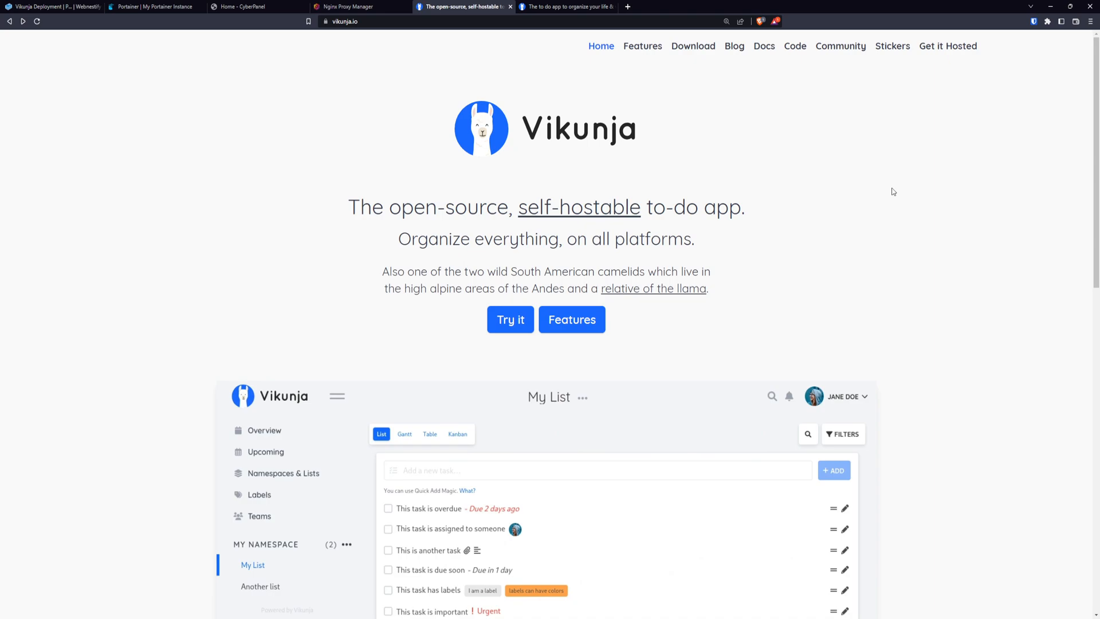
{"action": "left_click", "coordinate": [404, 434]}
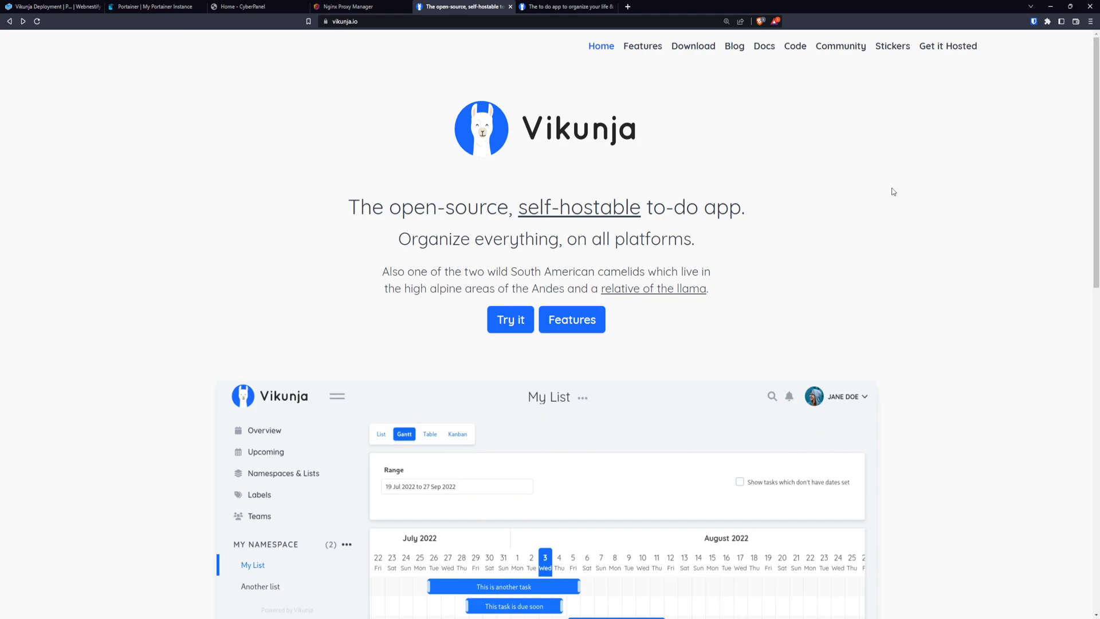
{"action": "left_click", "coordinate": [429, 433]}
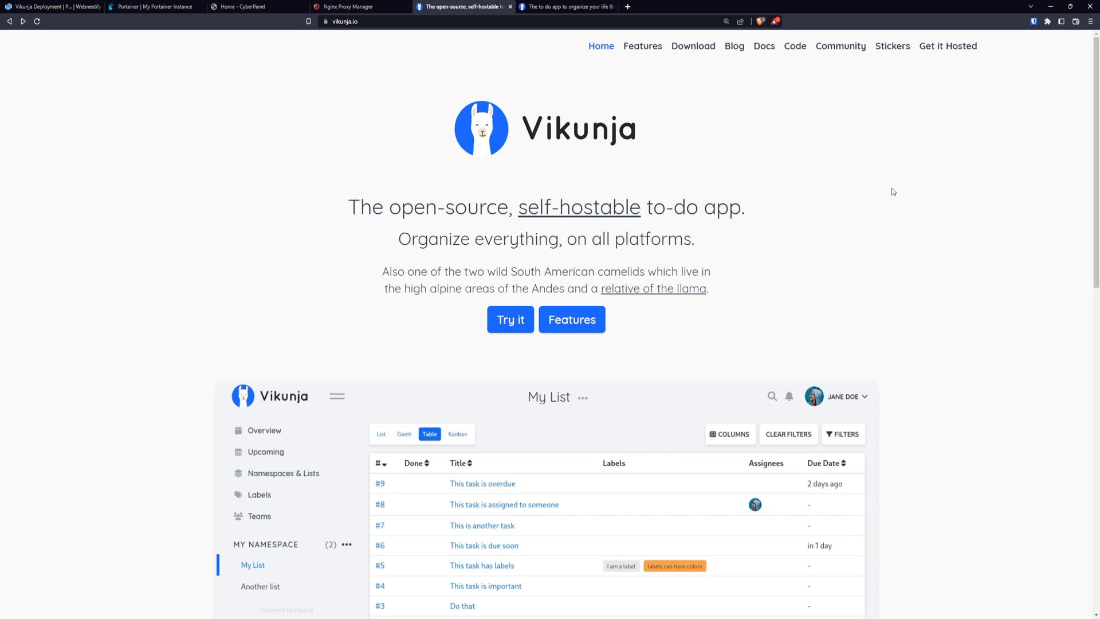
{"action": "left_click", "coordinate": [456, 433]}
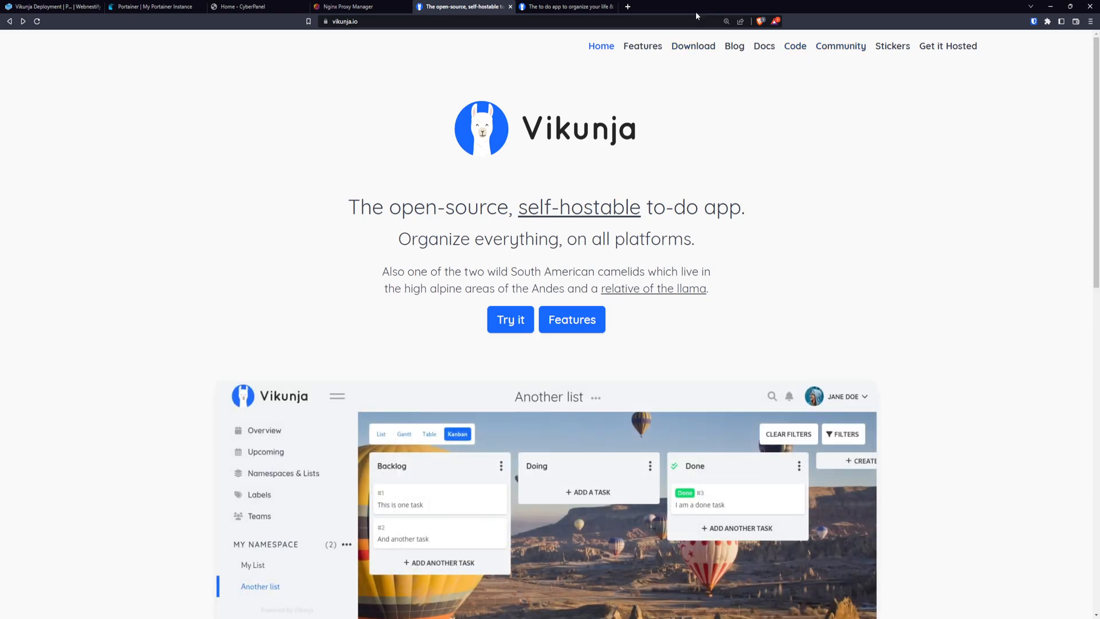
{"action": "mouse_move", "coordinate": [718, 273]}
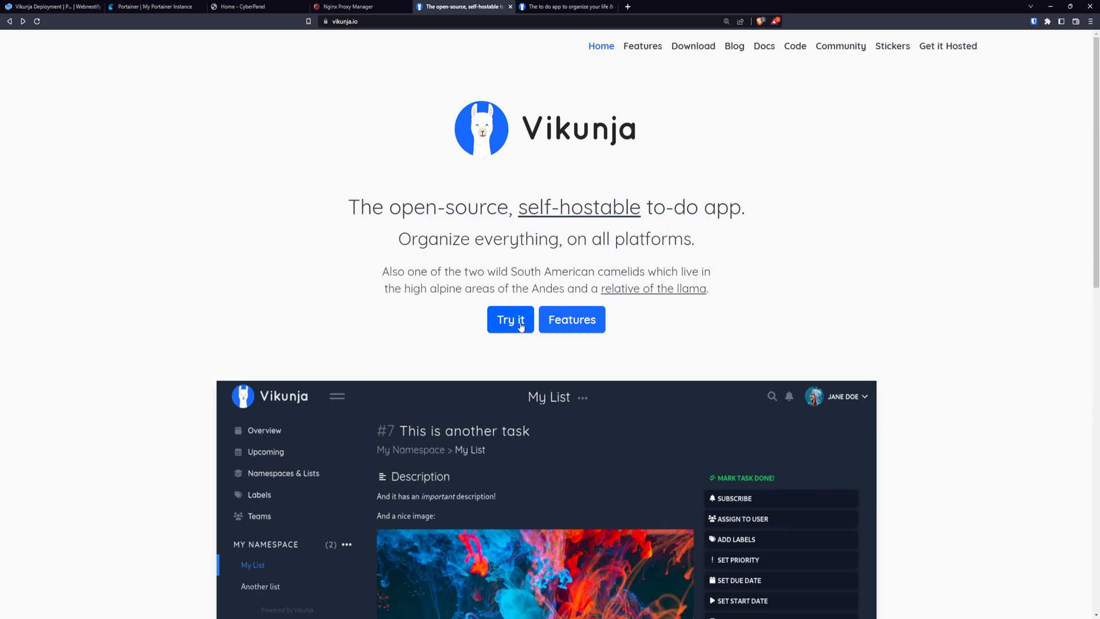
{"action": "left_click", "coordinate": [265, 430]}
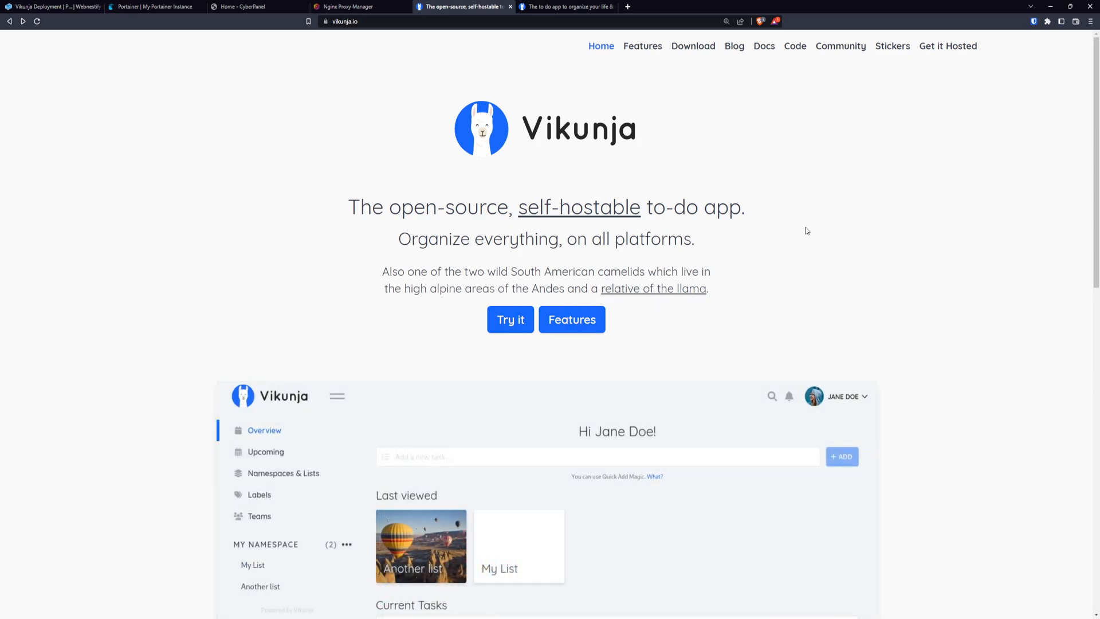
{"action": "mouse_move", "coordinate": [765, 226]}
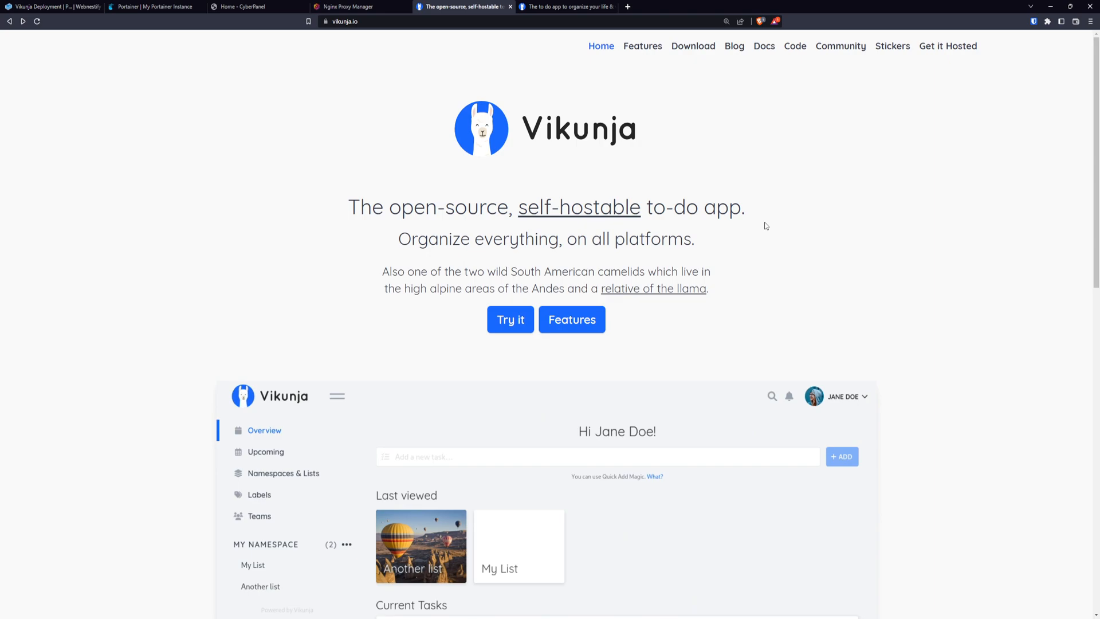
{"action": "left_click", "coordinate": [252, 564]}
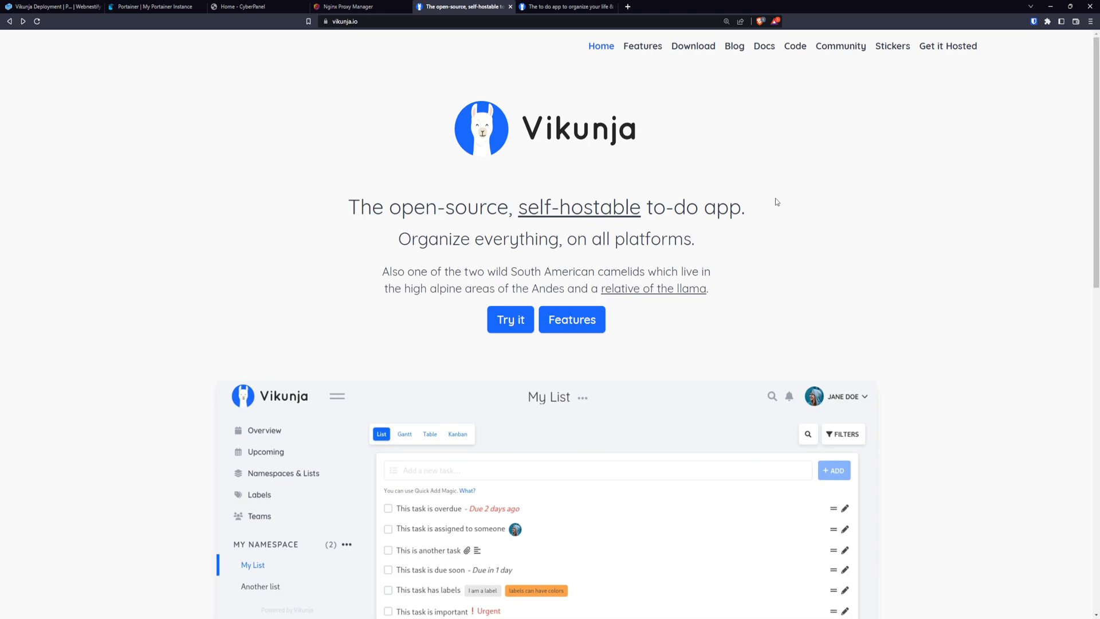
{"action": "left_click", "coordinate": [403, 434]}
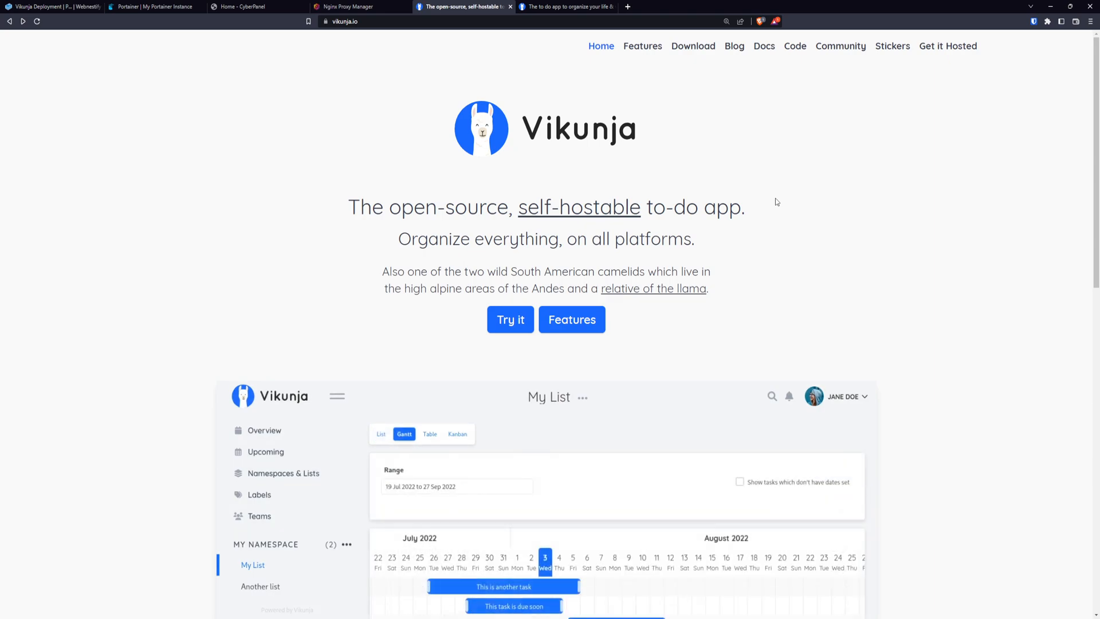
{"action": "left_click", "coordinate": [428, 433]}
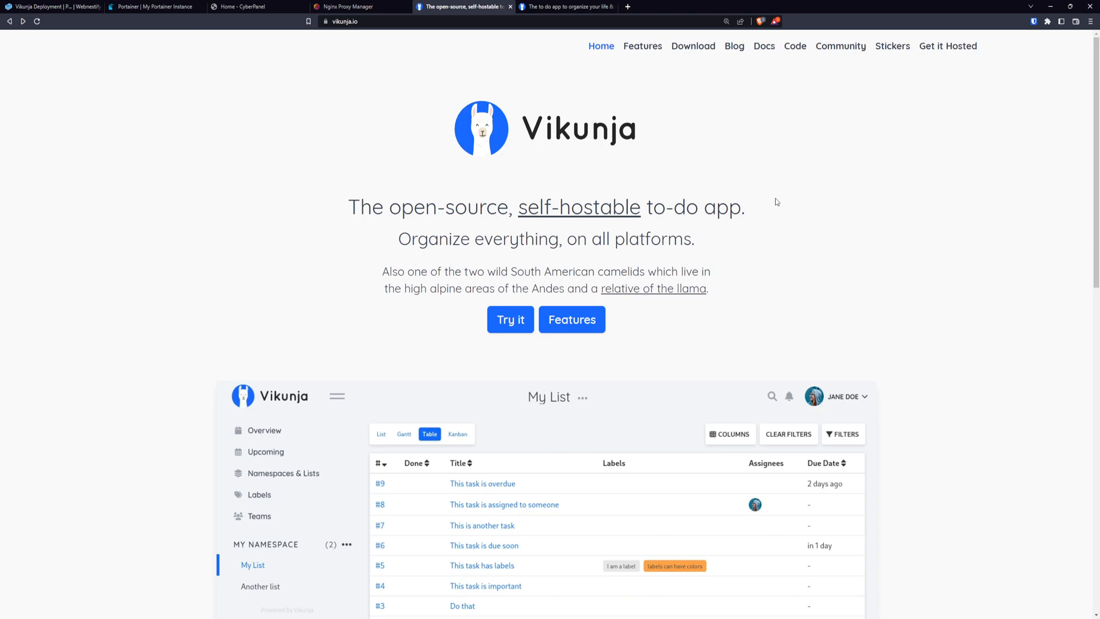
{"action": "left_click", "coordinate": [457, 434]}
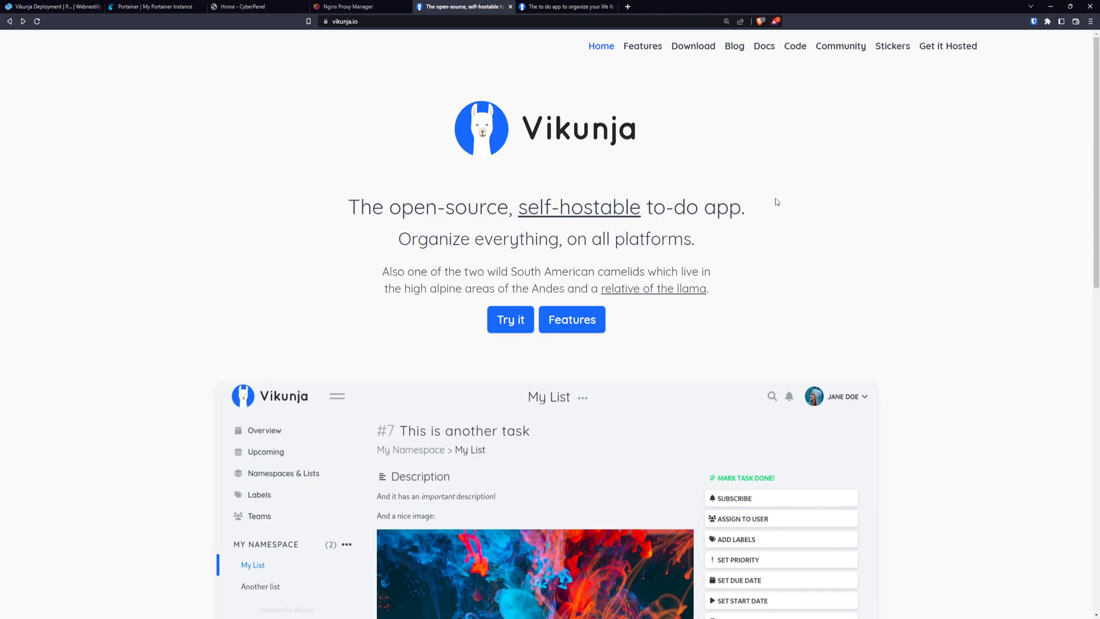
{"action": "left_click", "coordinate": [771, 396]}
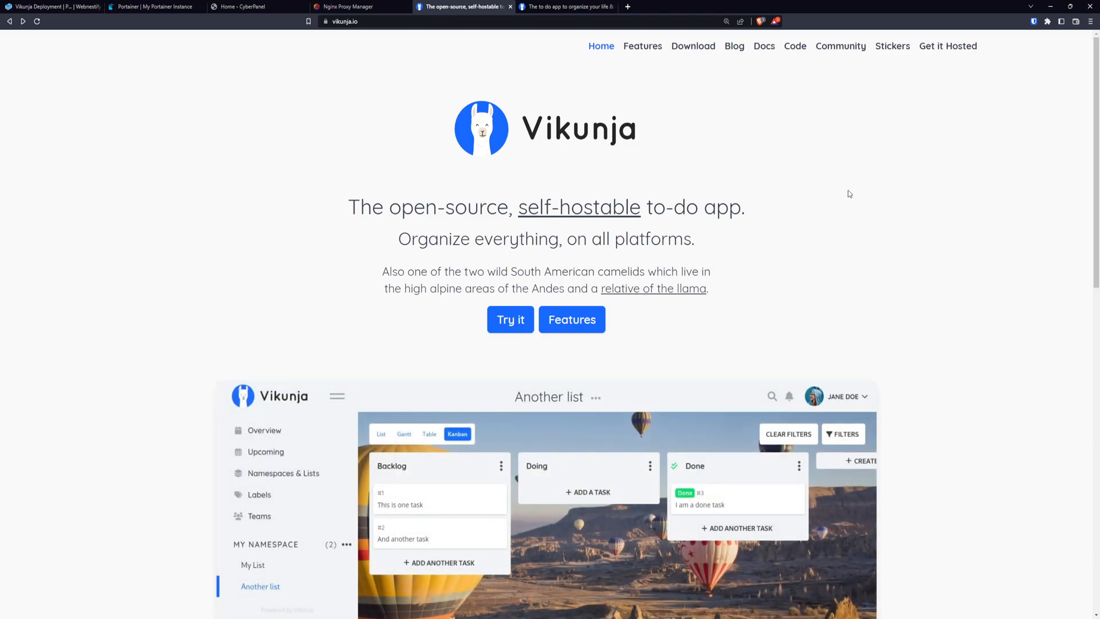
{"action": "mouse_move", "coordinate": [828, 138]}
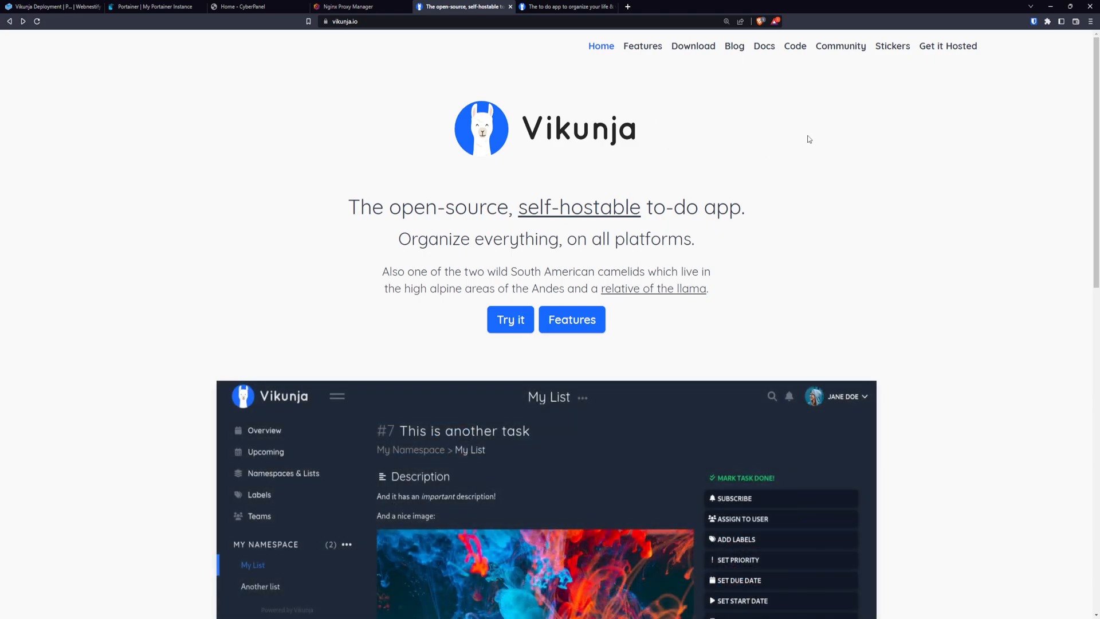
{"action": "mouse_move", "coordinate": [793, 141]}
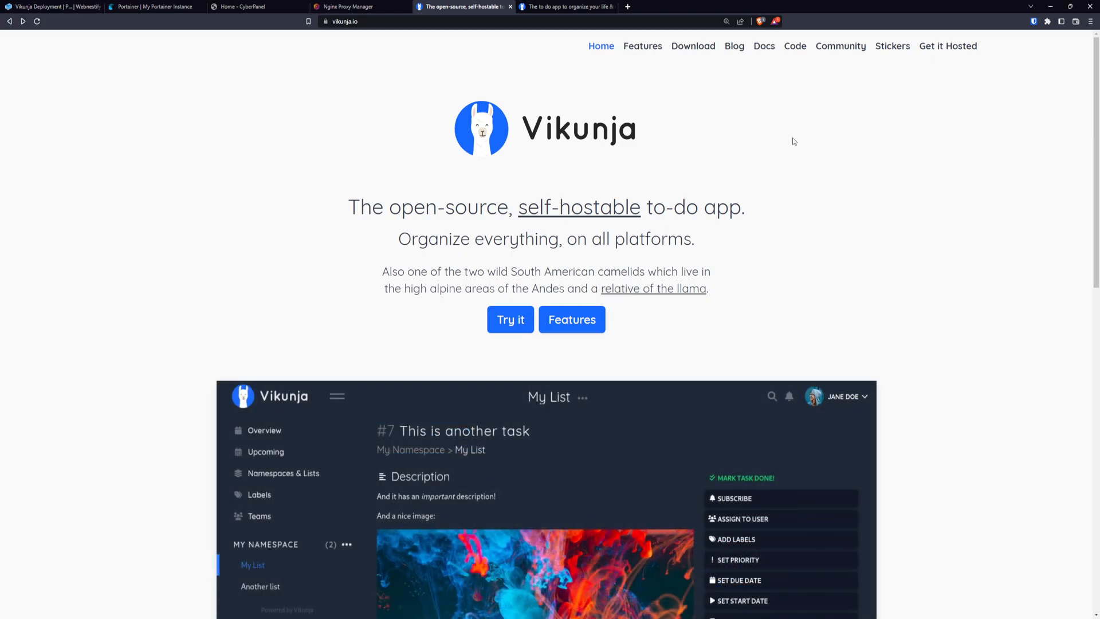
{"action": "left_click", "coordinate": [264, 430]}
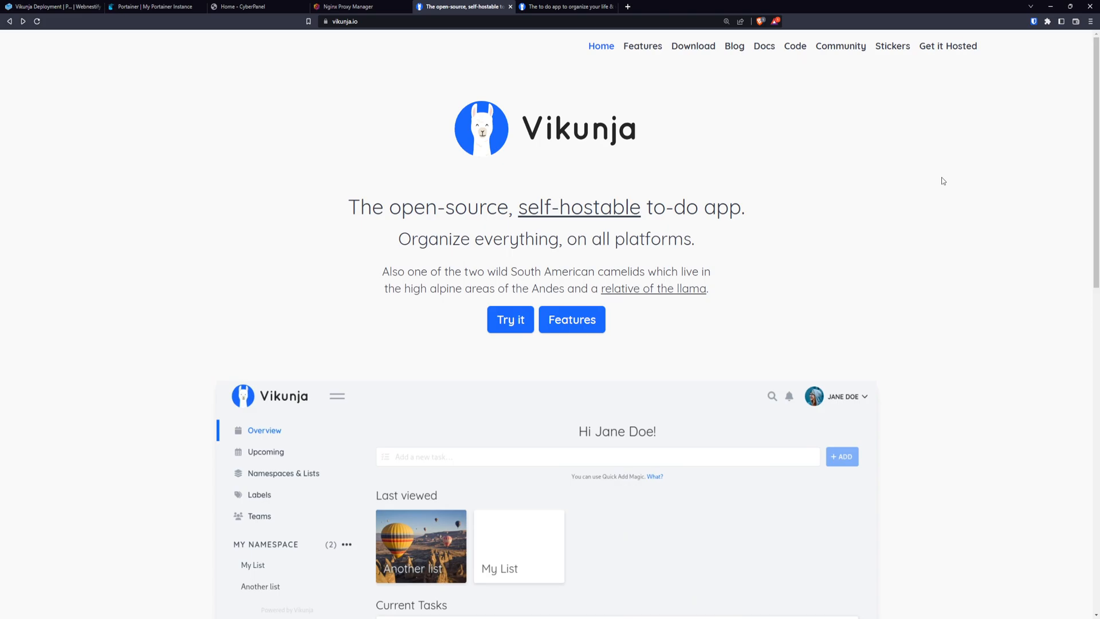
{"action": "left_click", "coordinate": [252, 564]}
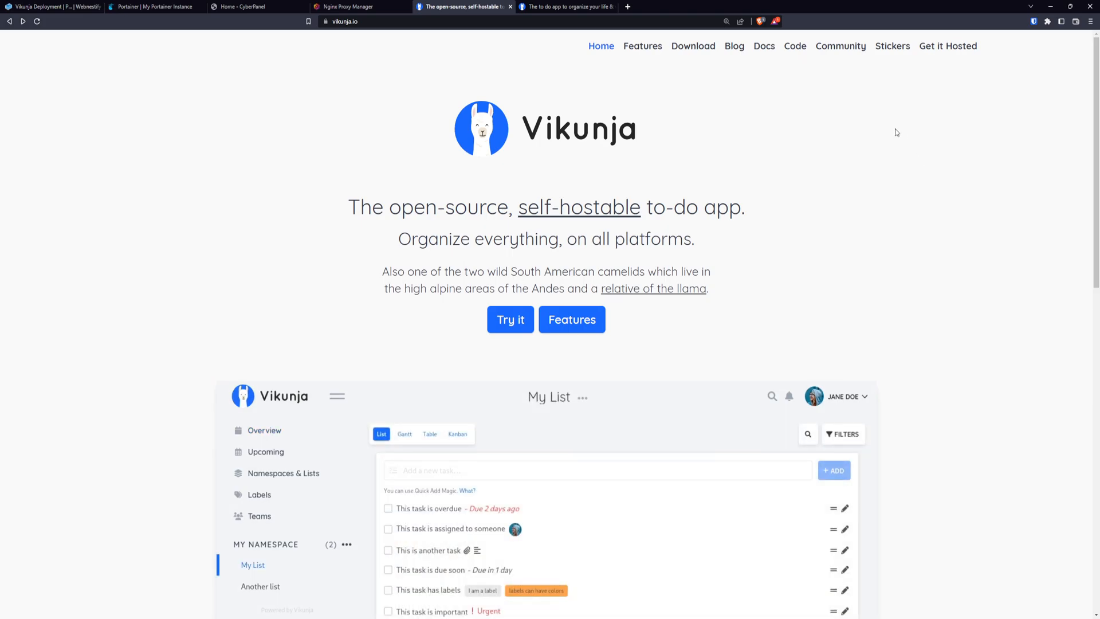
Switch to the vikunja.cloud tab and browse its Gantt, table and Kanban demo.
{"action": "left_click", "coordinate": [567, 6]}
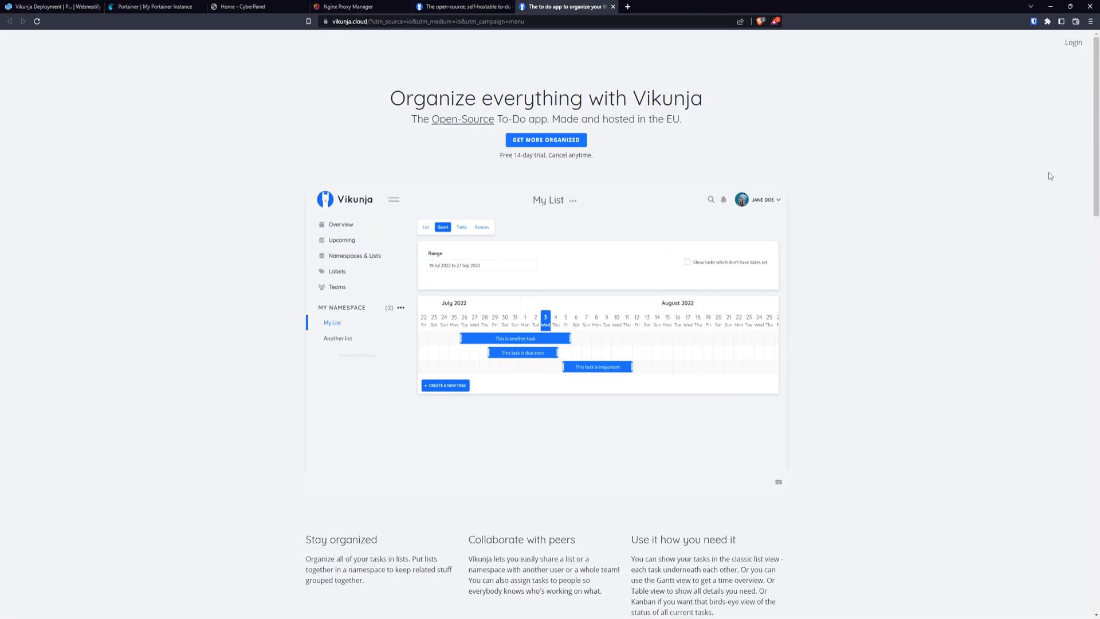
{"action": "mouse_move", "coordinate": [1018, 191]}
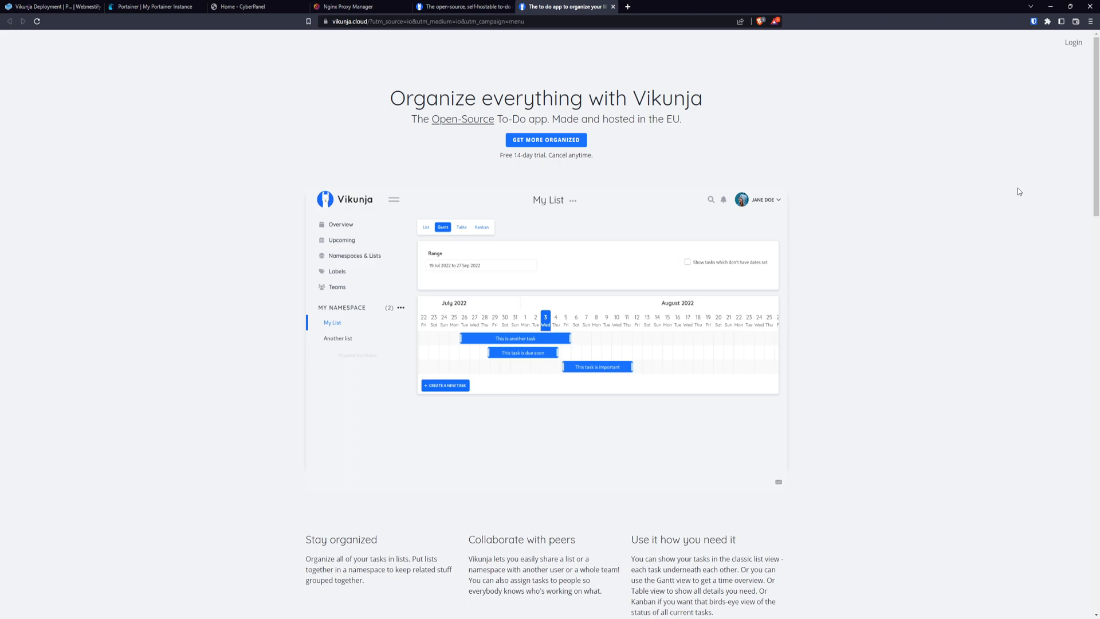
{"action": "left_click", "coordinate": [461, 227]}
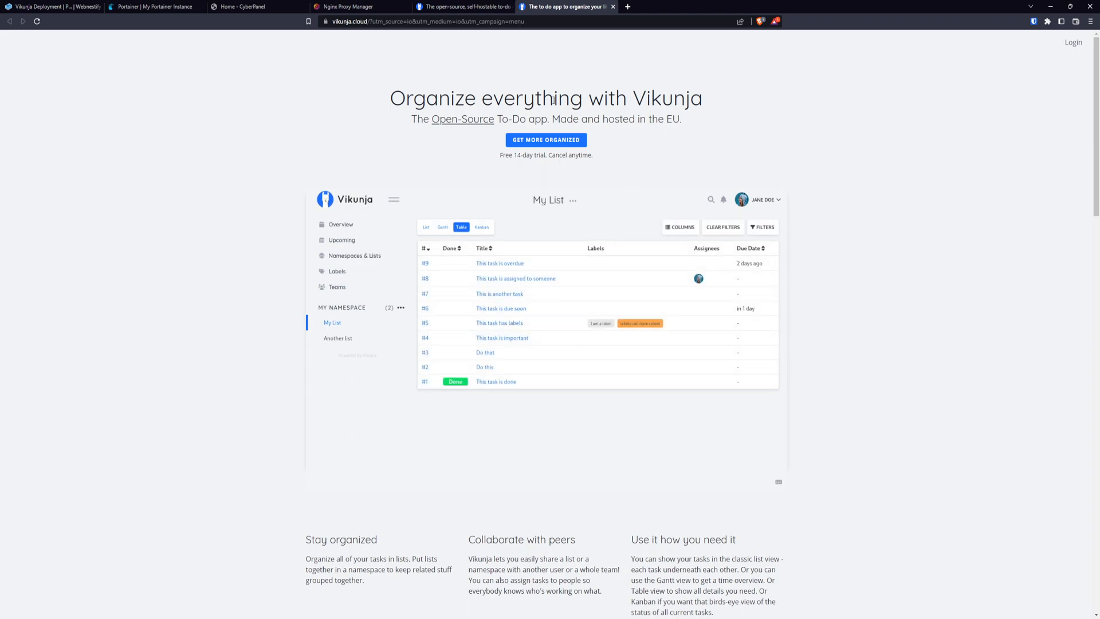
{"action": "mouse_move", "coordinate": [687, 86]}
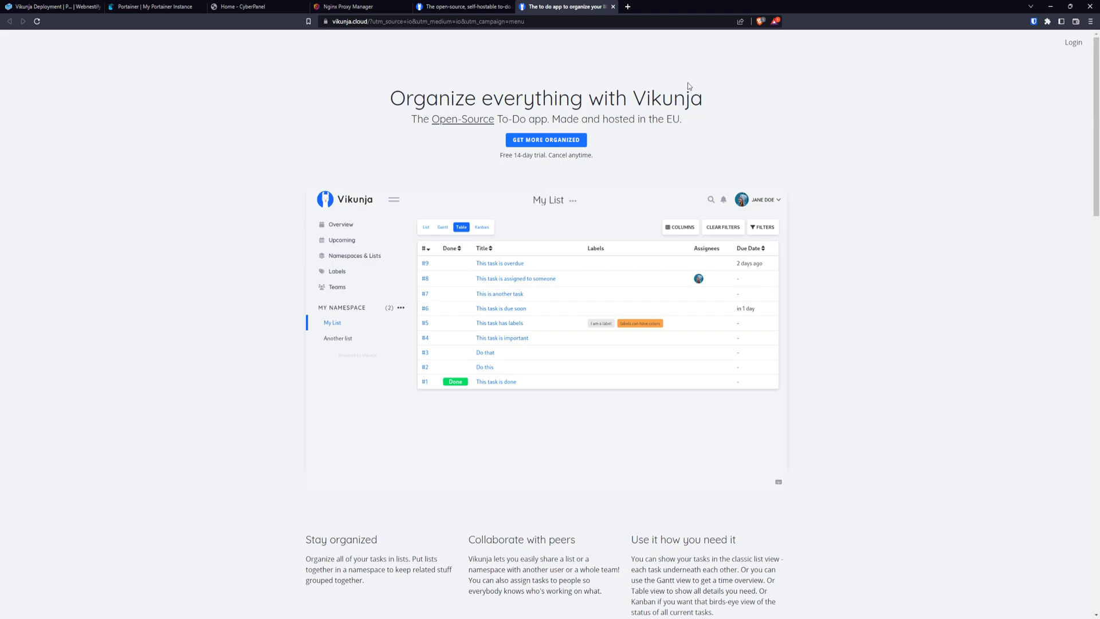
{"action": "left_click", "coordinate": [482, 227]}
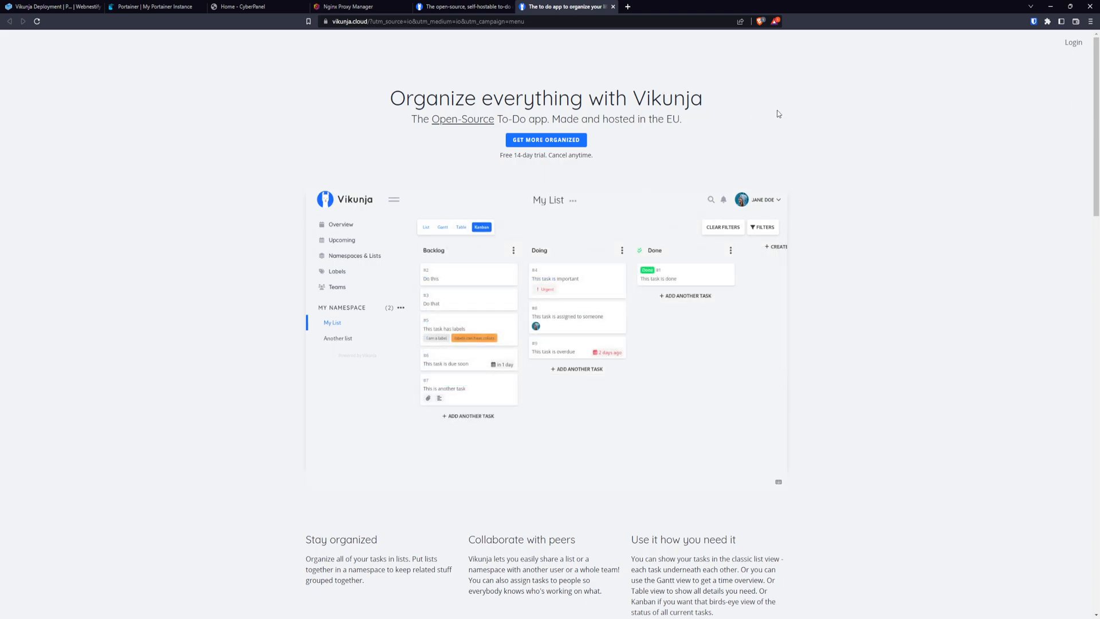
{"action": "mouse_move", "coordinate": [925, 133]}
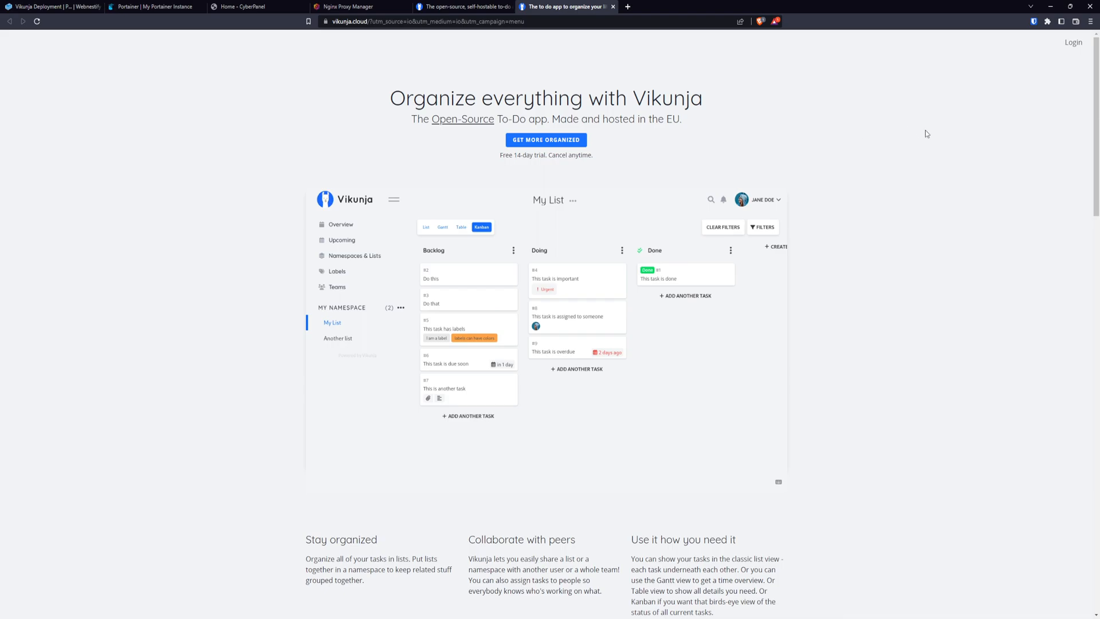
Scroll to the Personal 4€, Organization 5€/user and Enterprise pricing plans.
{"action": "scroll", "scroll_direction": "down", "scroll_amount": 3}
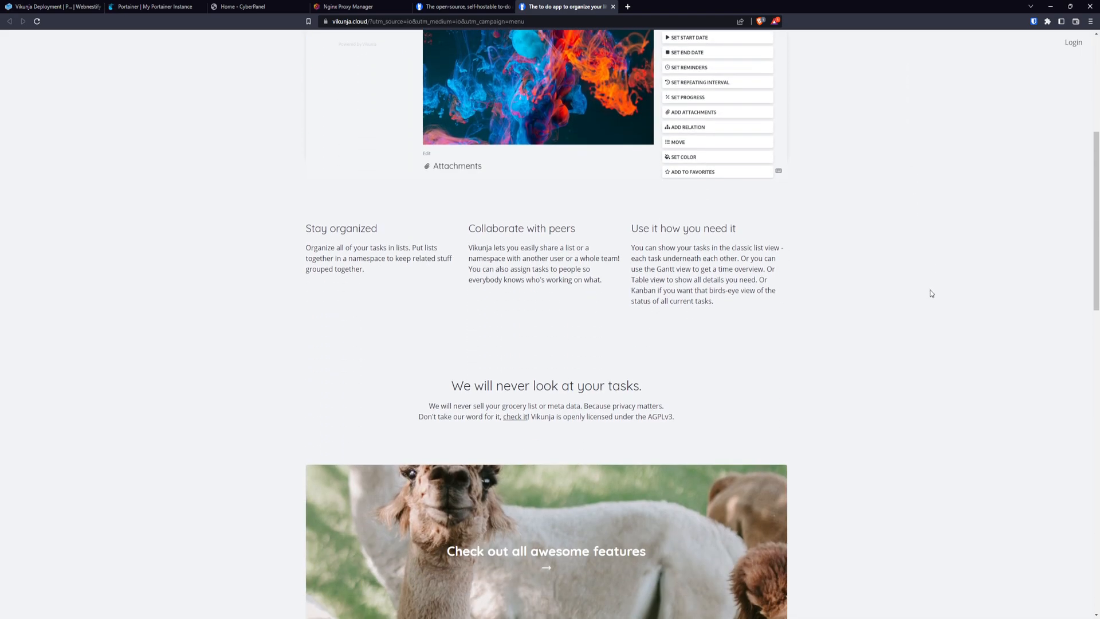
{"action": "scroll", "scroll_direction": "down", "scroll_amount": 3}
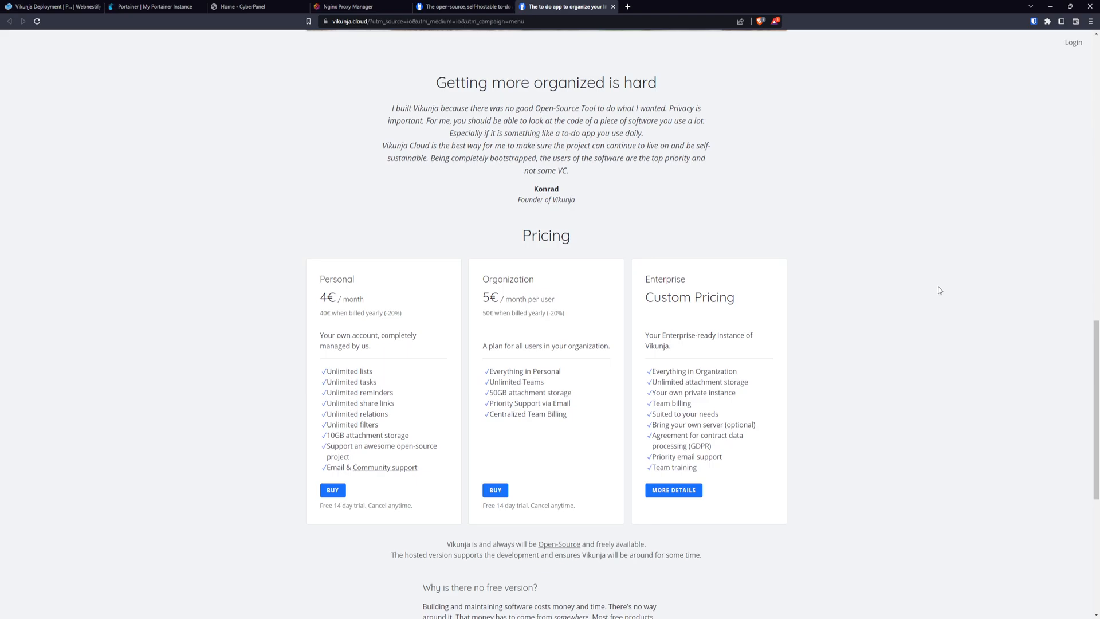
{"action": "scroll", "scroll_direction": "down", "scroll_amount": 3}
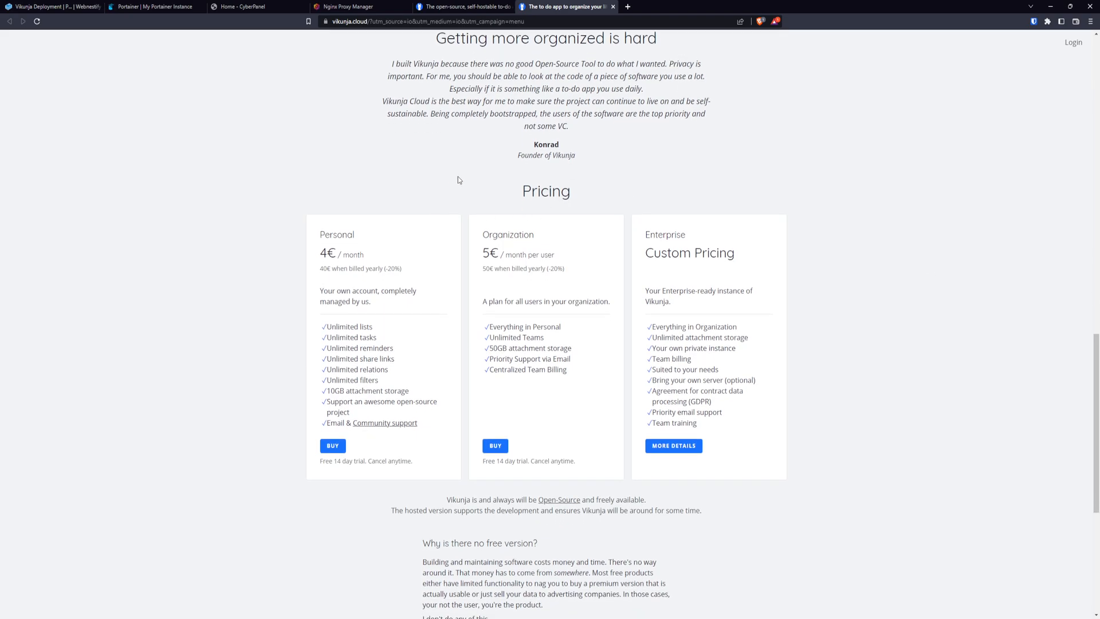
{"action": "scroll", "scroll_direction": "up", "scroll_amount": 3}
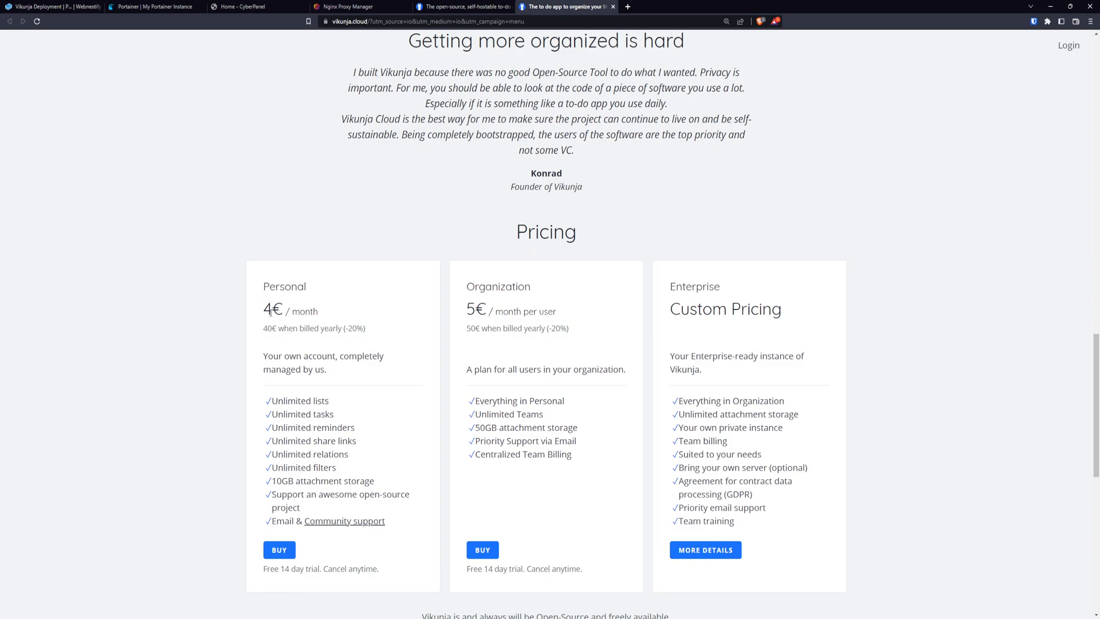
{"action": "mouse_move", "coordinate": [343, 328]}
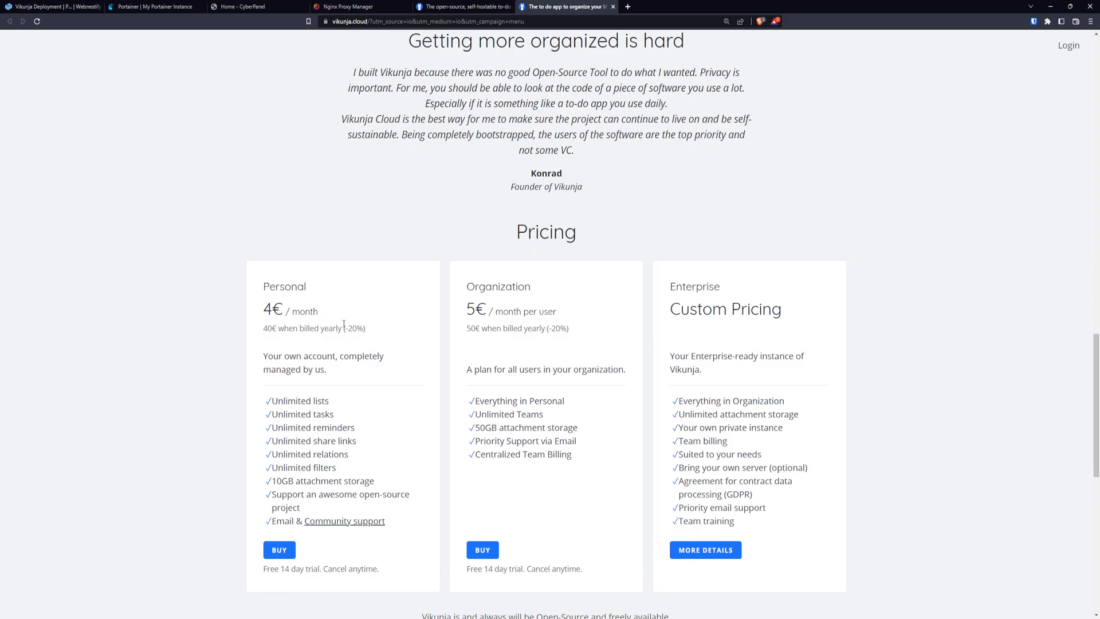
{"action": "mouse_move", "coordinate": [464, 326]}
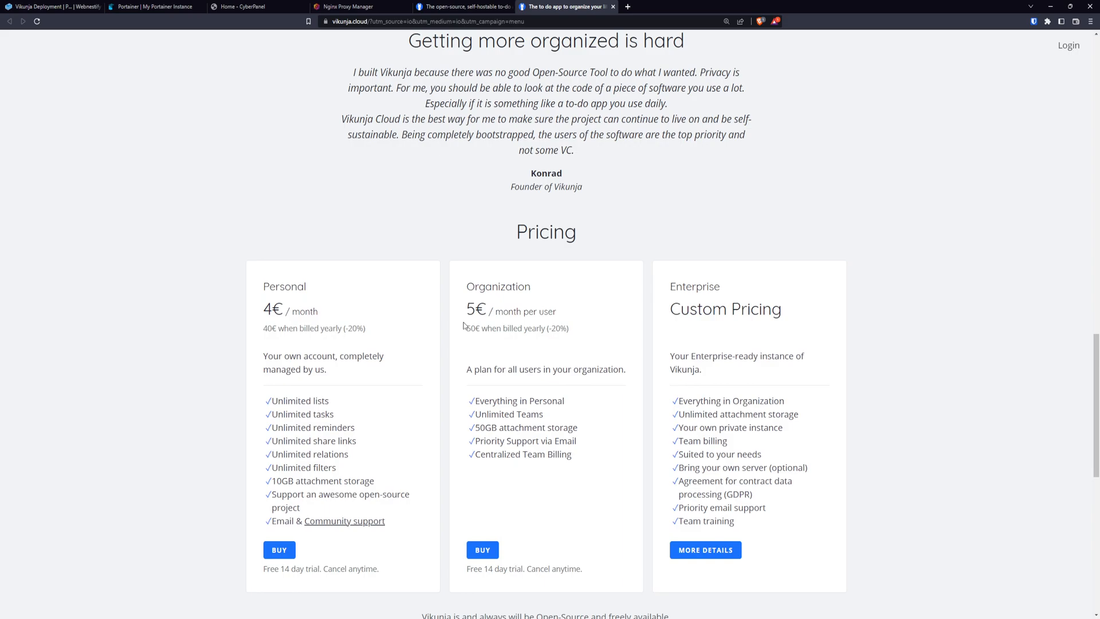
{"action": "mouse_move", "coordinate": [548, 324]}
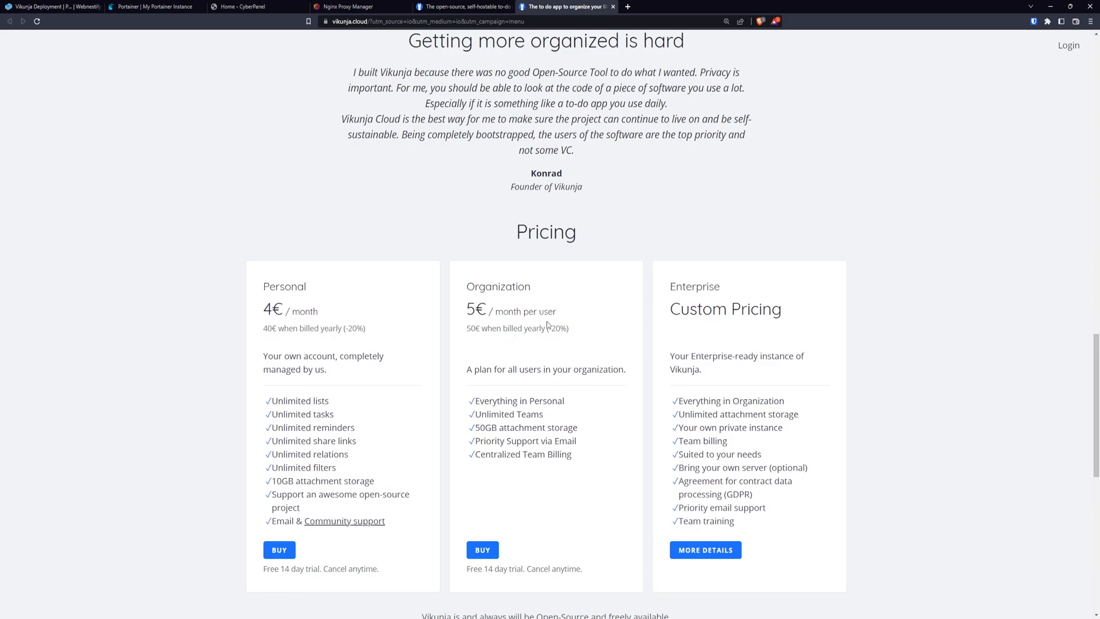
{"action": "mouse_move", "coordinate": [573, 346]}
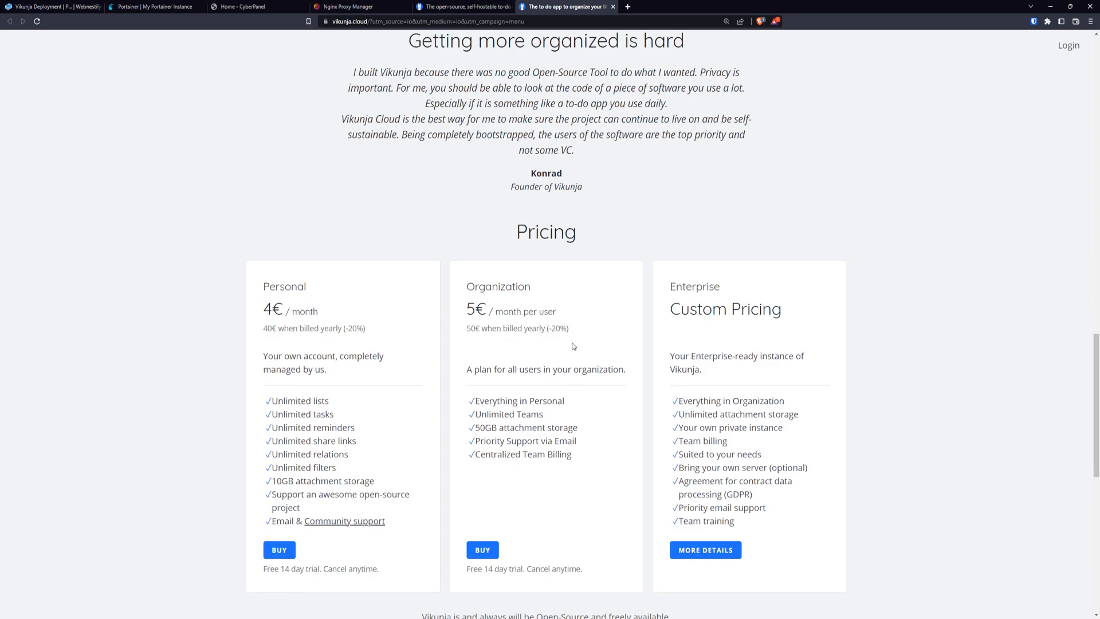
{"action": "mouse_move", "coordinate": [563, 313]}
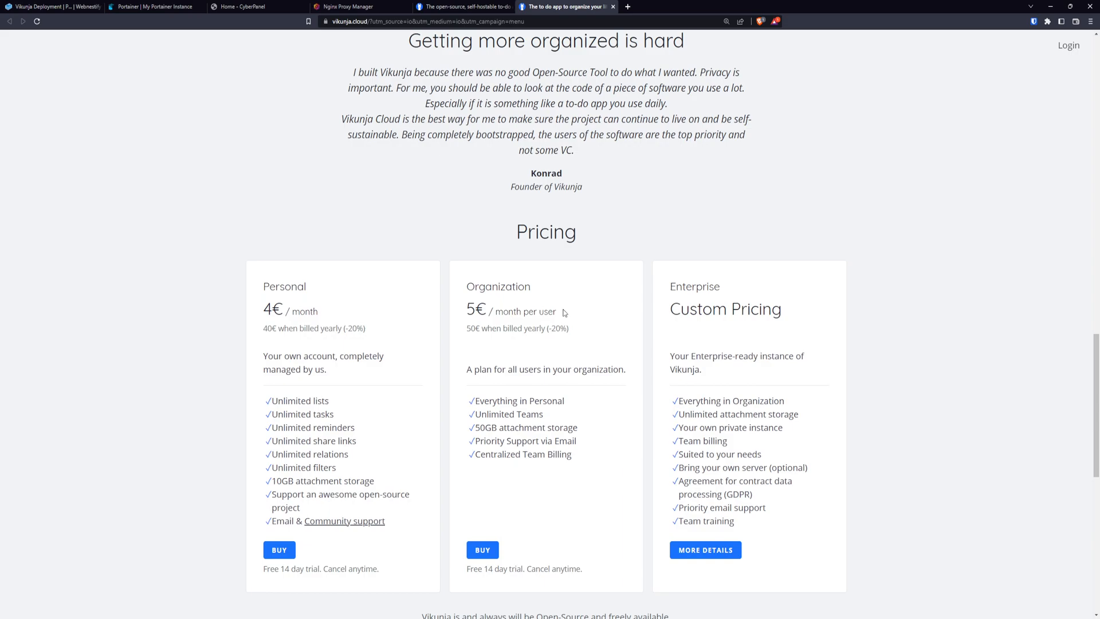
{"action": "mouse_move", "coordinate": [603, 309]}
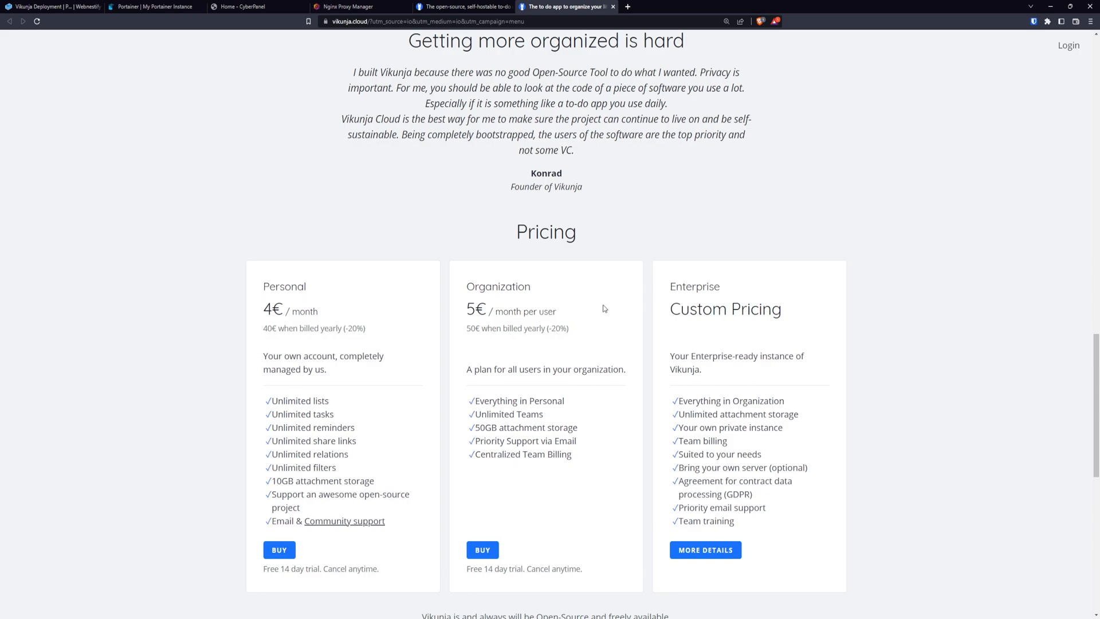
{"action": "mouse_move", "coordinate": [474, 226]}
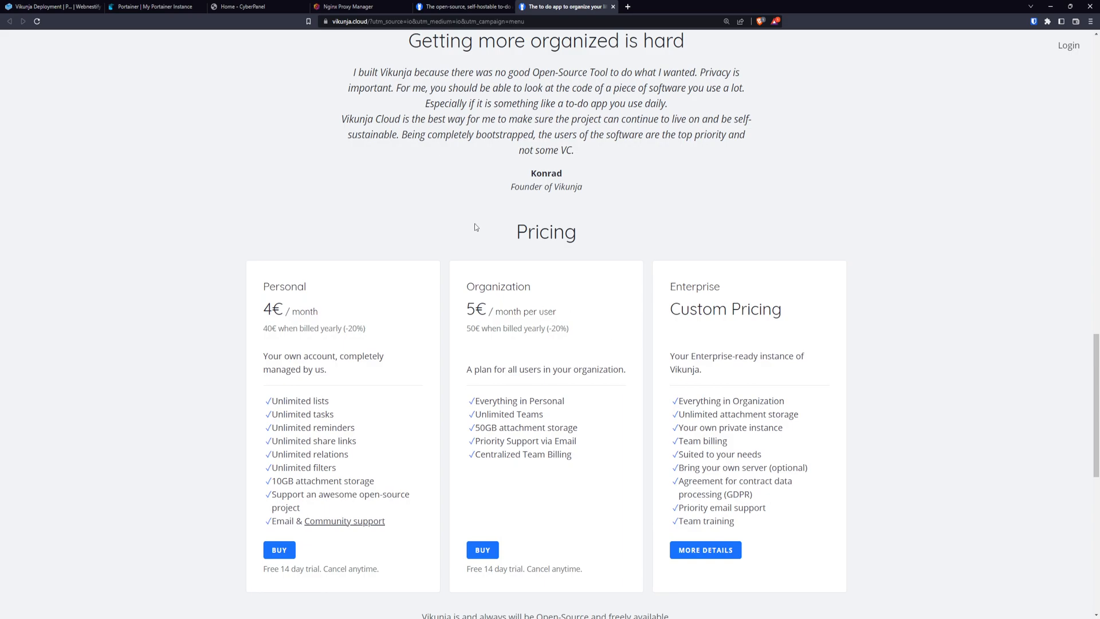
{"action": "mouse_move", "coordinate": [593, 276]}
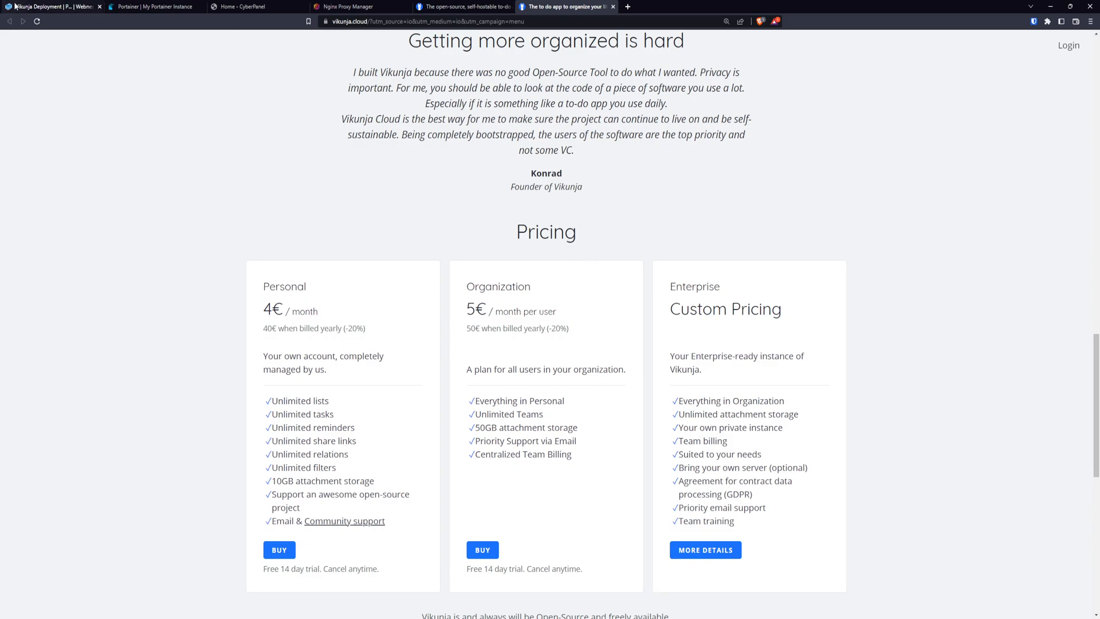
Return to the Vikunja Deployment Part 6 guide and scroll to Prepare folders.
{"action": "left_click", "coordinate": [53, 6]}
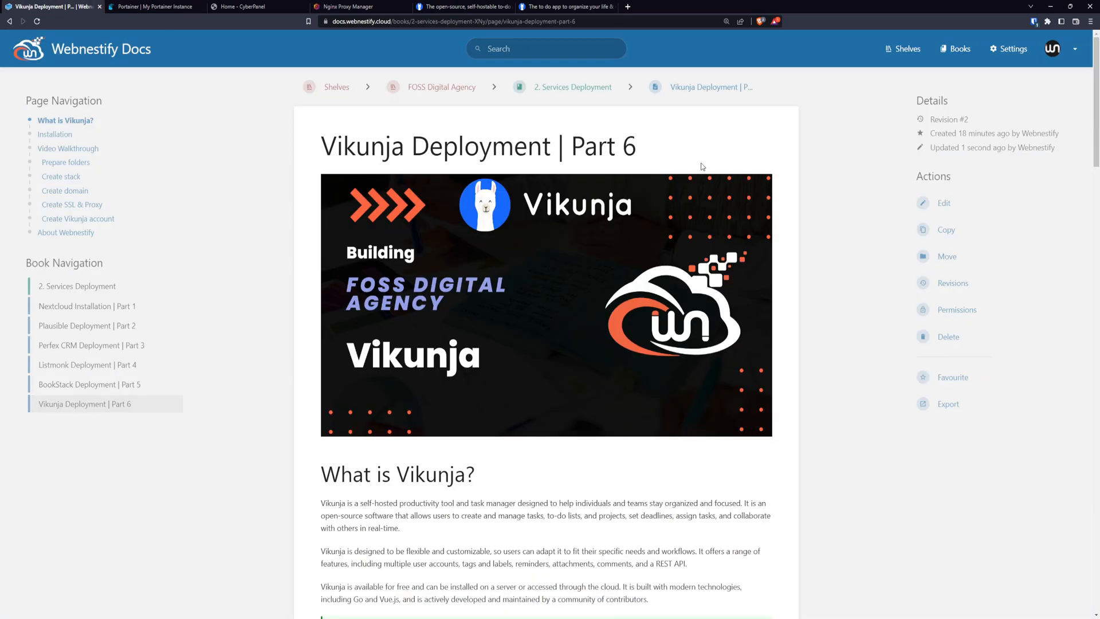
{"action": "mouse_move", "coordinate": [794, 140]}
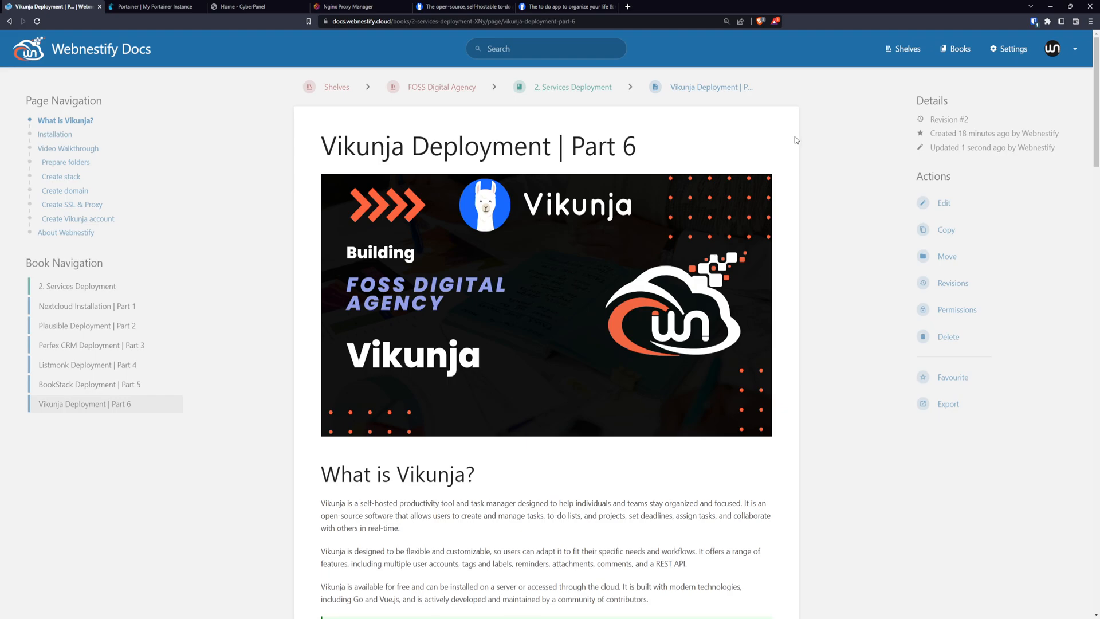
{"action": "mouse_move", "coordinate": [818, 144]}
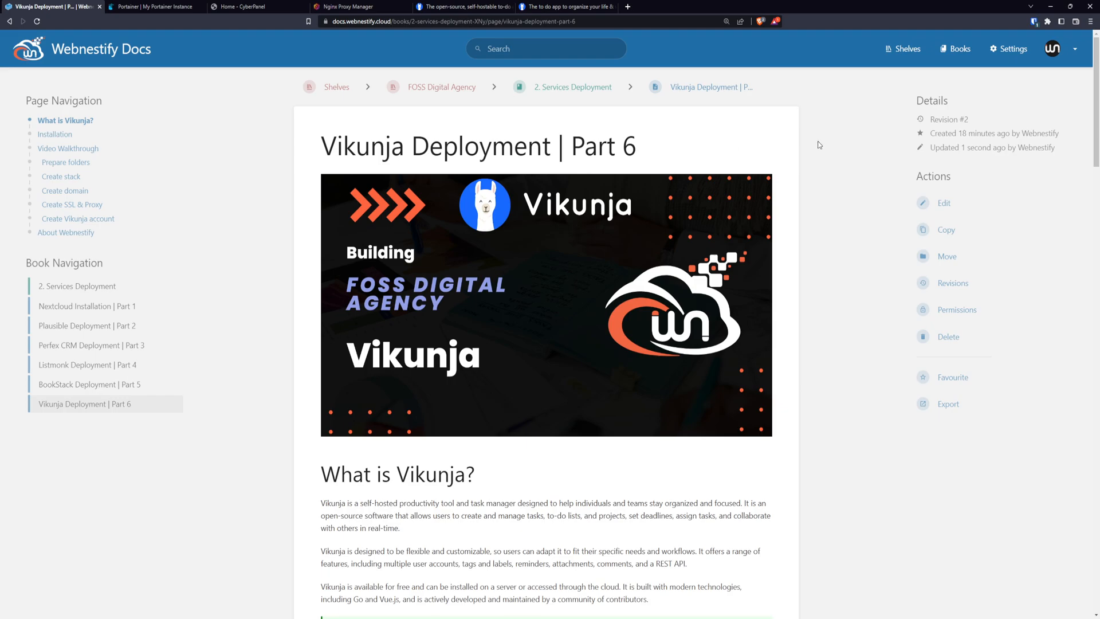
{"action": "scroll", "scroll_direction": "down", "scroll_amount": 3}
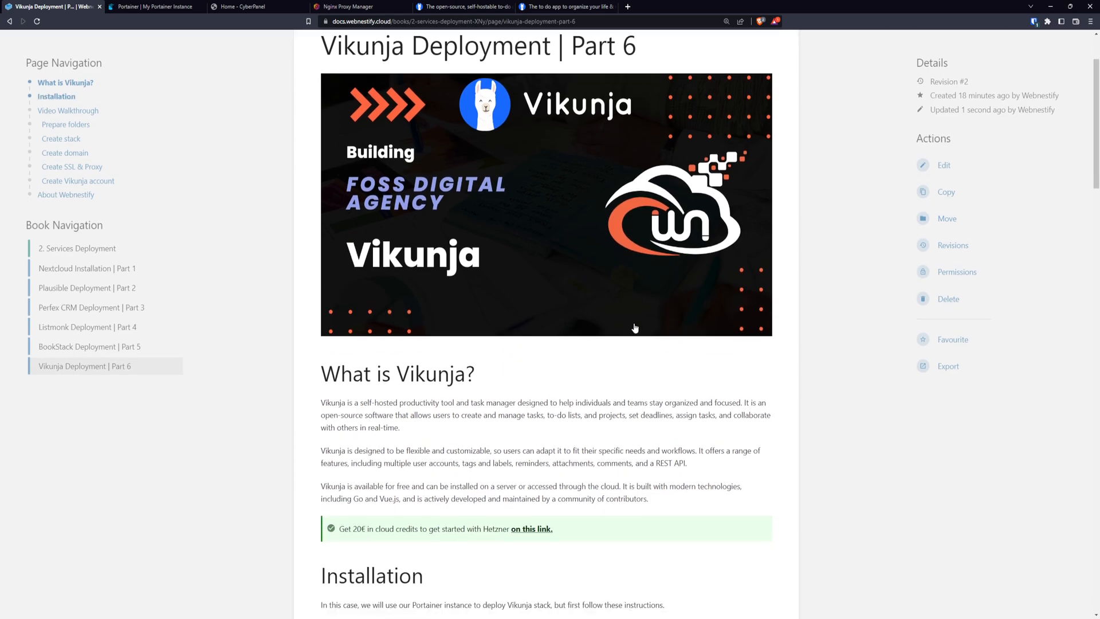
{"action": "scroll", "scroll_direction": "down", "scroll_amount": 3}
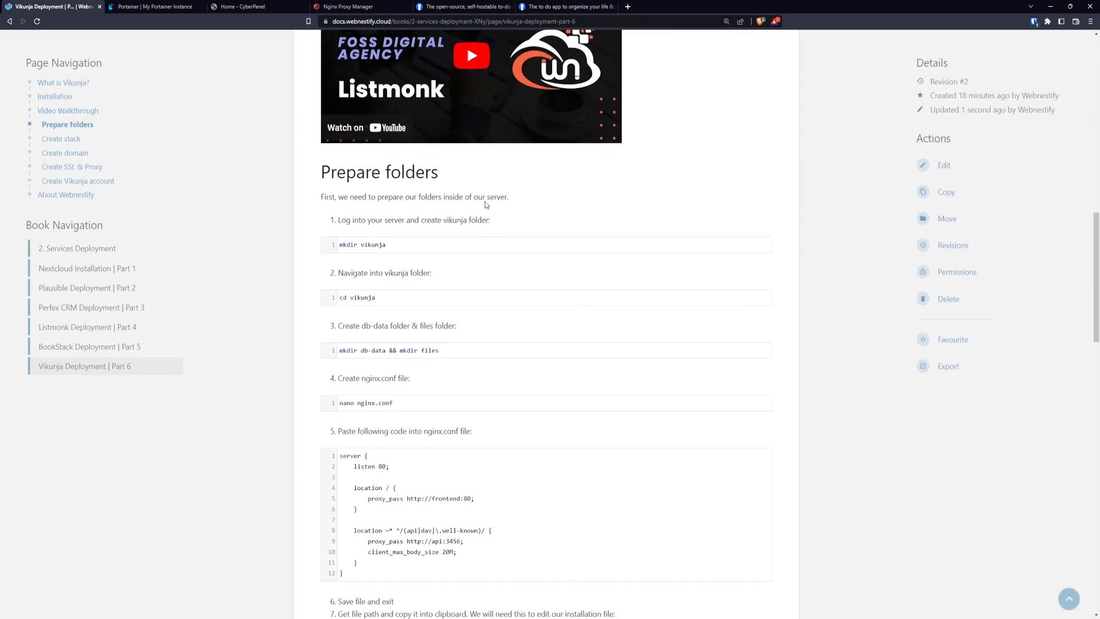
{"action": "mouse_move", "coordinate": [711, 210]}
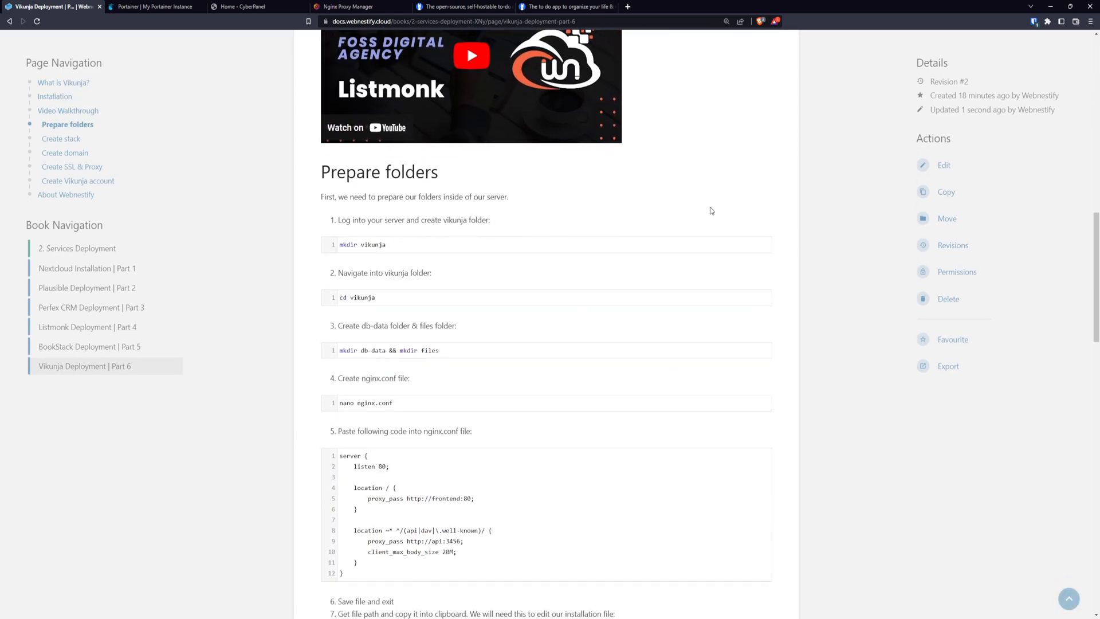
{"action": "mouse_move", "coordinate": [686, 204]}
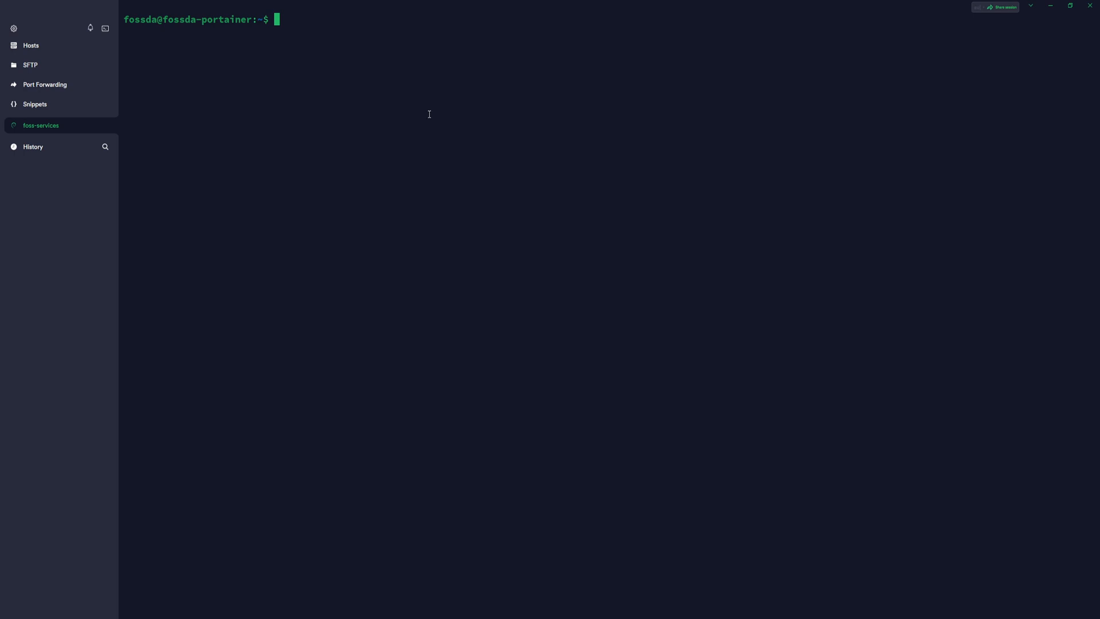
{"action": "mouse_move", "coordinate": [534, 157]}
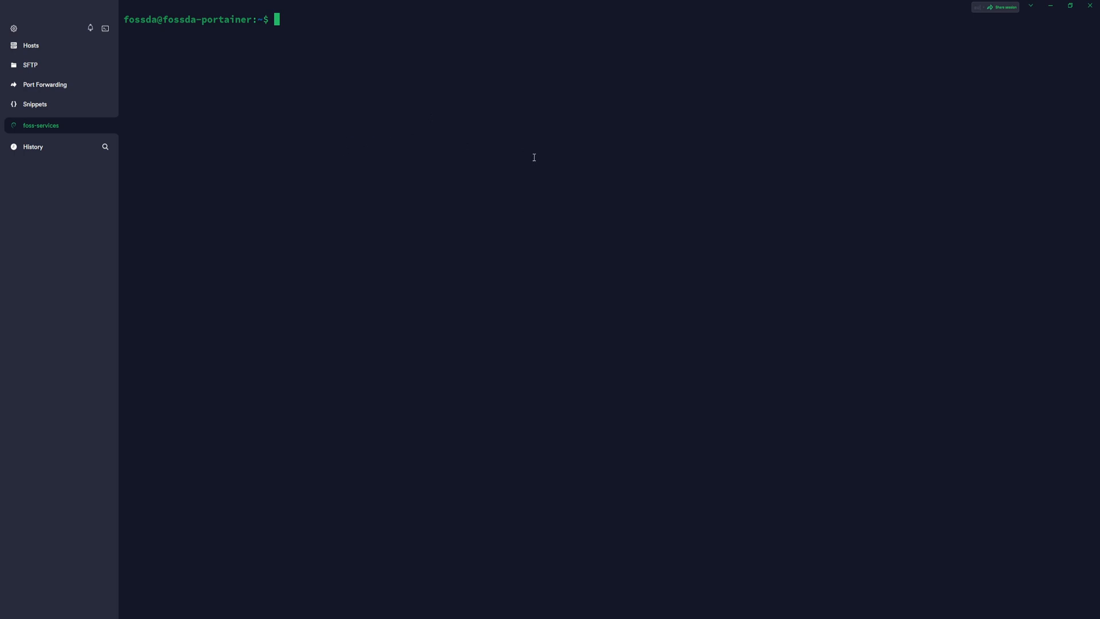
{"action": "mouse_move", "coordinate": [553, 160]}
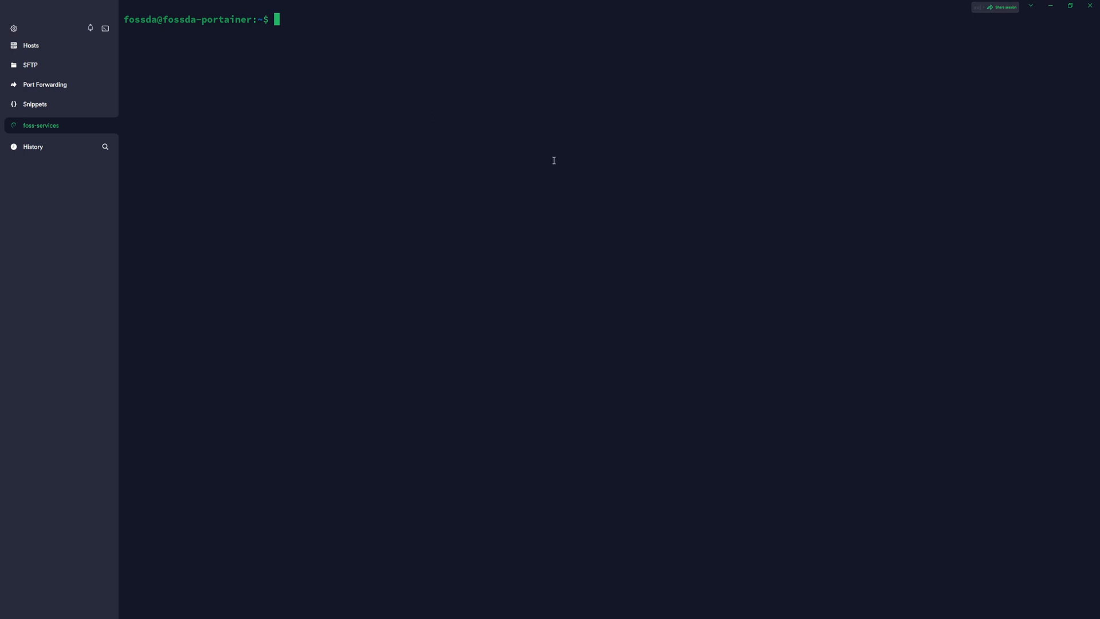
{"action": "mouse_move", "coordinate": [337, 32]}
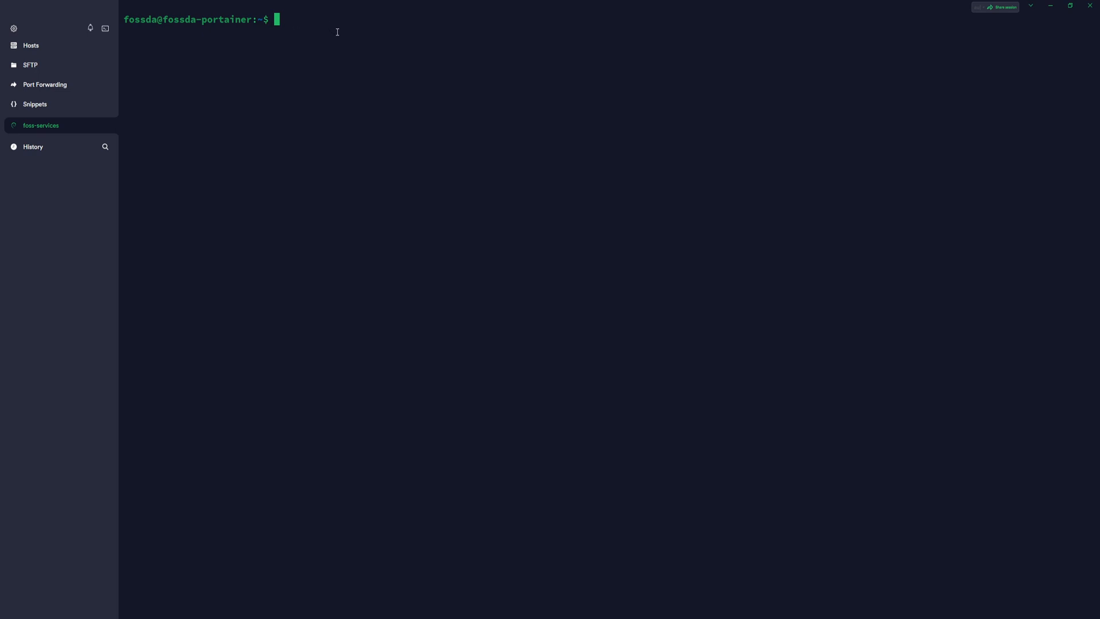
{"action": "mouse_move", "coordinate": [382, 57]}
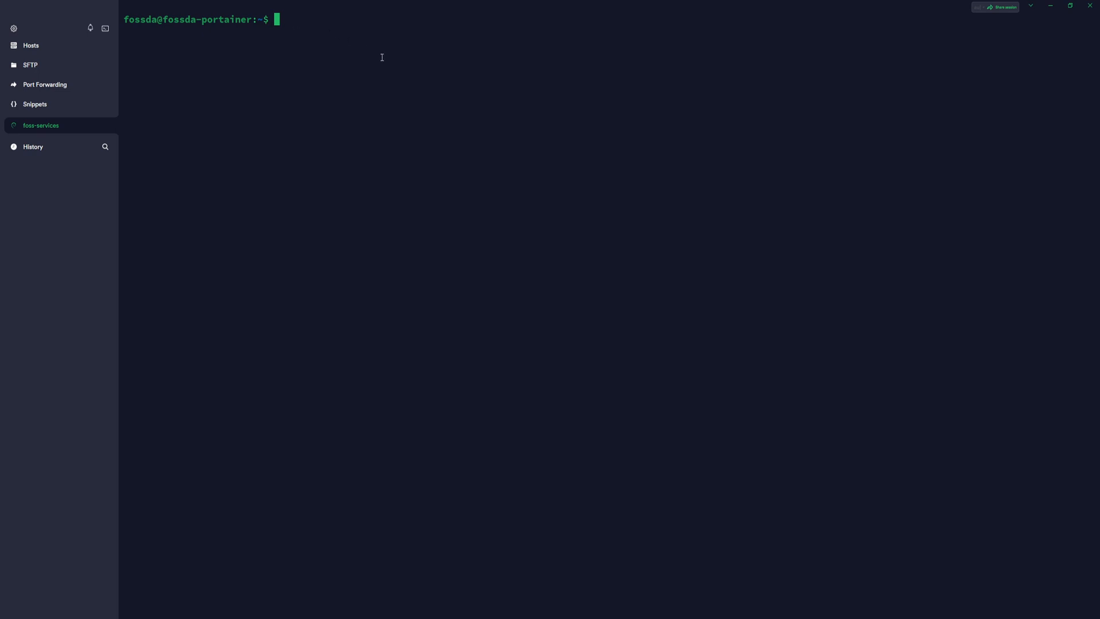
Create a vikunja folder on the server and move into it.
{"action": "type", "text": "mkdir"}
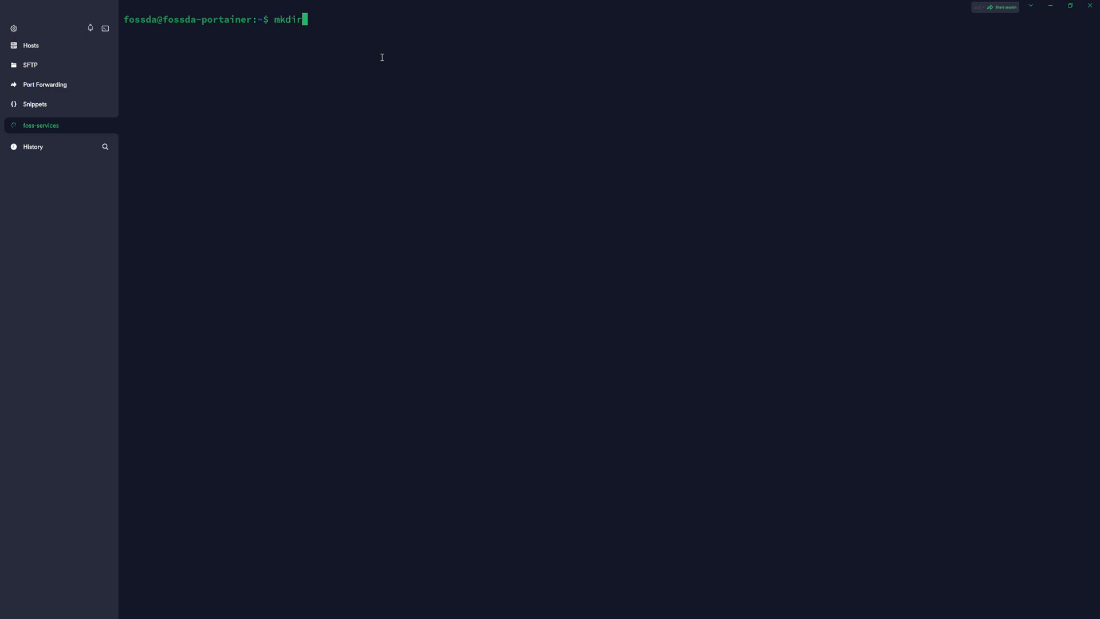
{"action": "type", "text": "vikunja"}
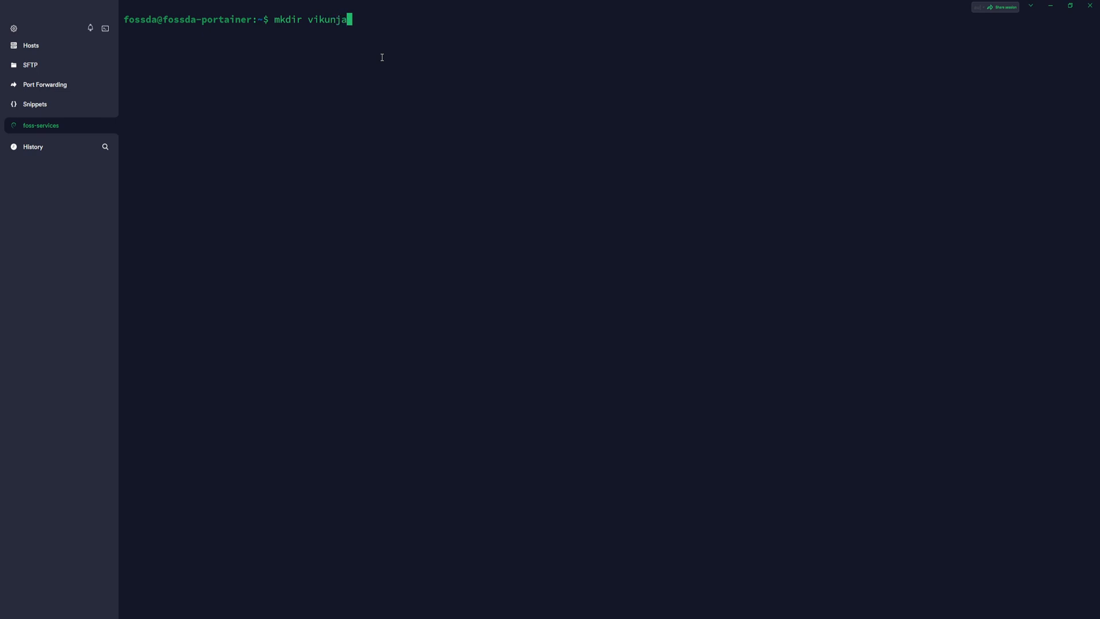
{"action": "key", "text": "Return"}
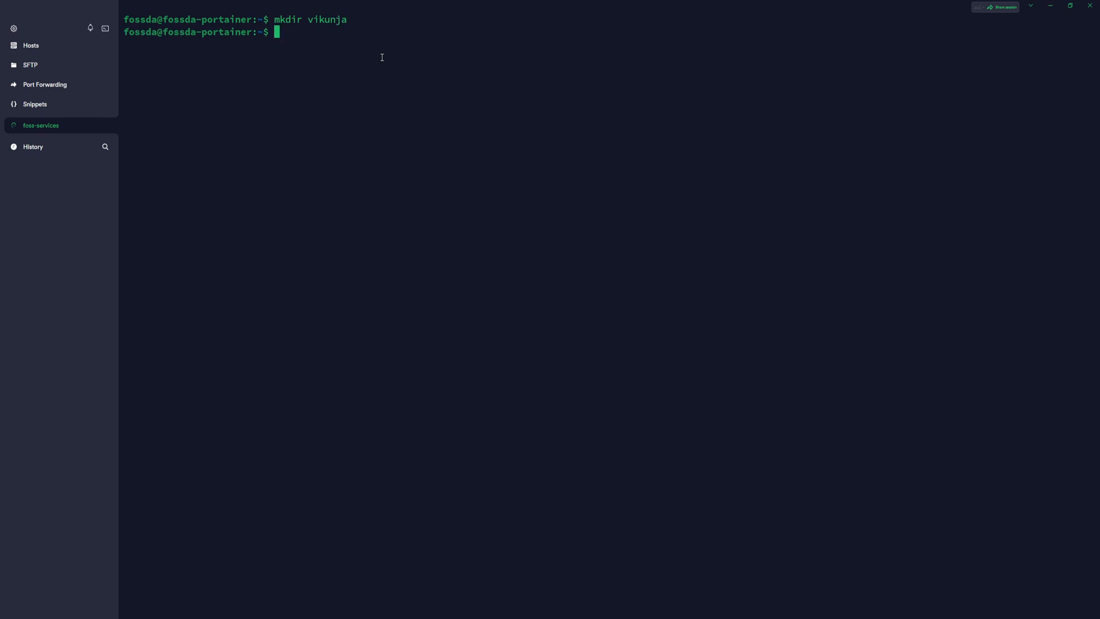
{"action": "type", "text": "cd"}
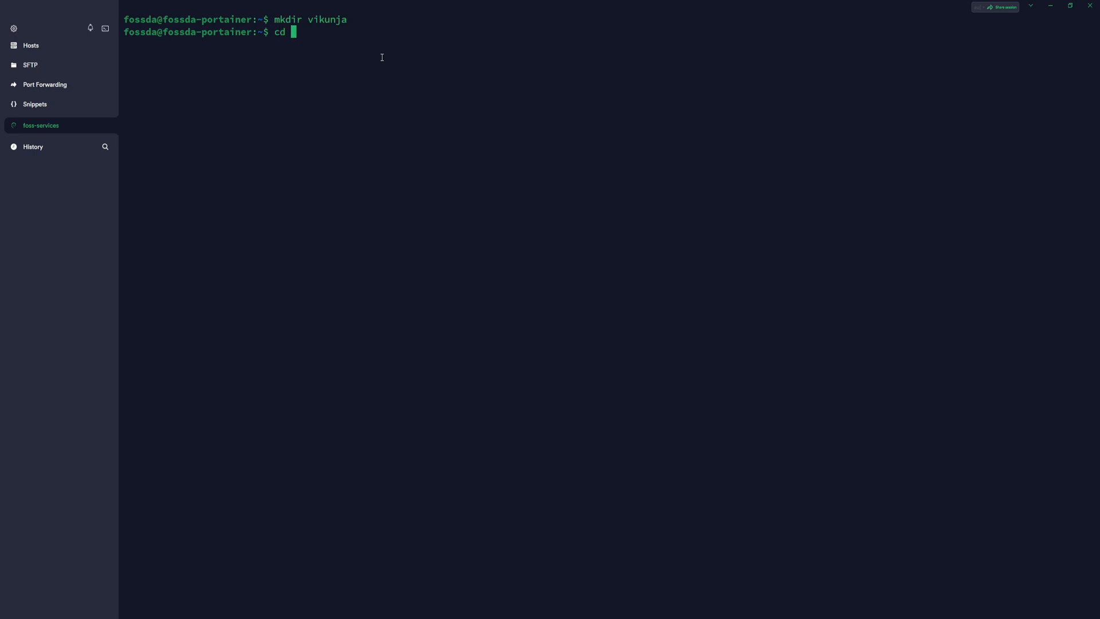
{"action": "key", "text": "Return"}
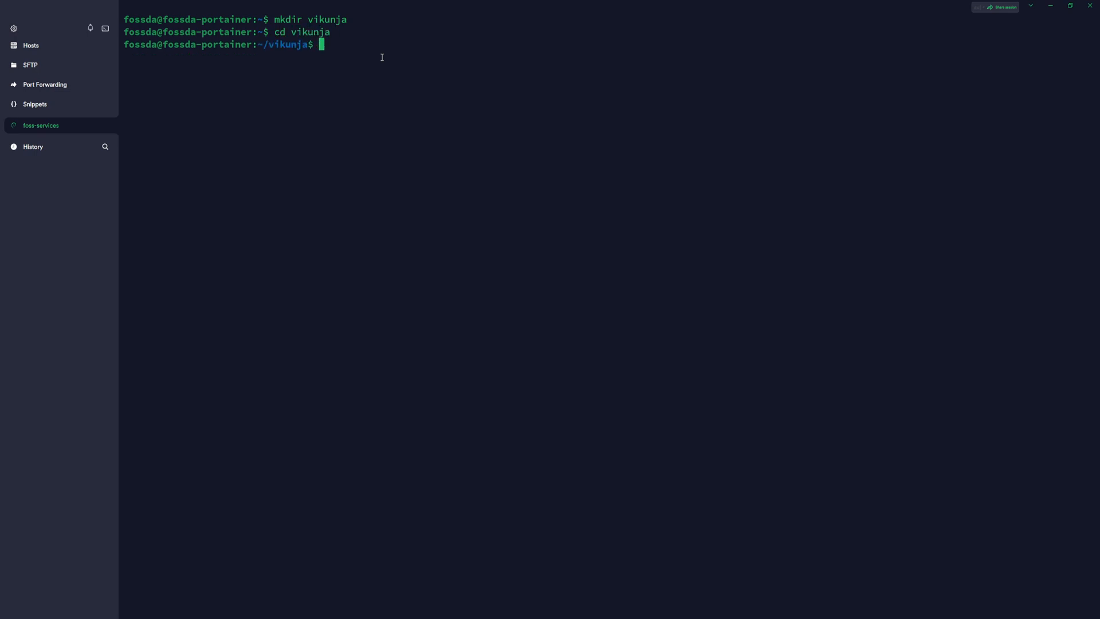
Create db-data and files subfolders, then start nano nginx.conf.
{"action": "type", "text": "mkdior"}
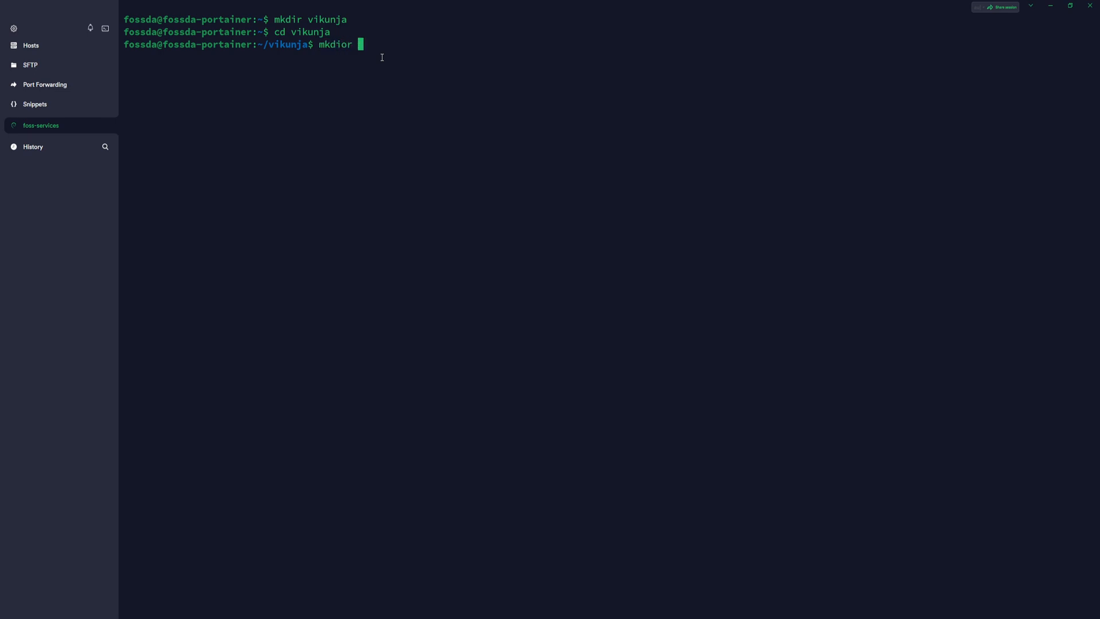
{"action": "type", "text": "db-"}
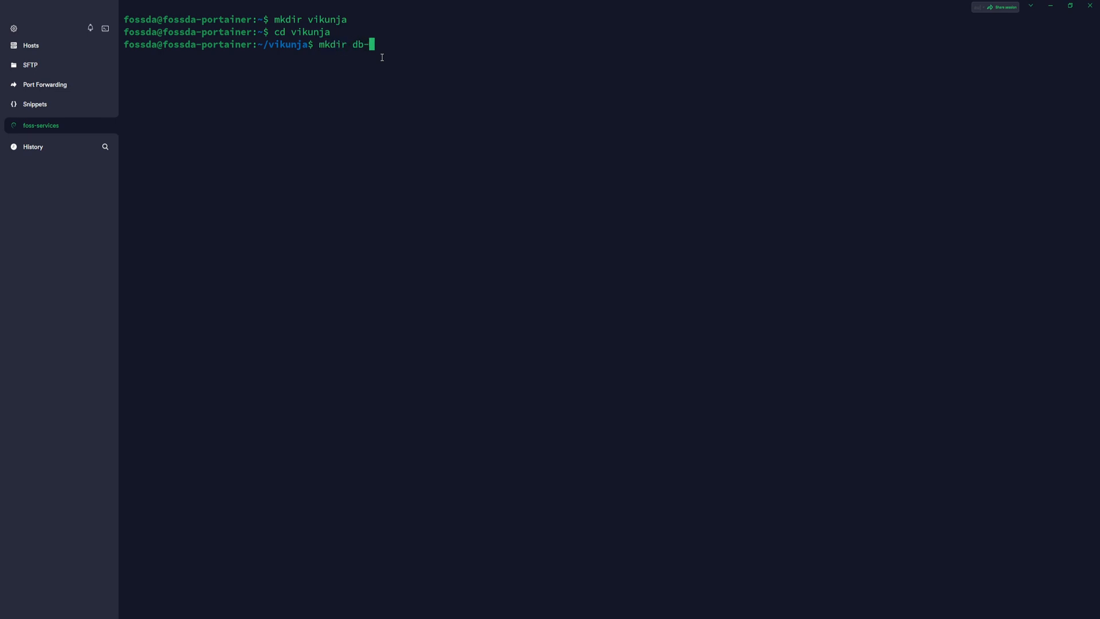
{"action": "type", "text": "data &&"}
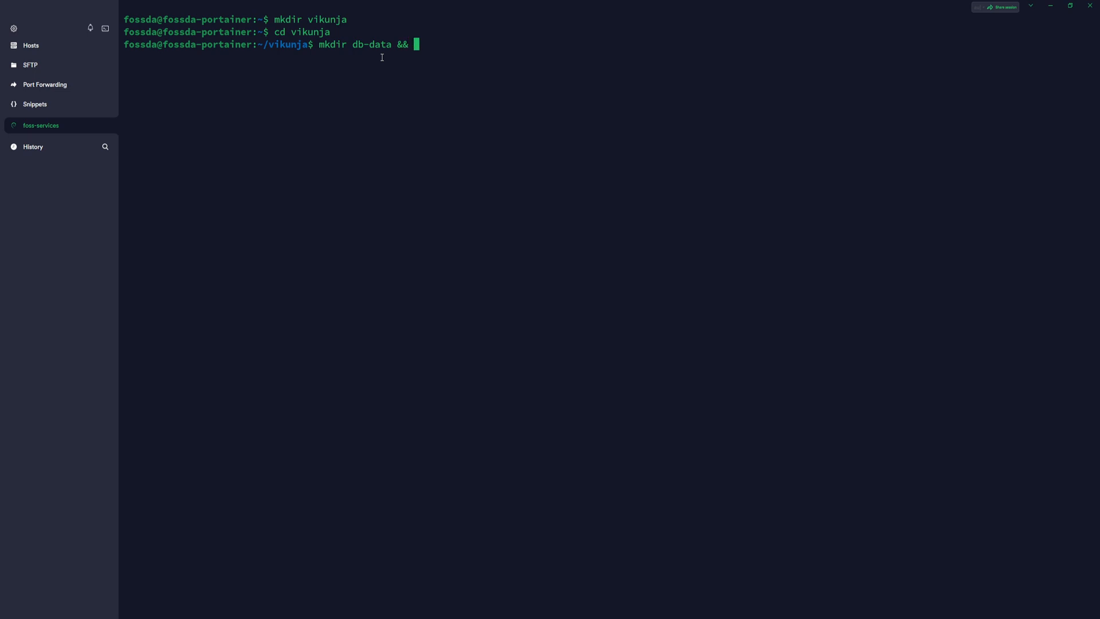
{"action": "type", "text": "mkdir f"}
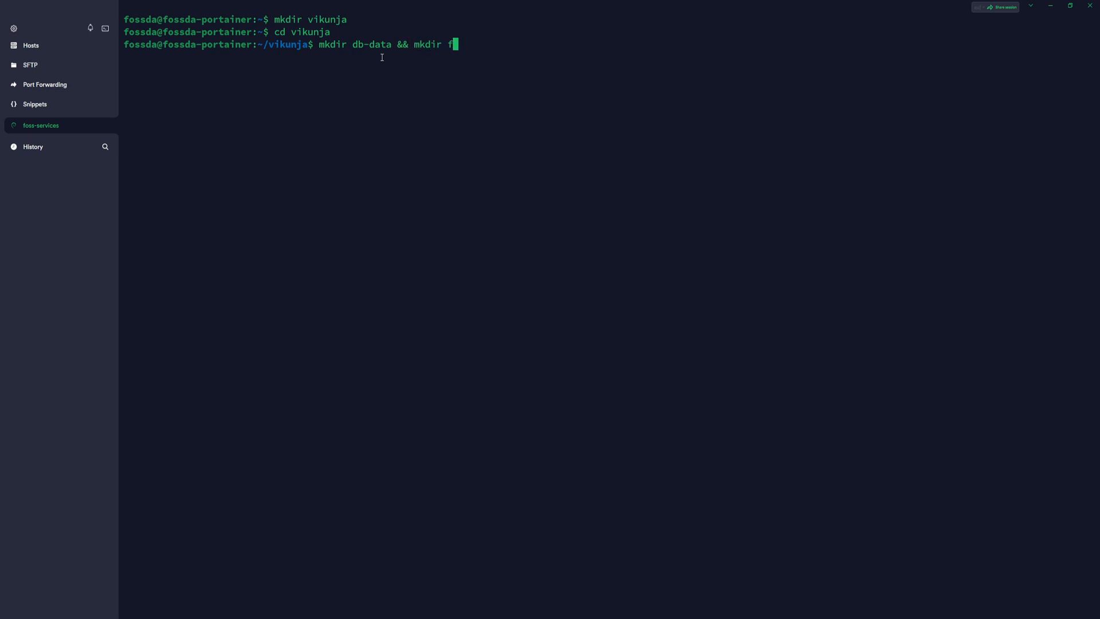
{"action": "type", "text": "iles"}
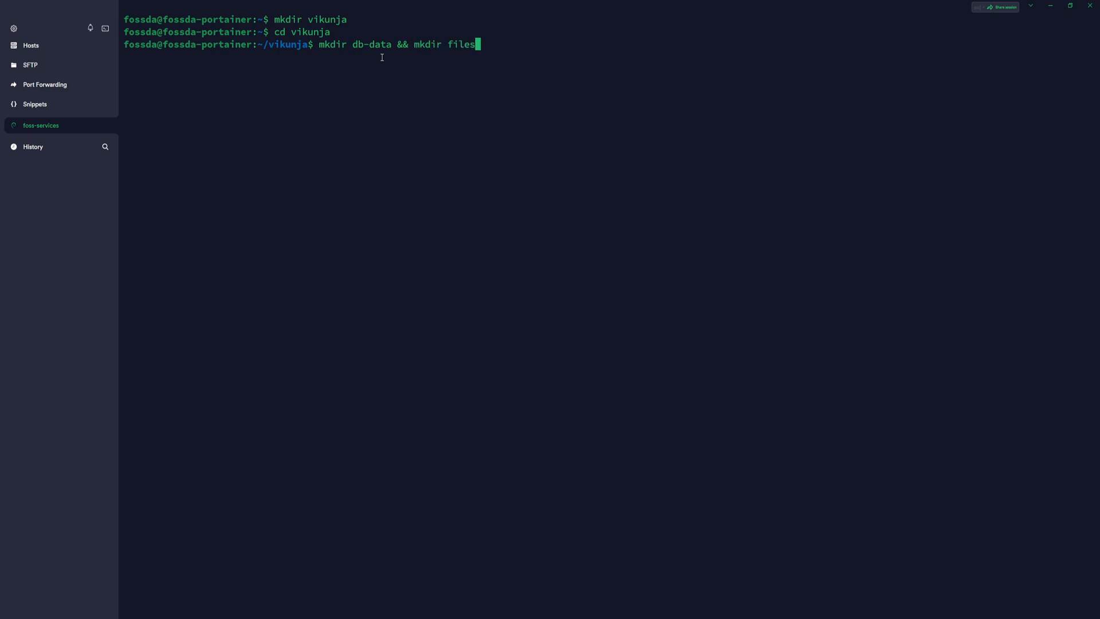
{"action": "key", "text": "Return"}
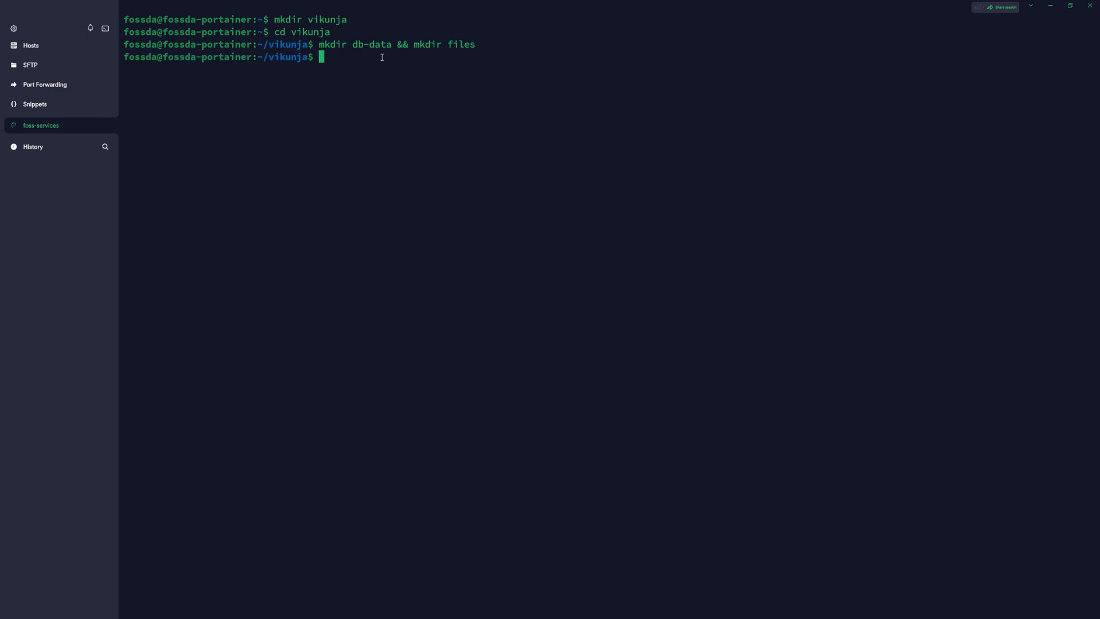
{"action": "type", "text": "nano"}
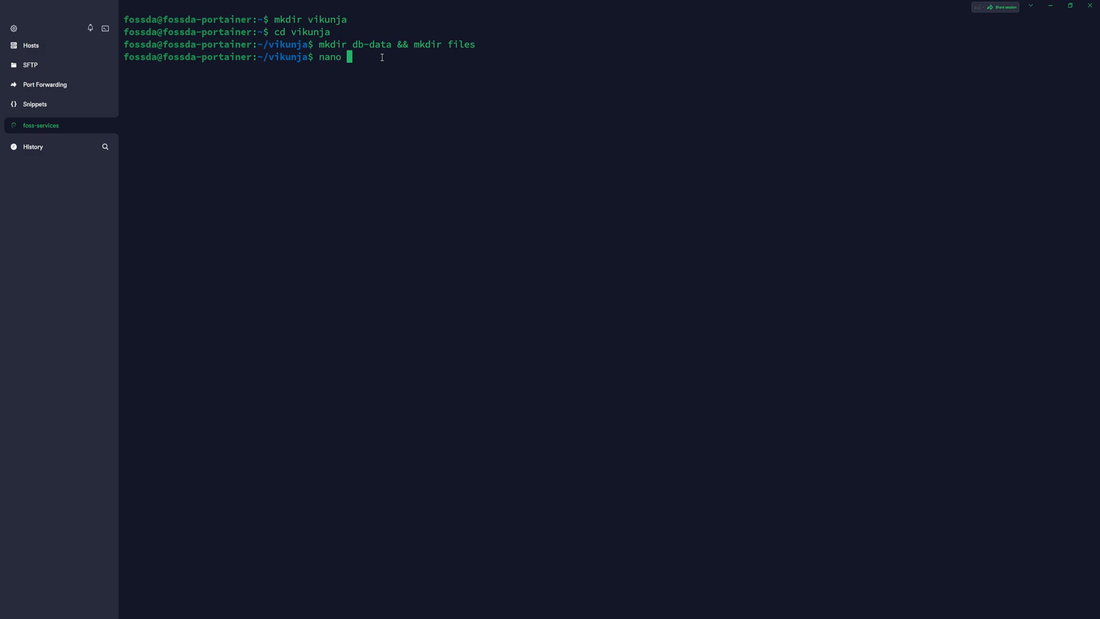
{"action": "type", "text": "nginx.co"}
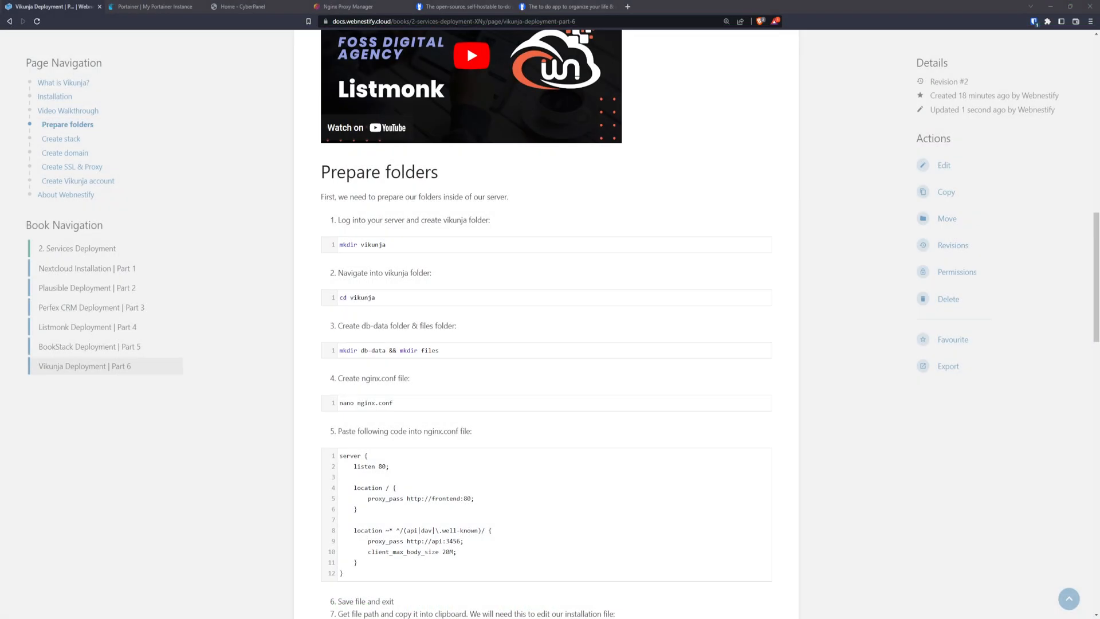
{"action": "scroll", "scroll_direction": "down", "scroll_amount": 3}
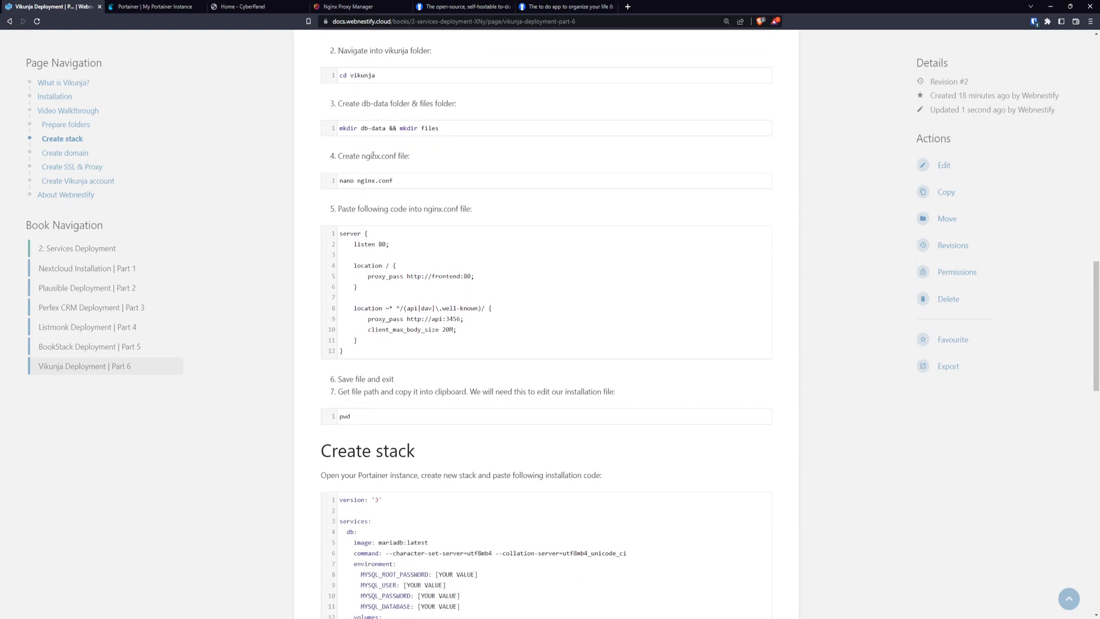
{"action": "mouse_move", "coordinate": [763, 235]}
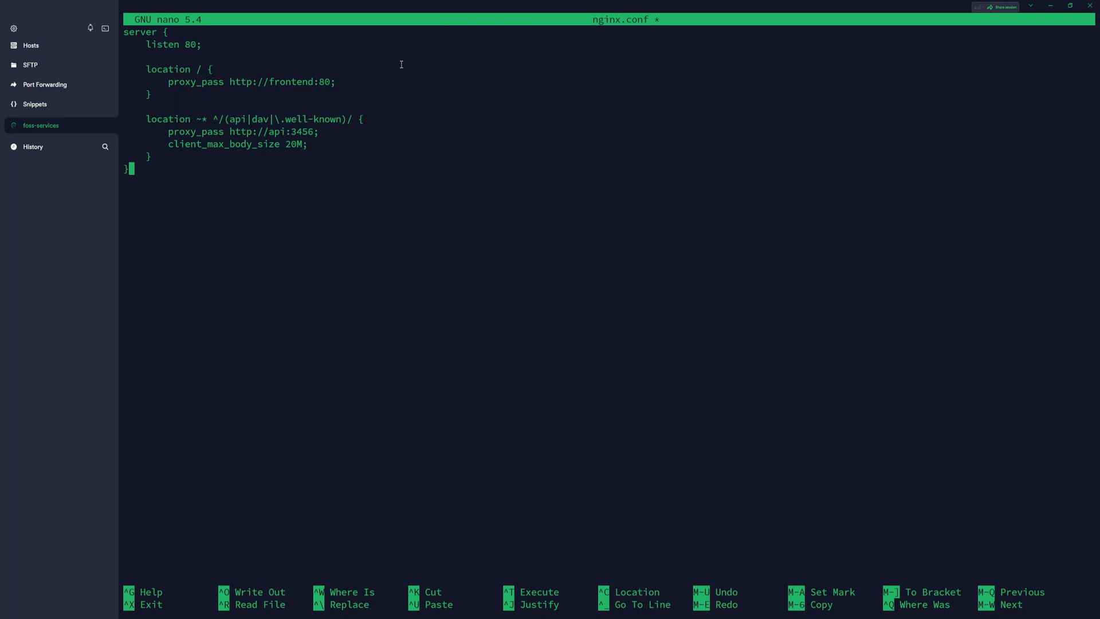
Save the pasted 12-line proxy config to nginx.conf and exit nano.
{"action": "key", "text": "ctrl+o"}
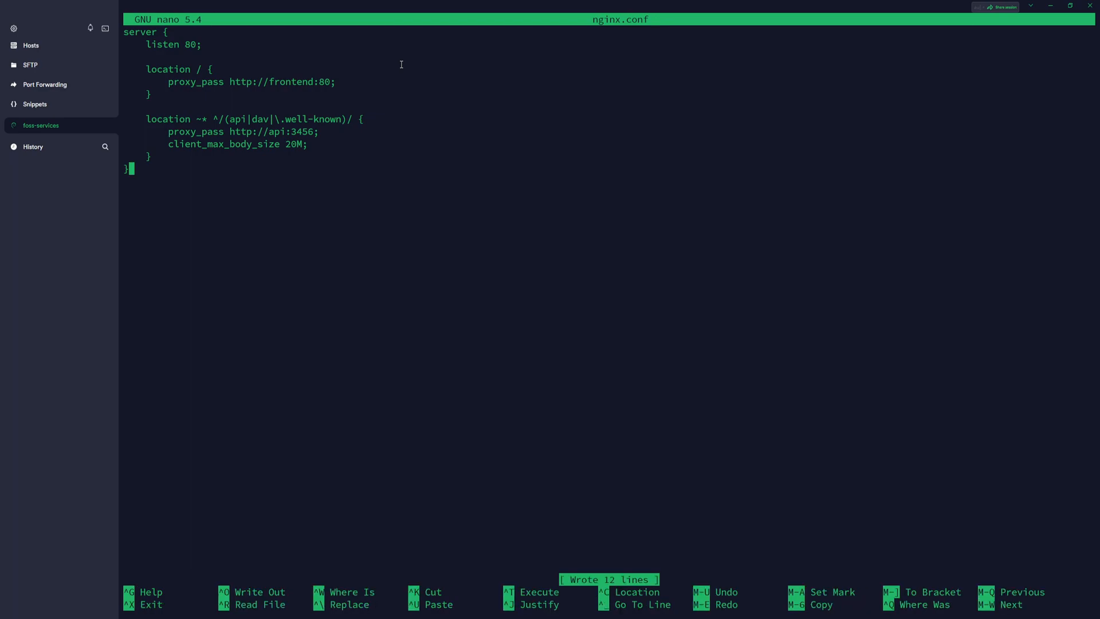
{"action": "key", "text": "ctrl+x"}
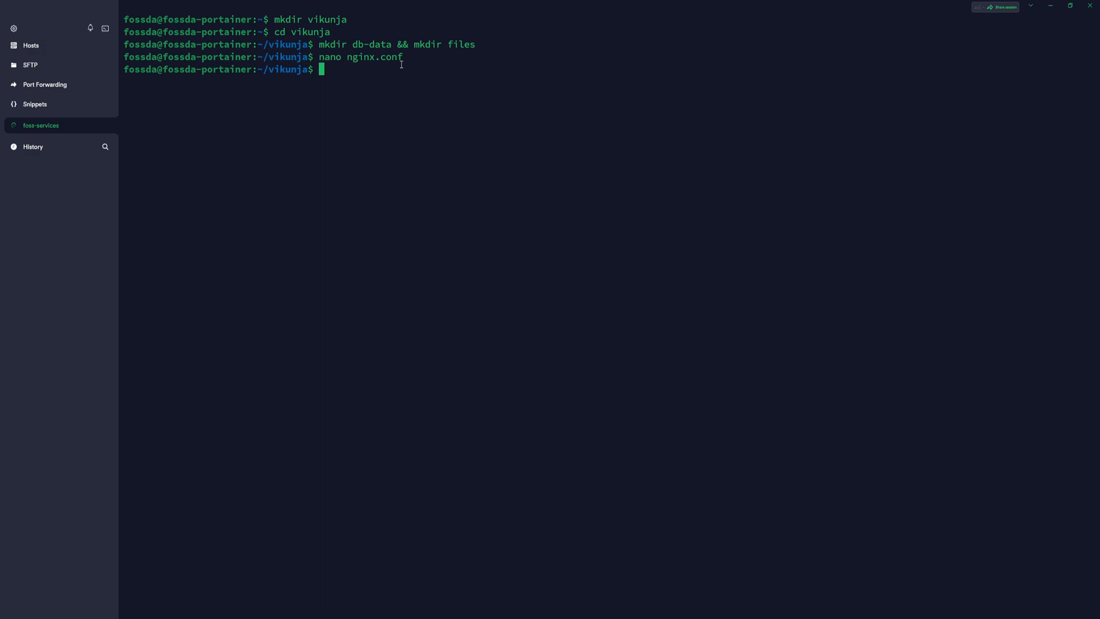
{"action": "type", "text": "l"}
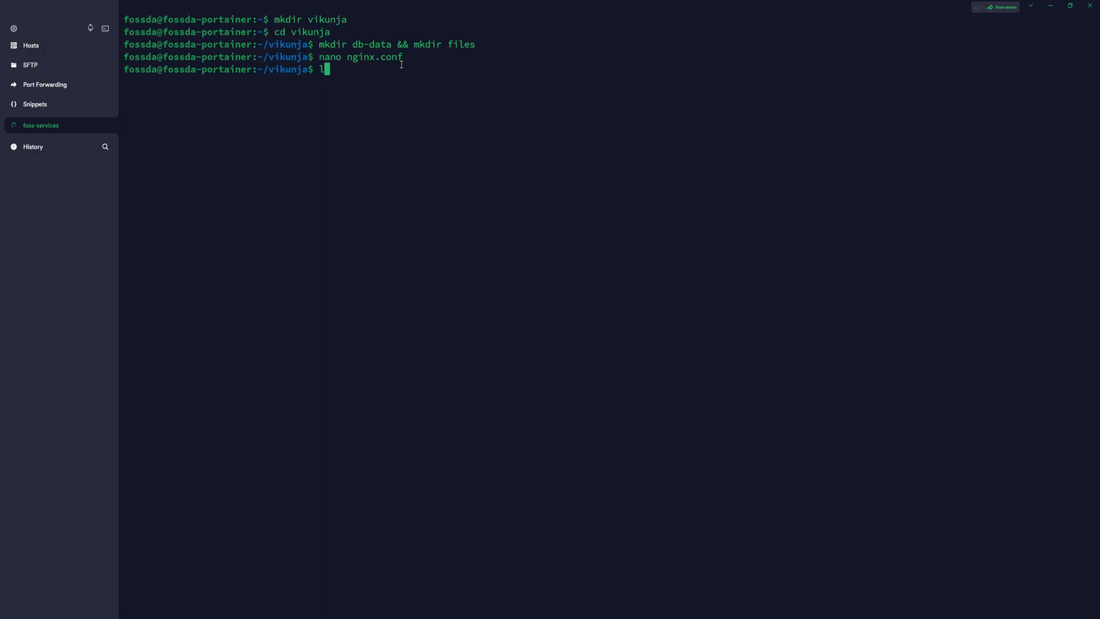
{"action": "key", "text": "Return"}
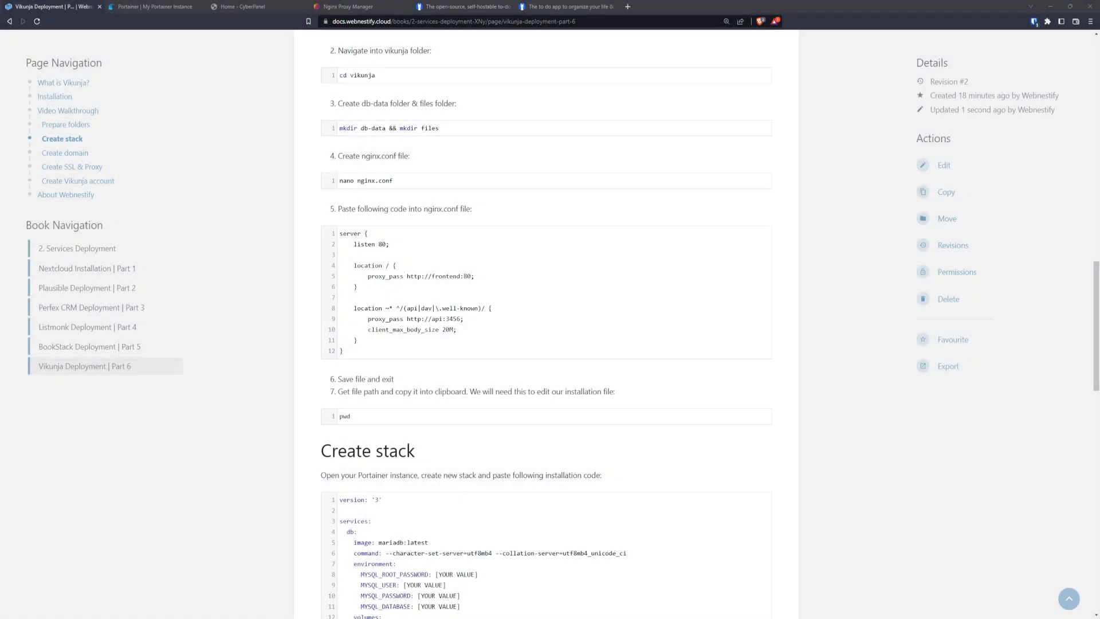
{"action": "mouse_move", "coordinate": [509, 556]}
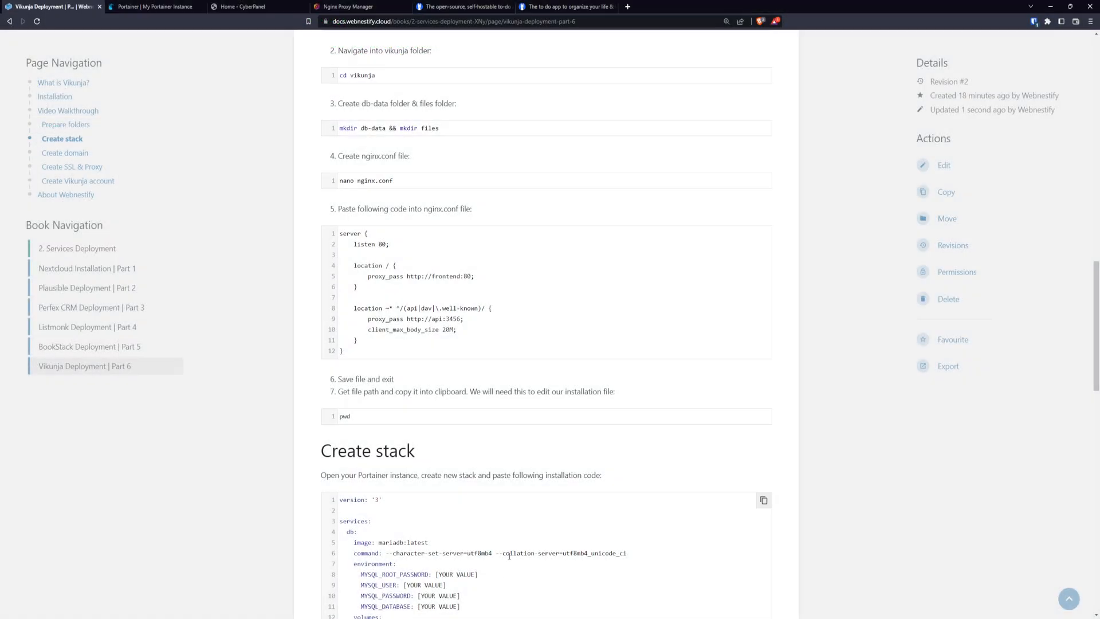
View the guide's Create stack compose code, then bring up Portainer's dashboard.
{"action": "scroll", "scroll_direction": "down", "scroll_amount": 3}
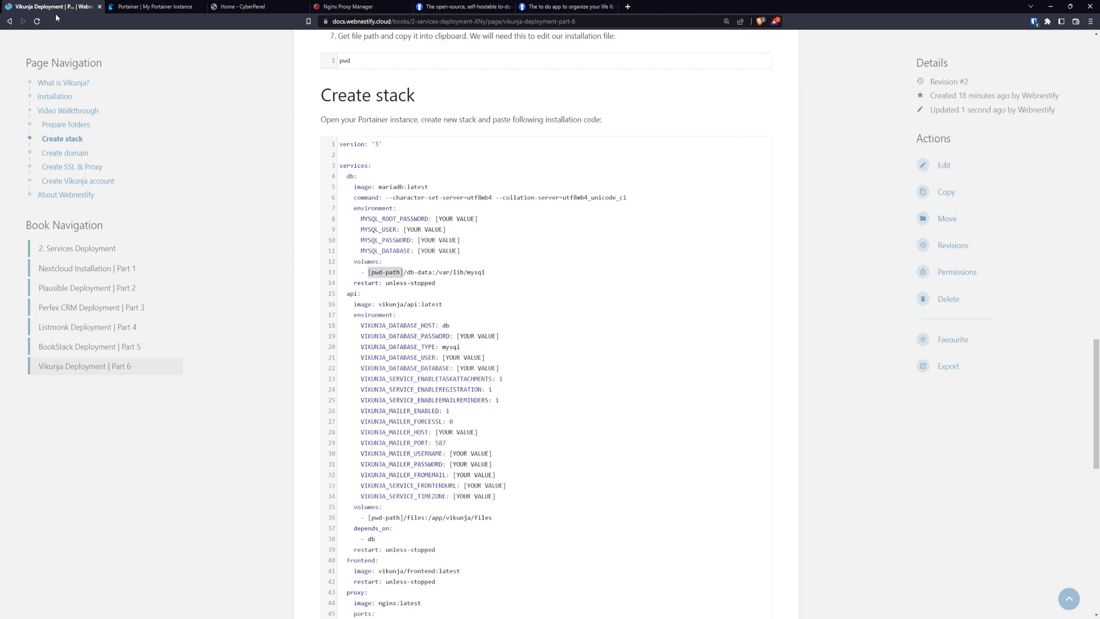
{"action": "left_click", "coordinate": [154, 6]}
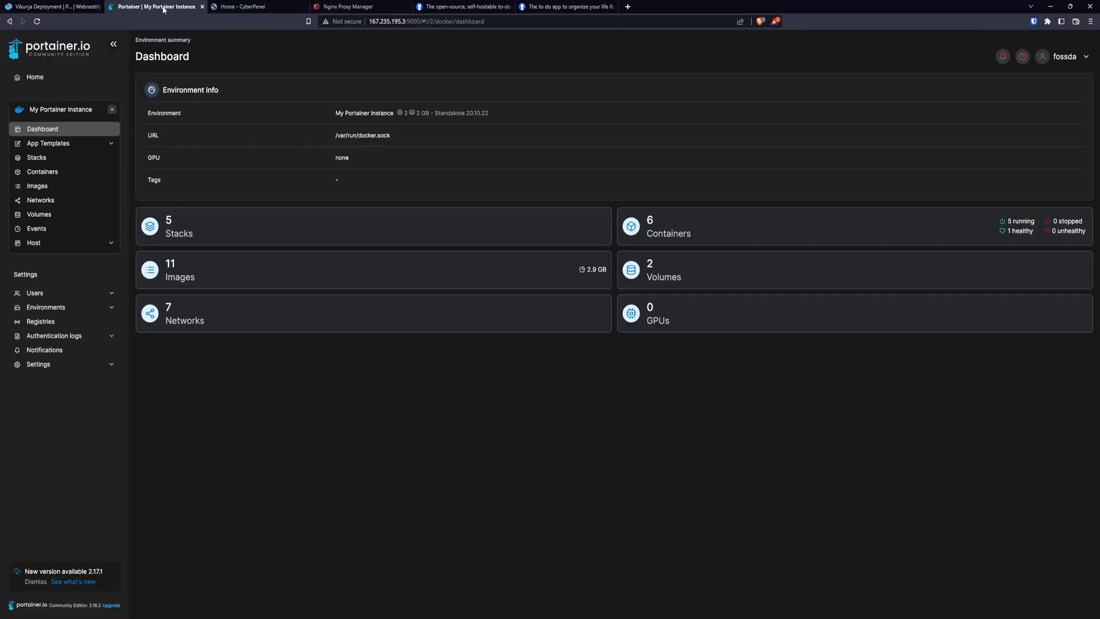
Add a Portainer stack named vikunja and paste the docker-compose file into the editor.
{"action": "left_click", "coordinate": [36, 157]}
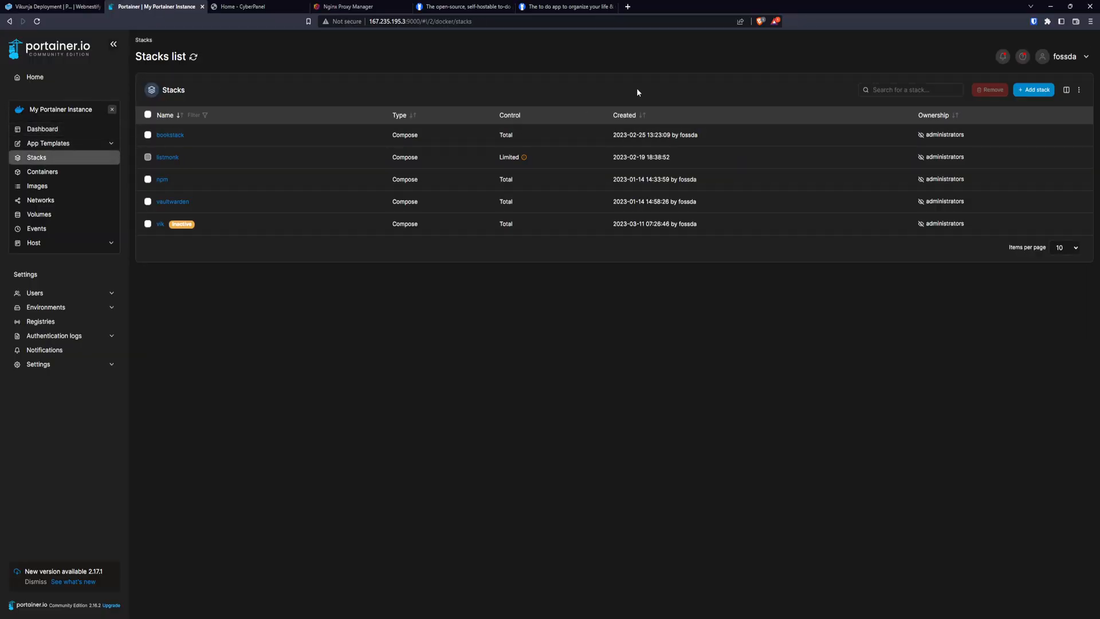
{"action": "left_click", "coordinate": [1032, 90]}
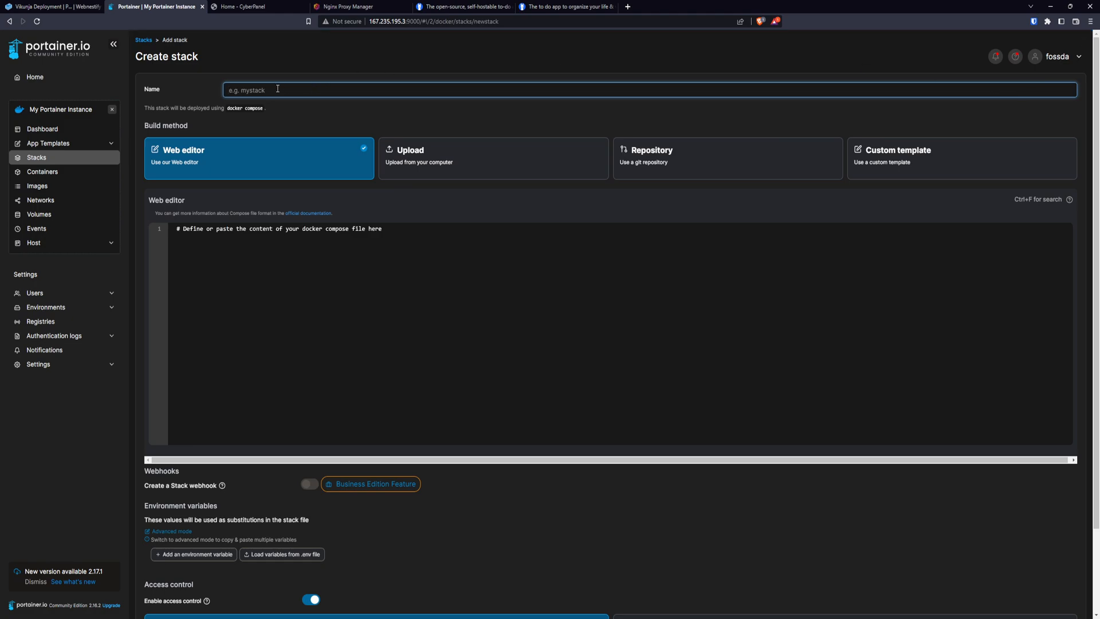
{"action": "type", "text": "vikunja"}
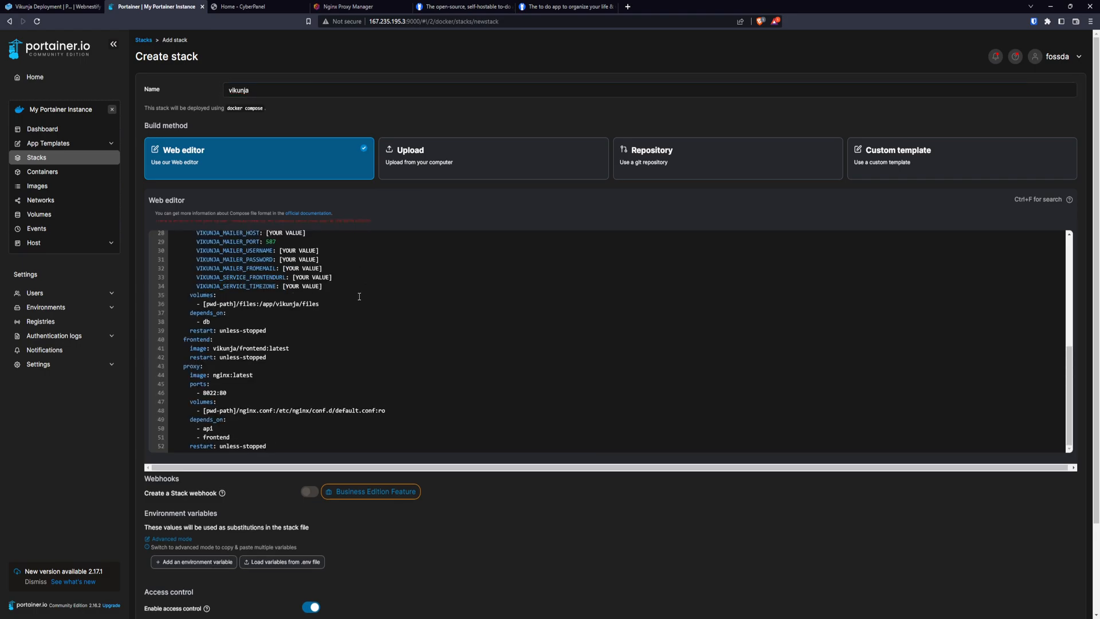
{"action": "scroll", "scroll_direction": "up", "scroll_amount": 3}
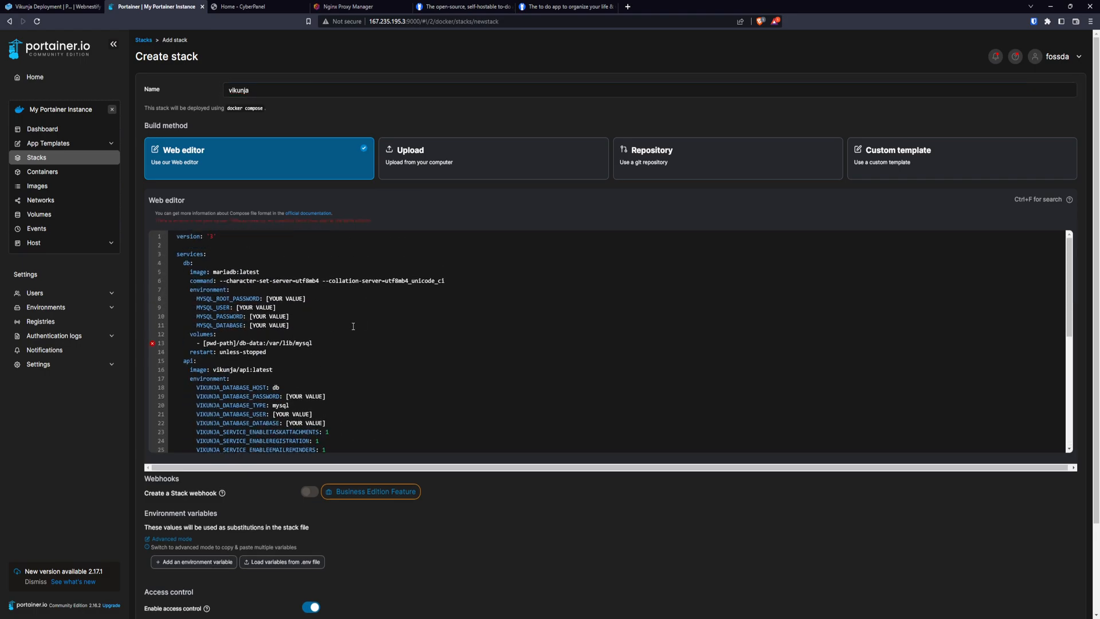
{"action": "mouse_move", "coordinate": [327, 300]}
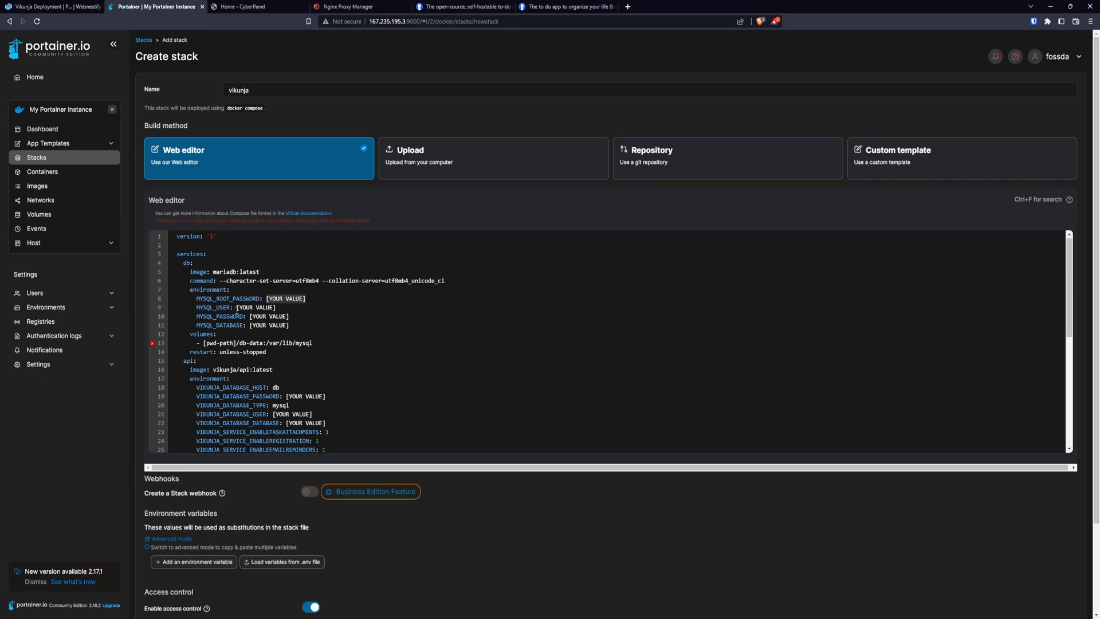
{"action": "scroll", "scroll_direction": "down", "scroll_amount": 3}
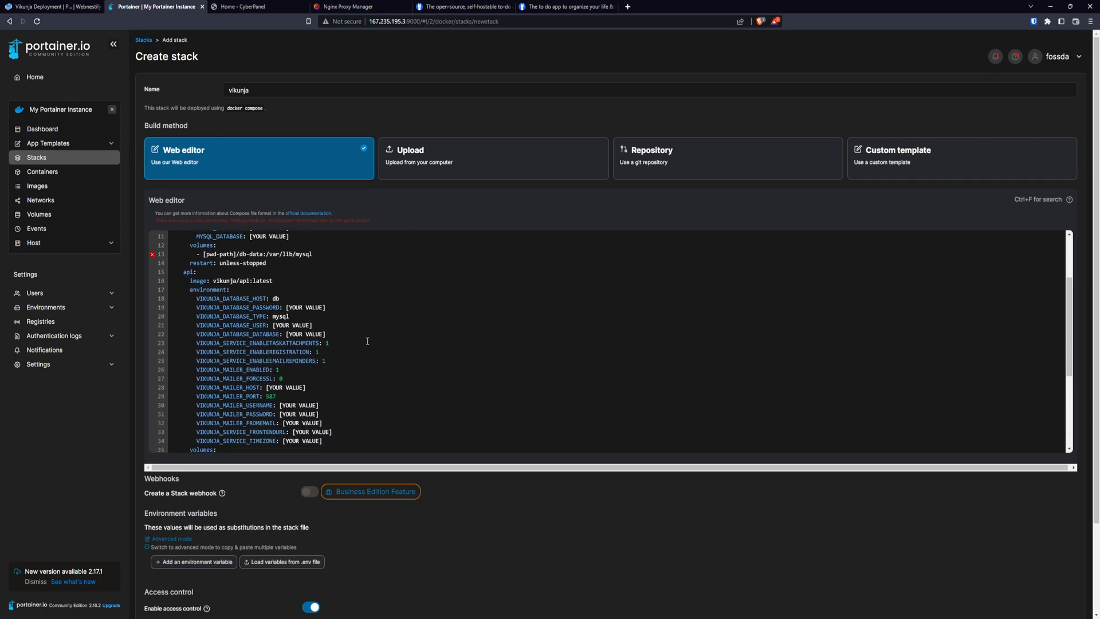
{"action": "scroll", "scroll_direction": "down", "scroll_amount": 3}
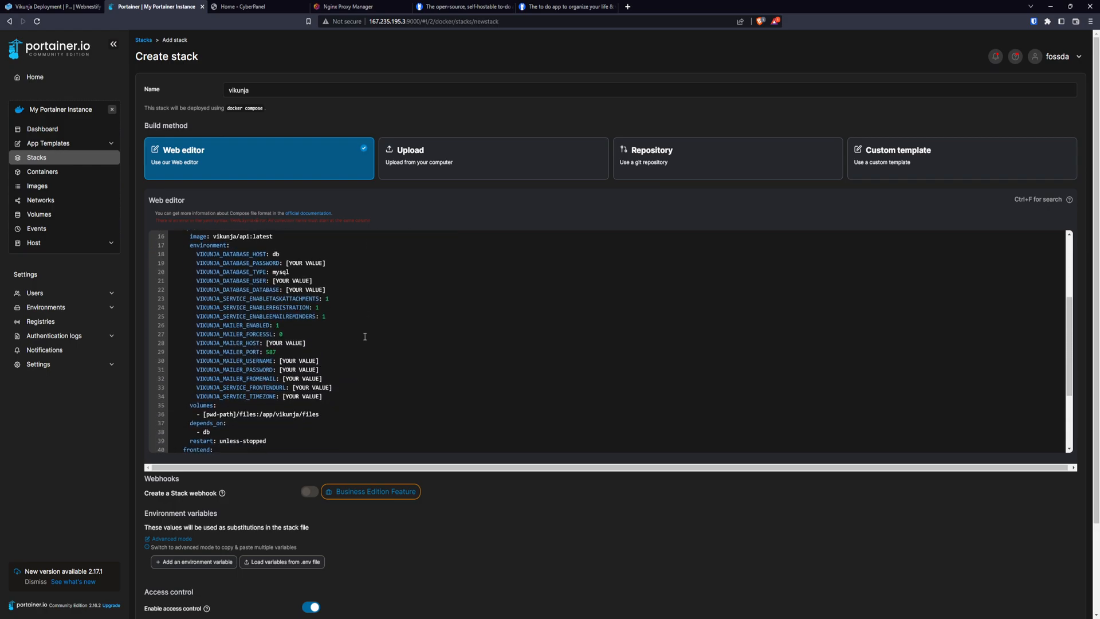
{"action": "mouse_move", "coordinate": [390, 310]}
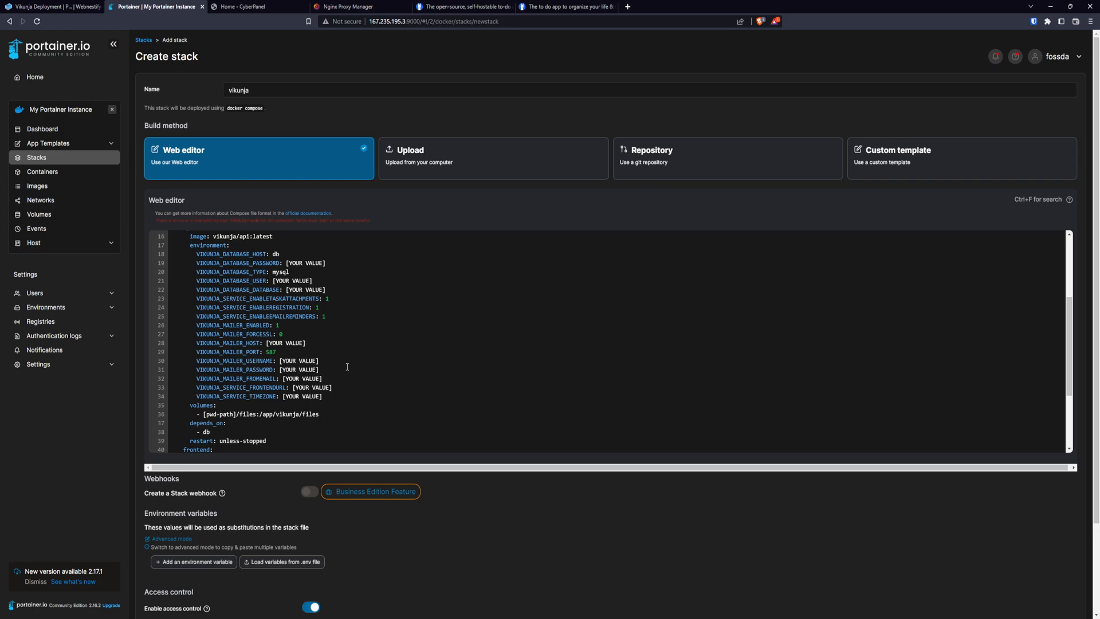
{"action": "mouse_move", "coordinate": [352, 360]}
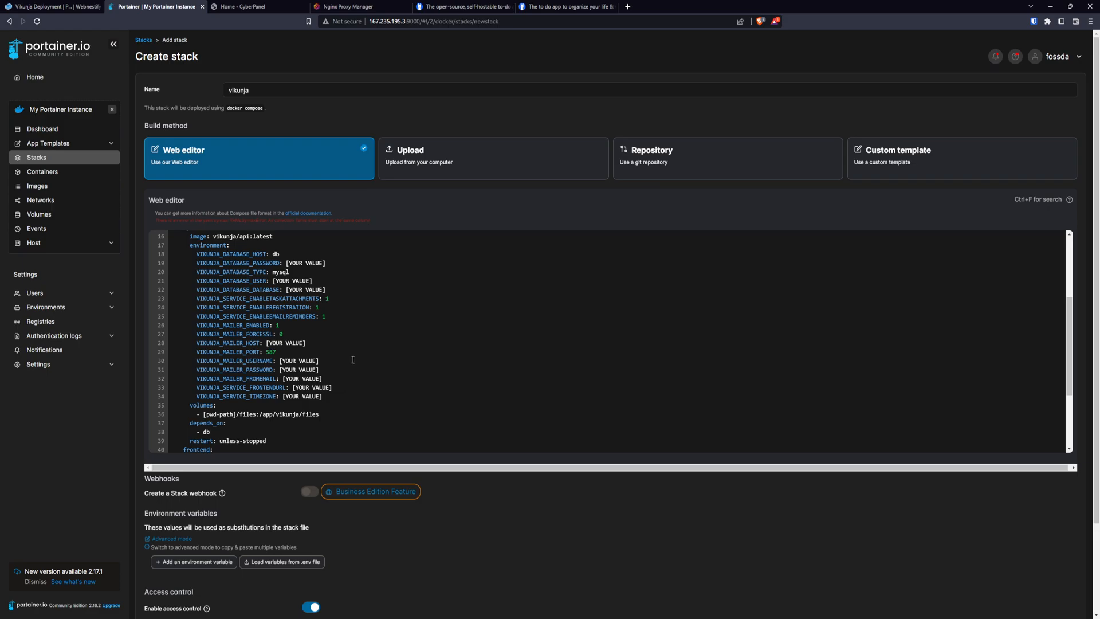
{"action": "mouse_move", "coordinate": [450, 334]}
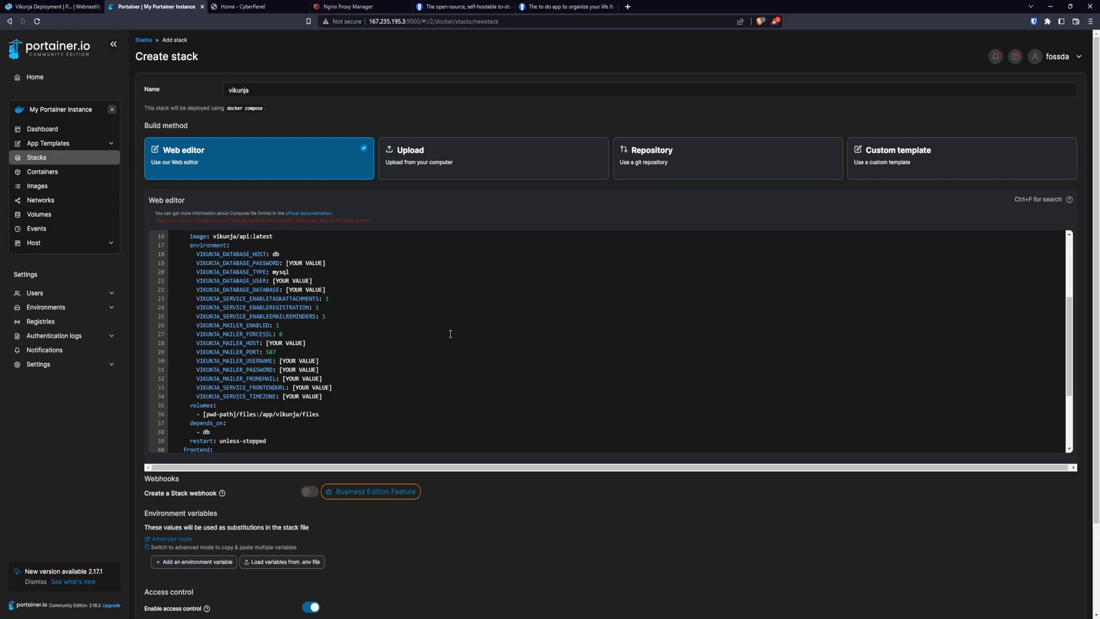
{"action": "scroll", "scroll_direction": "down", "scroll_amount": 3}
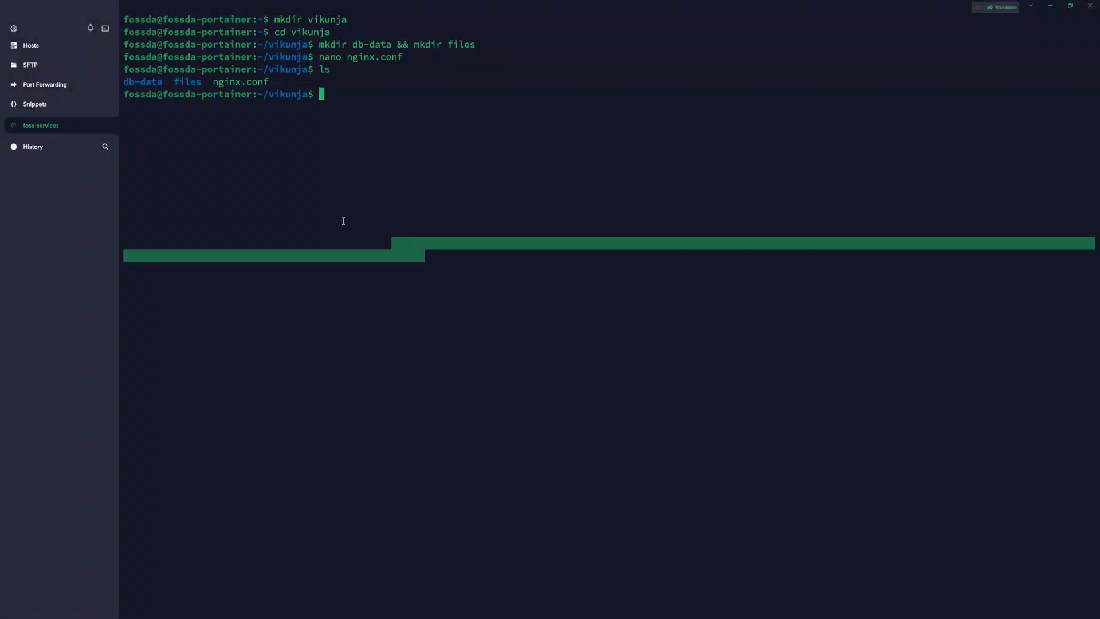
Run pwd to get the path /home/fossda/vikunja.
{"action": "type", "text": "pw"}
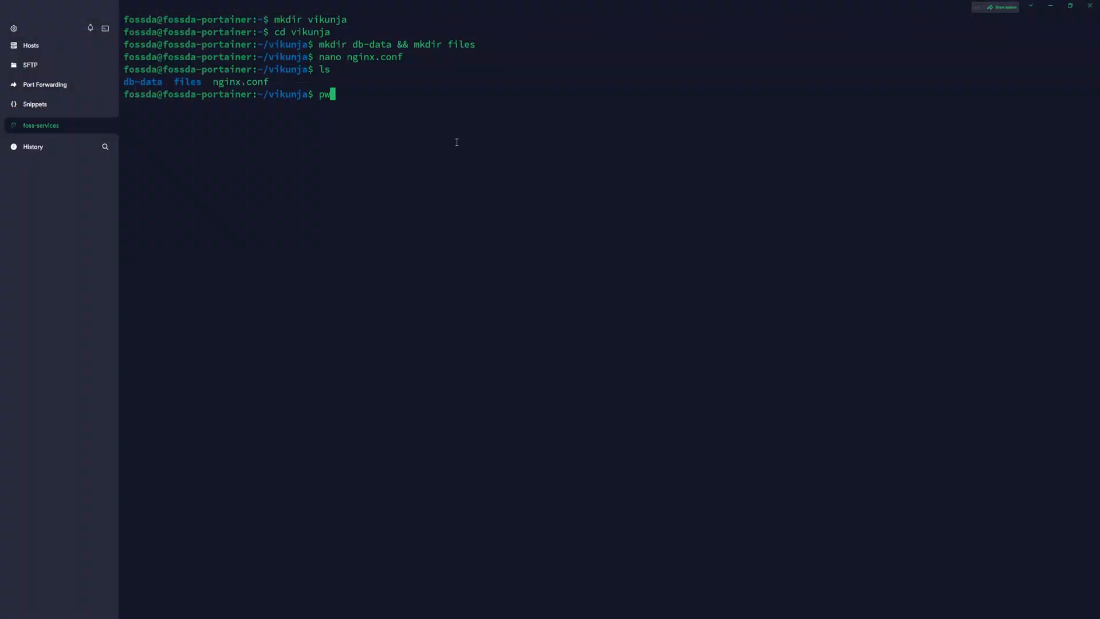
{"action": "key", "text": "Return"}
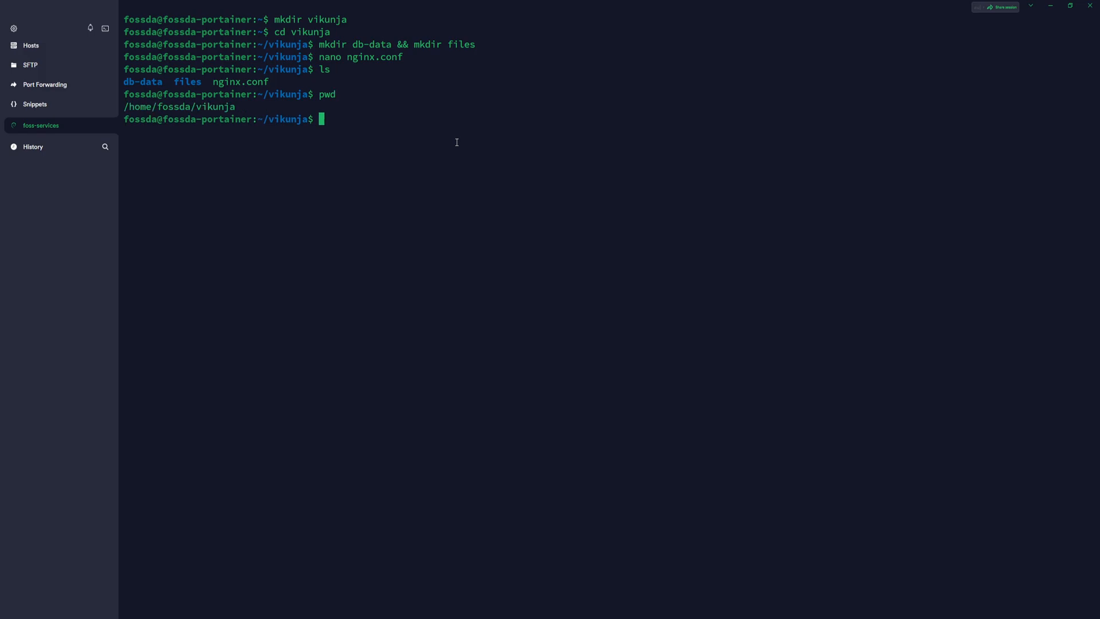
{"action": "mouse_move", "coordinate": [234, 109]}
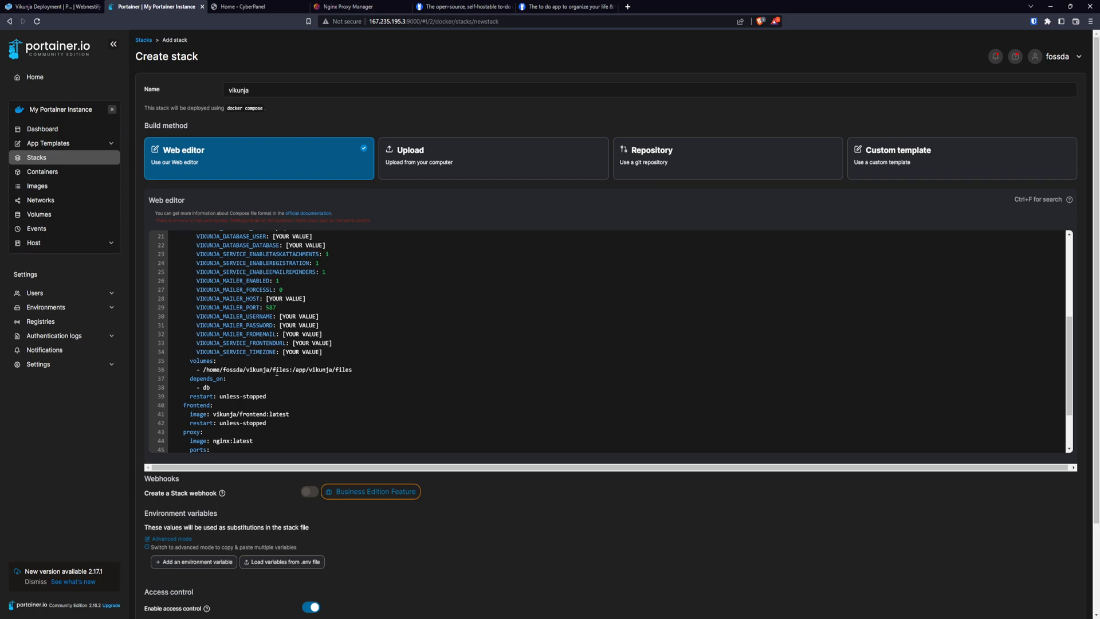
Set volumes to /home/fossda/vikunja and proxy port 8022:80, then deploy the stack.
{"action": "scroll", "scroll_direction": "up", "scroll_amount": 3}
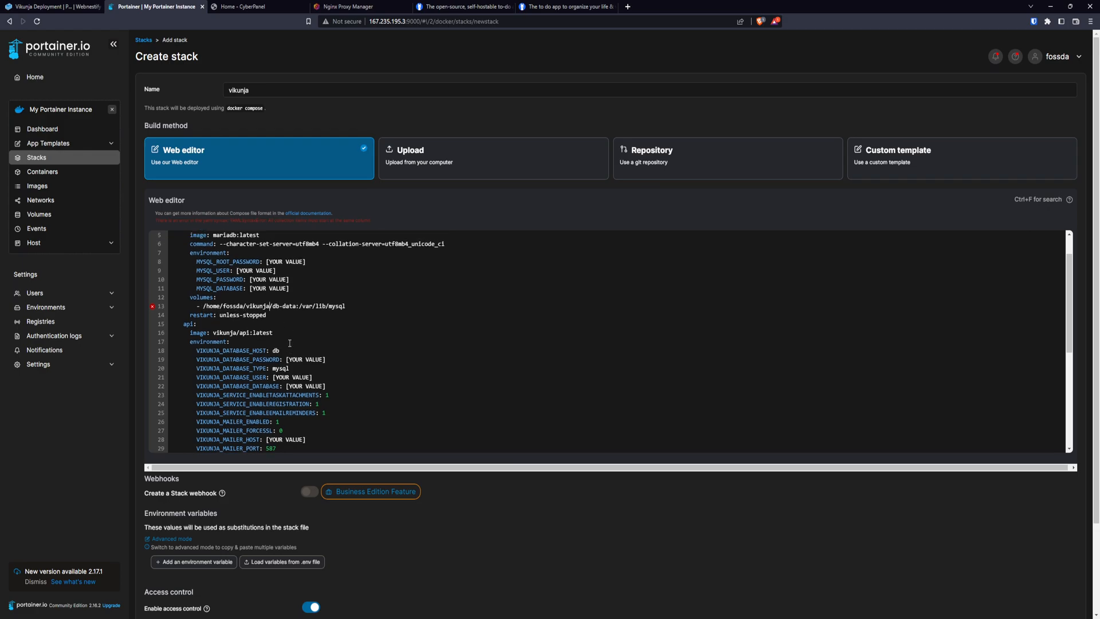
{"action": "scroll", "scroll_direction": "down", "scroll_amount": 3}
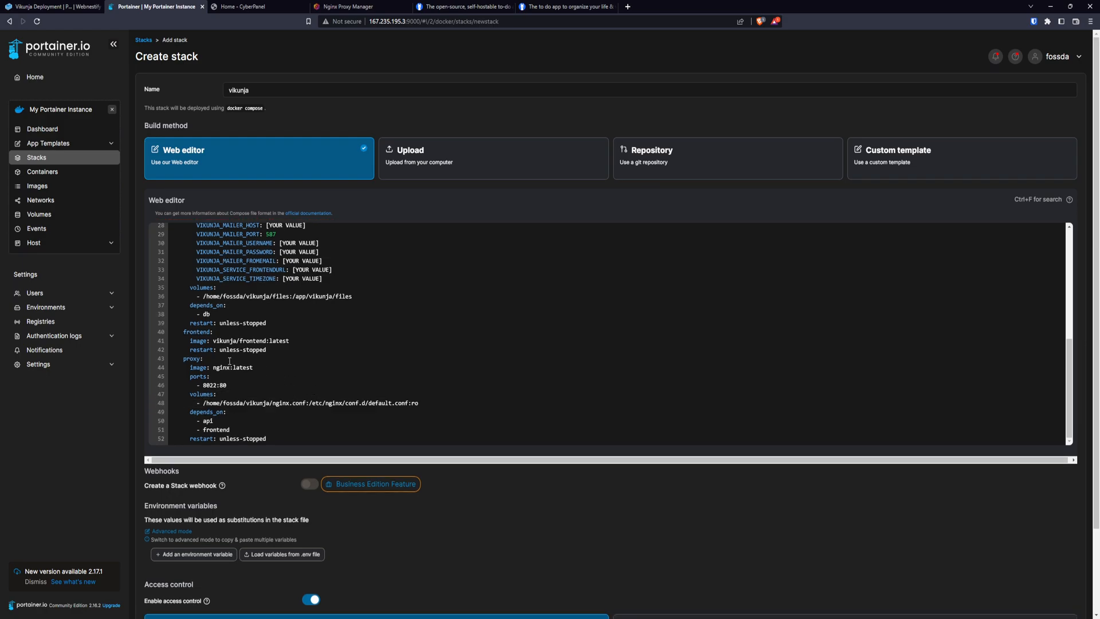
{"action": "left_click", "coordinate": [226, 384]}
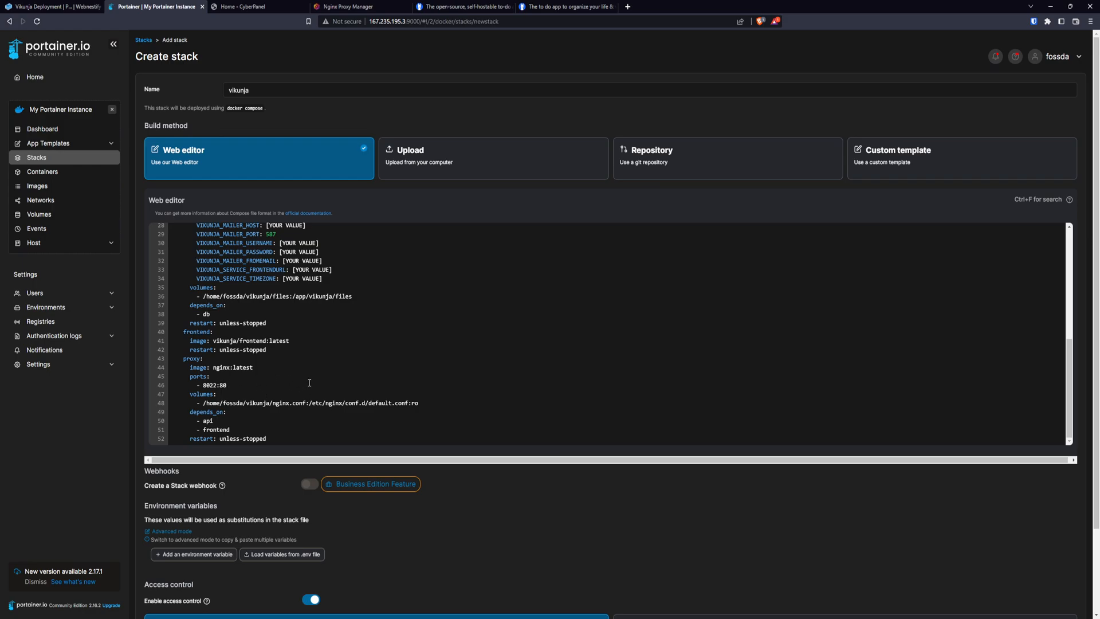
{"action": "scroll", "scroll_direction": "down", "scroll_amount": 3}
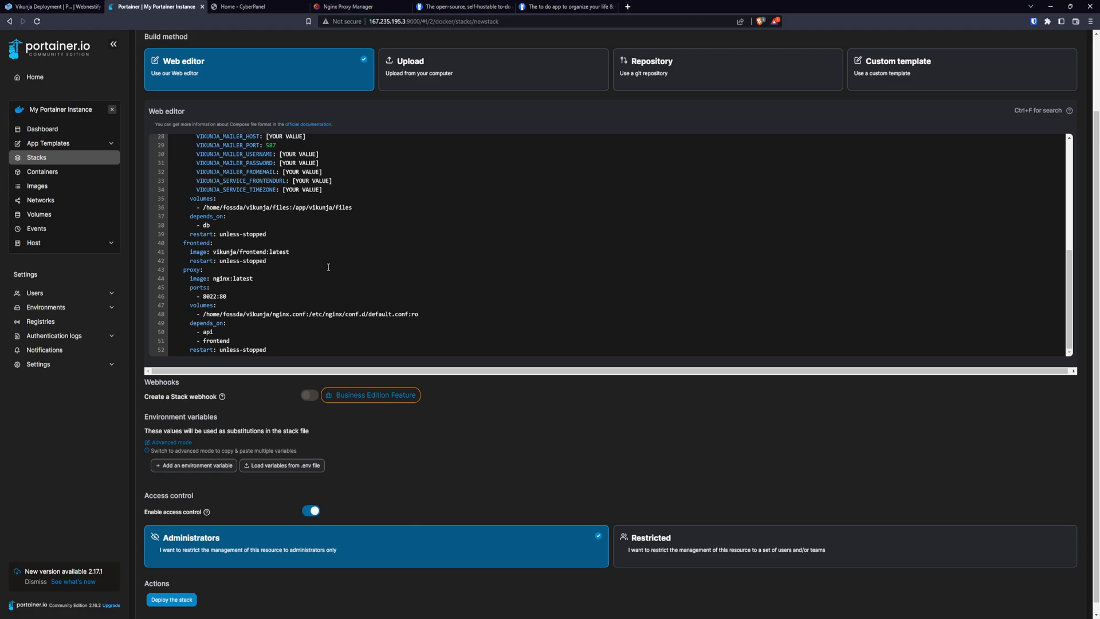
{"action": "mouse_move", "coordinate": [209, 592]}
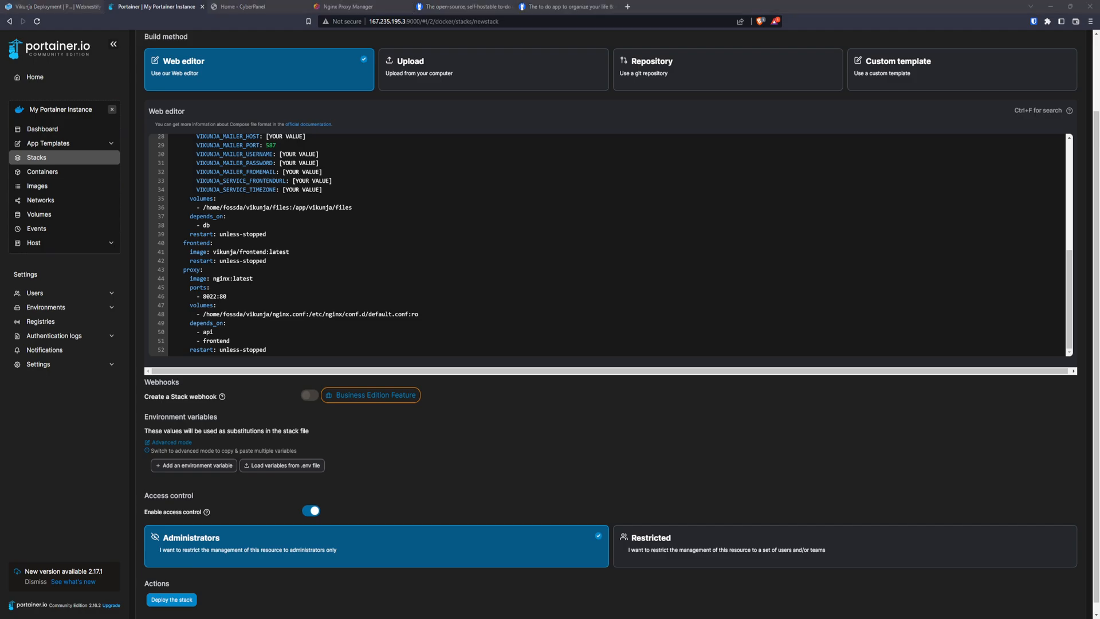
{"action": "left_click", "coordinate": [171, 599]}
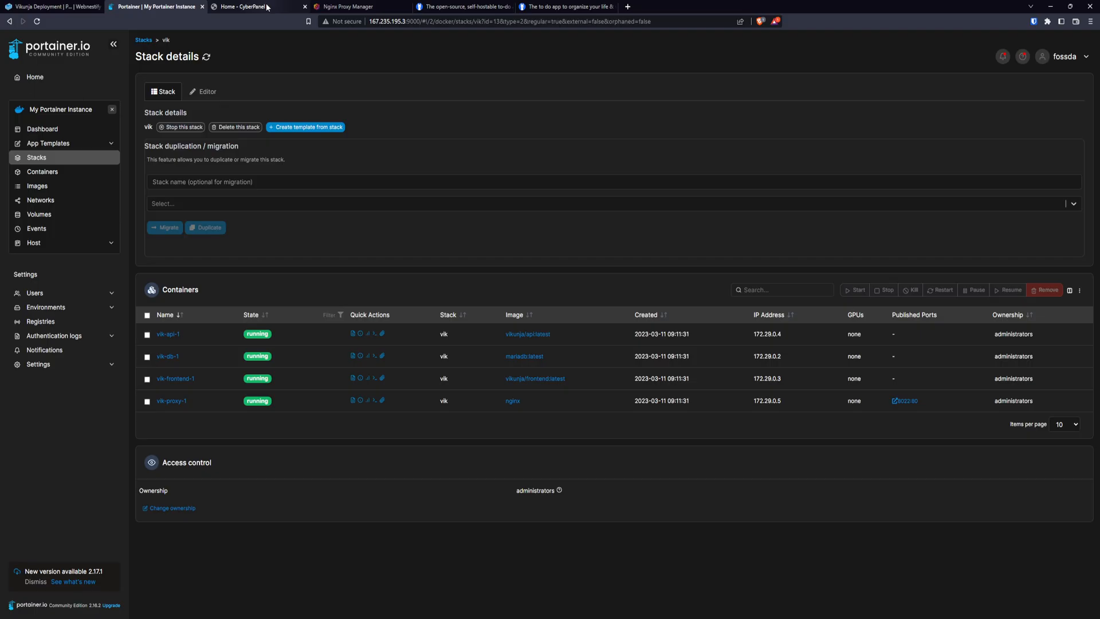
With all four stack containers running, switch to the CyberPanel tab.
{"action": "left_click", "coordinate": [243, 6]}
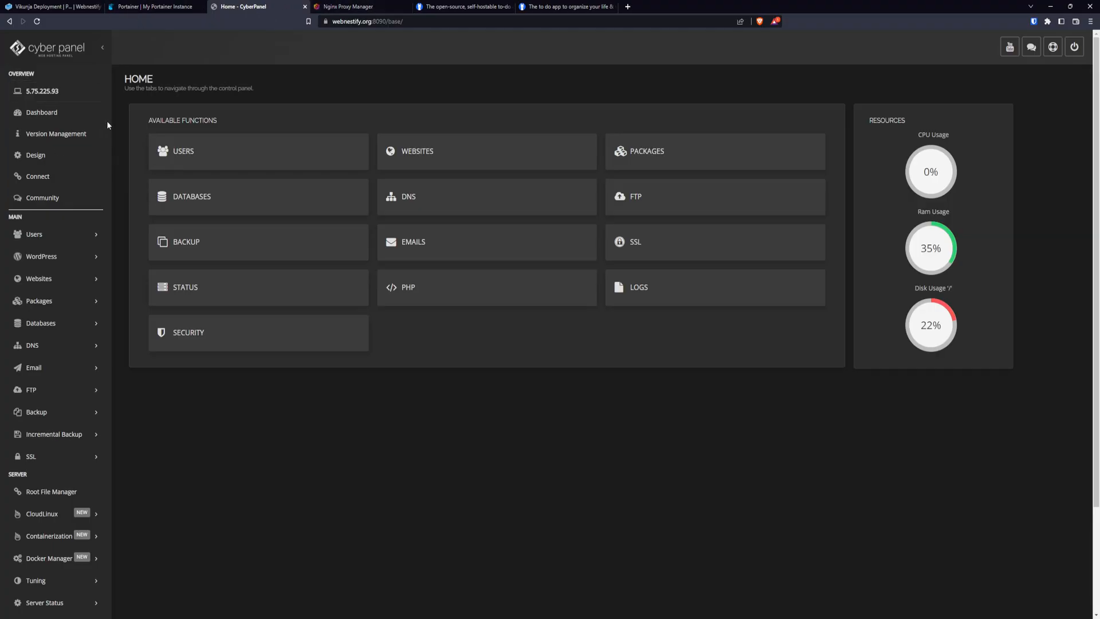
{"action": "mouse_move", "coordinate": [229, 140]}
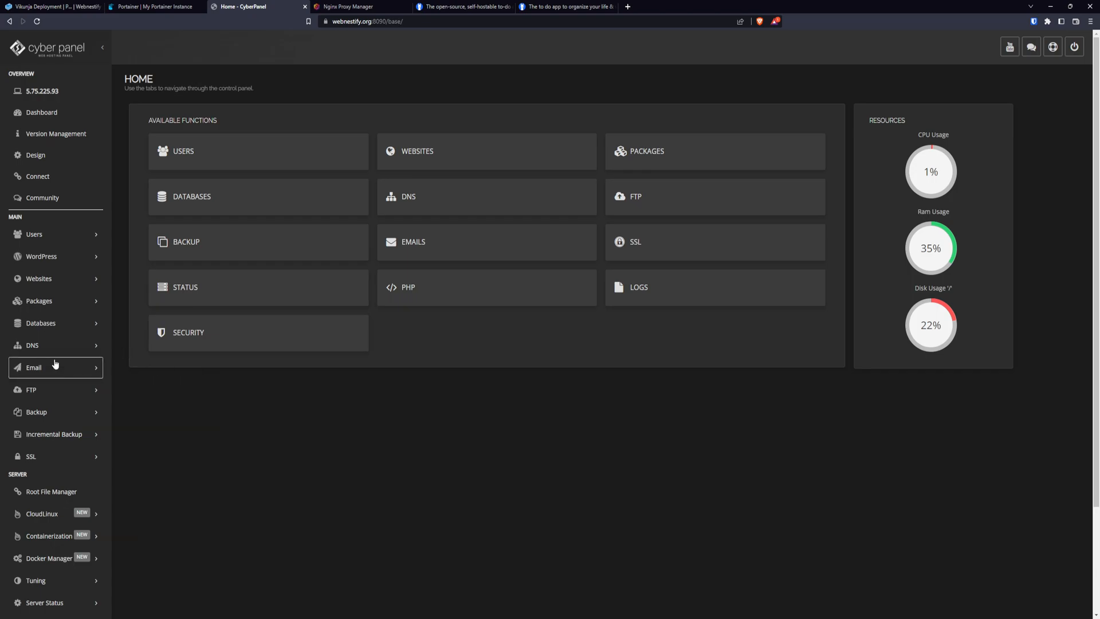
Add a vikunja A record to webnestify.org pointing to 167.235.195.3 with TTL 3600.
{"action": "left_click", "coordinate": [32, 344]}
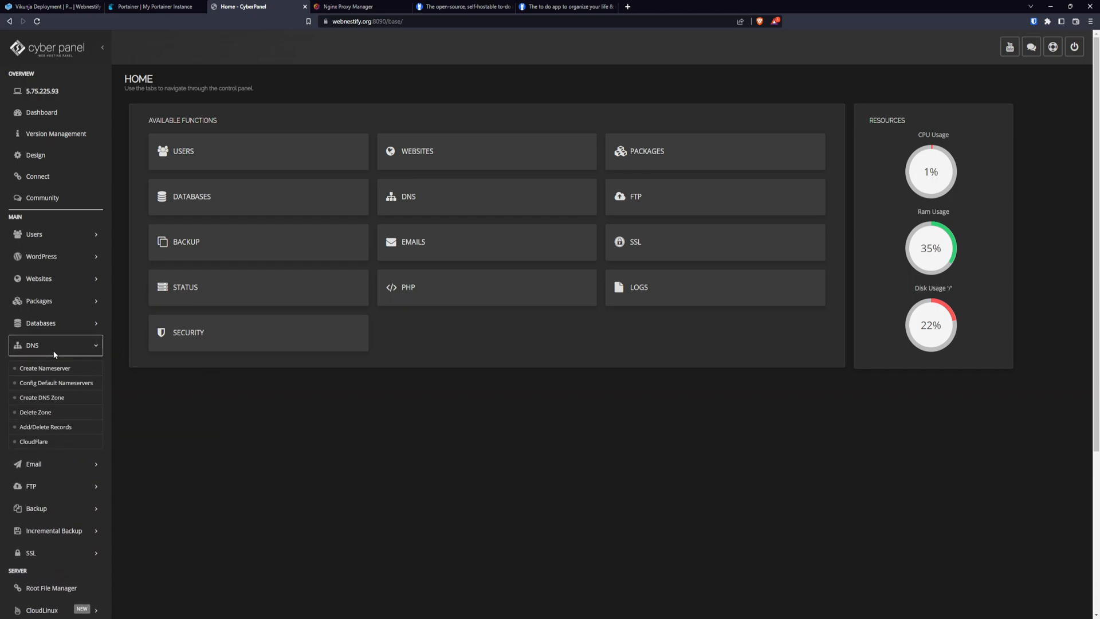
{"action": "left_click", "coordinate": [46, 426]}
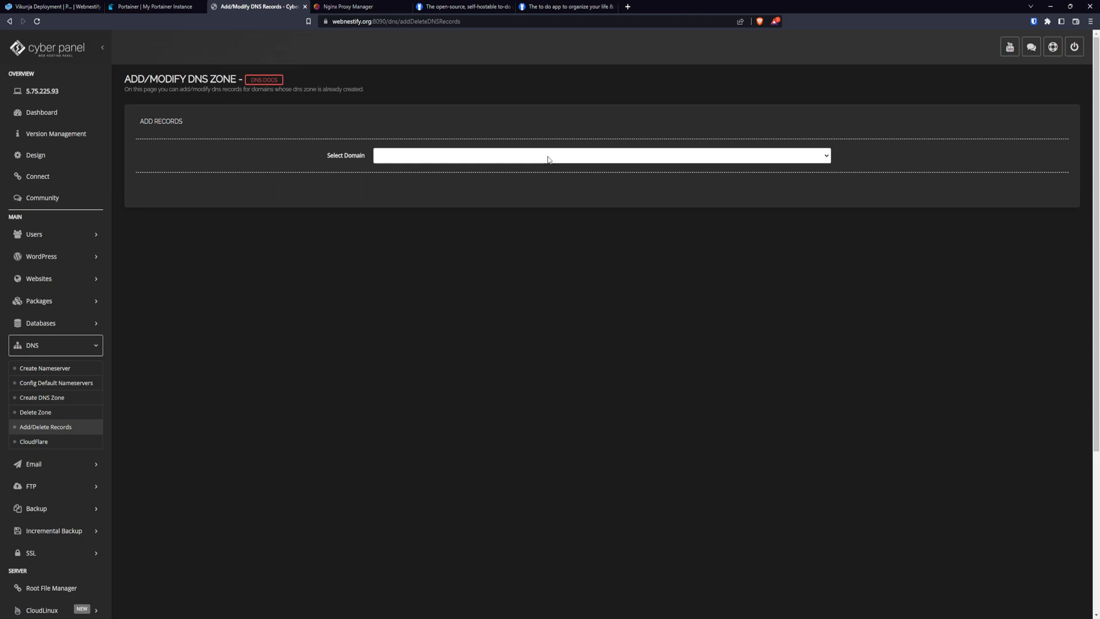
{"action": "left_click", "coordinate": [600, 155]}
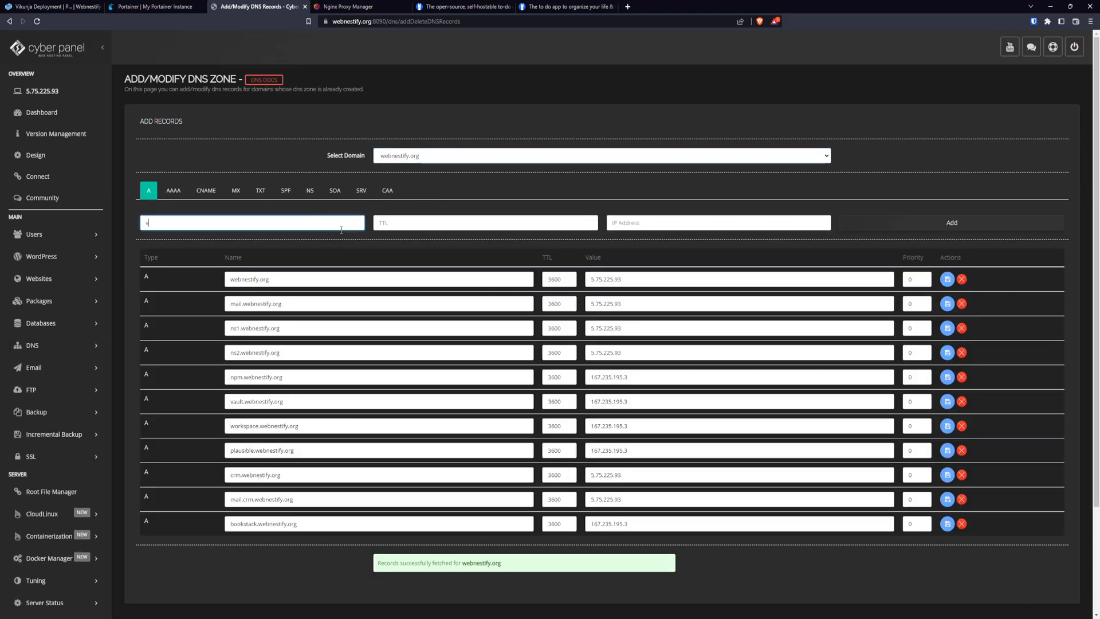
{"action": "type", "text": "vikunja"}
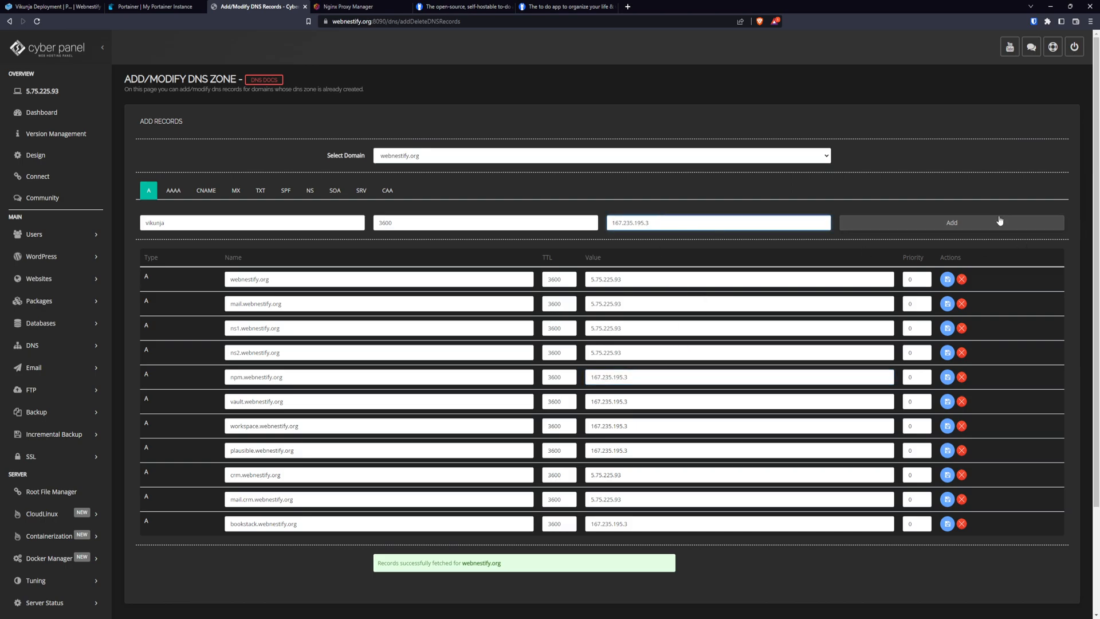
{"action": "left_click", "coordinate": [950, 222]}
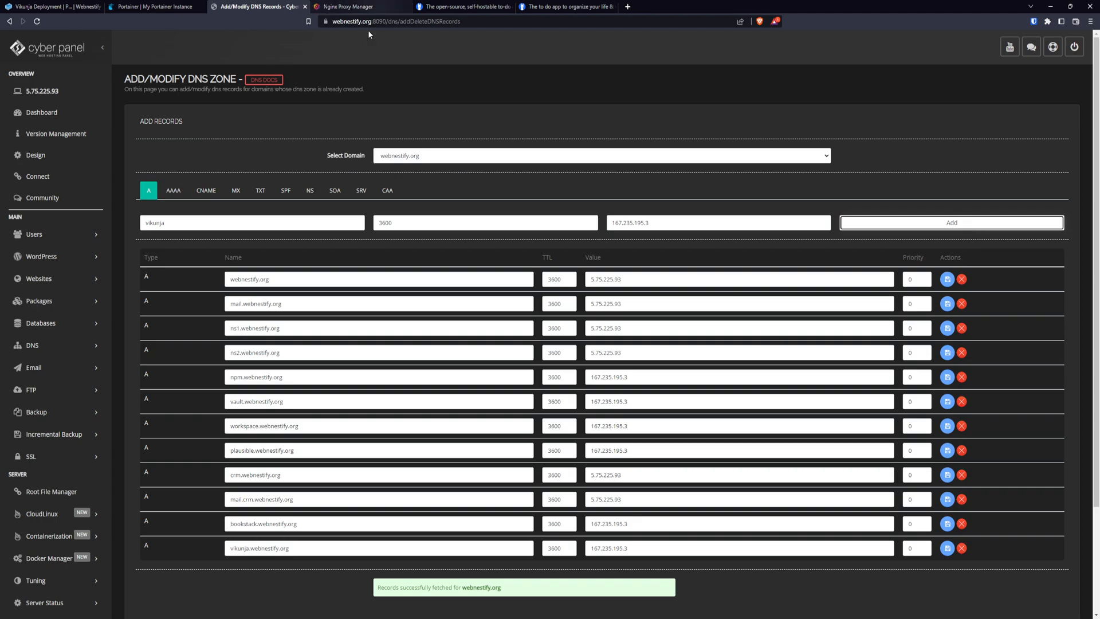
{"action": "left_click", "coordinate": [346, 7]}
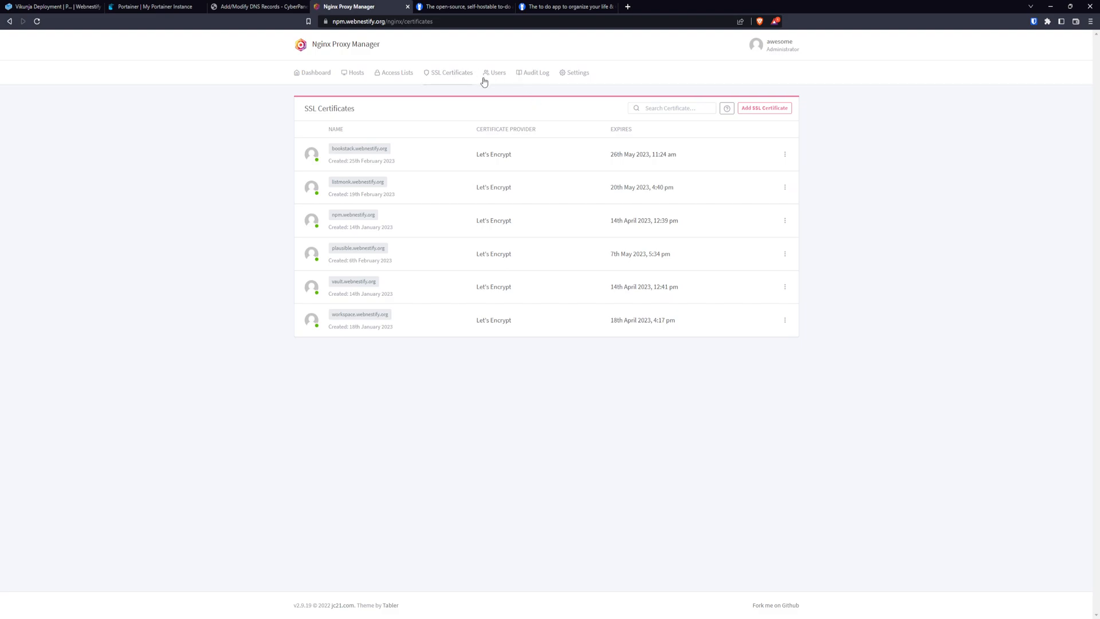
Request a Let's Encrypt certificate for vikunja.webnestify.org, agreeing to the terms.
{"action": "left_click", "coordinate": [764, 107]}
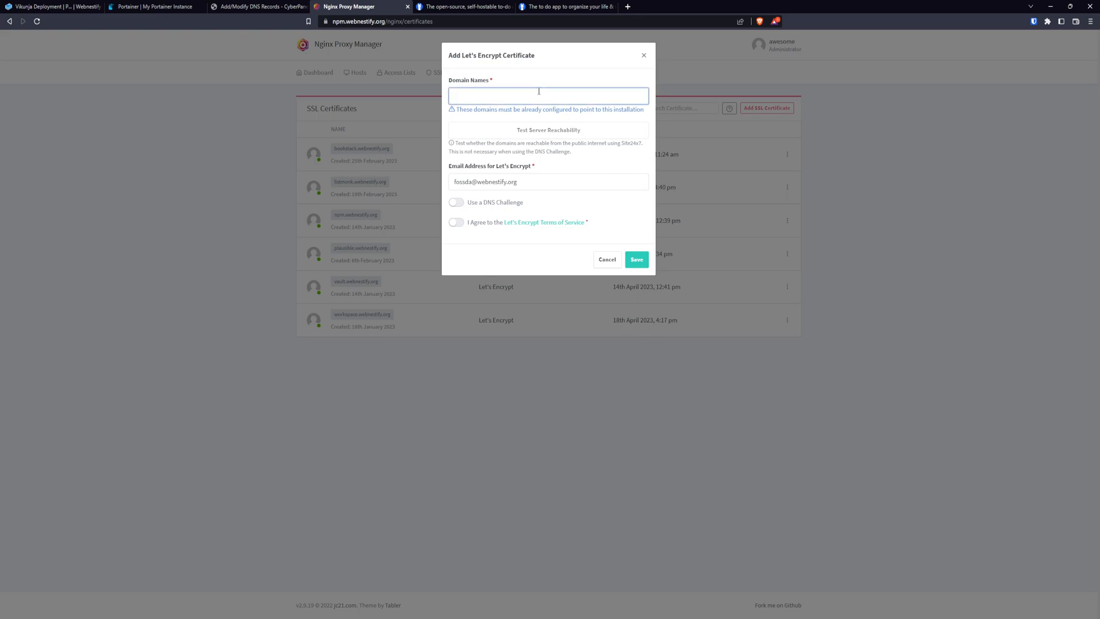
{"action": "type", "text": "vikunja.webnestify.or"}
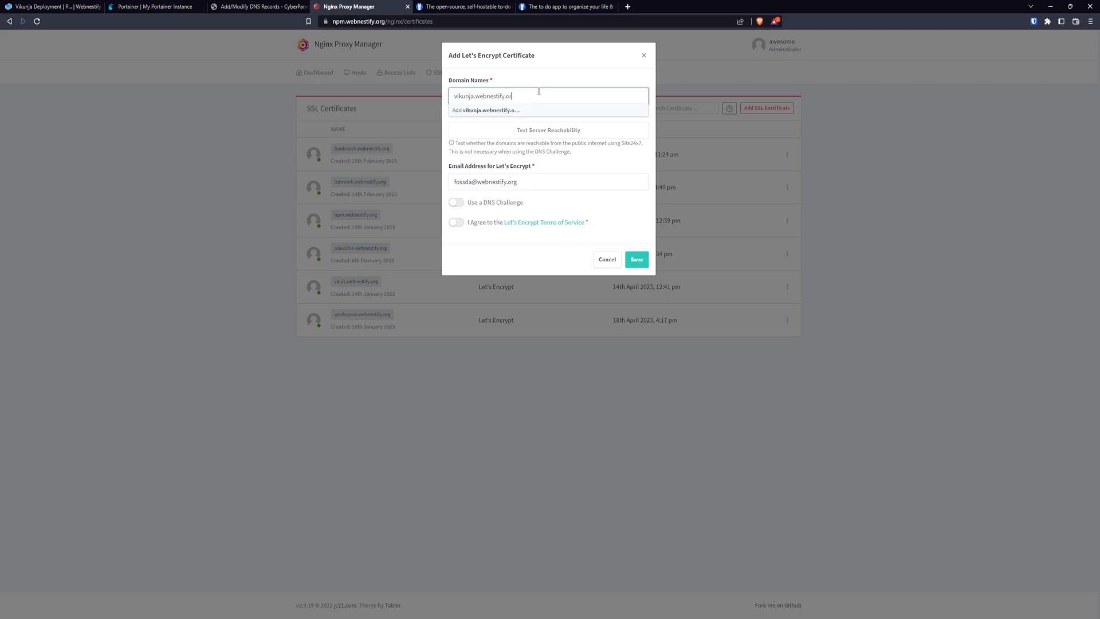
{"action": "left_click", "coordinate": [489, 110]}
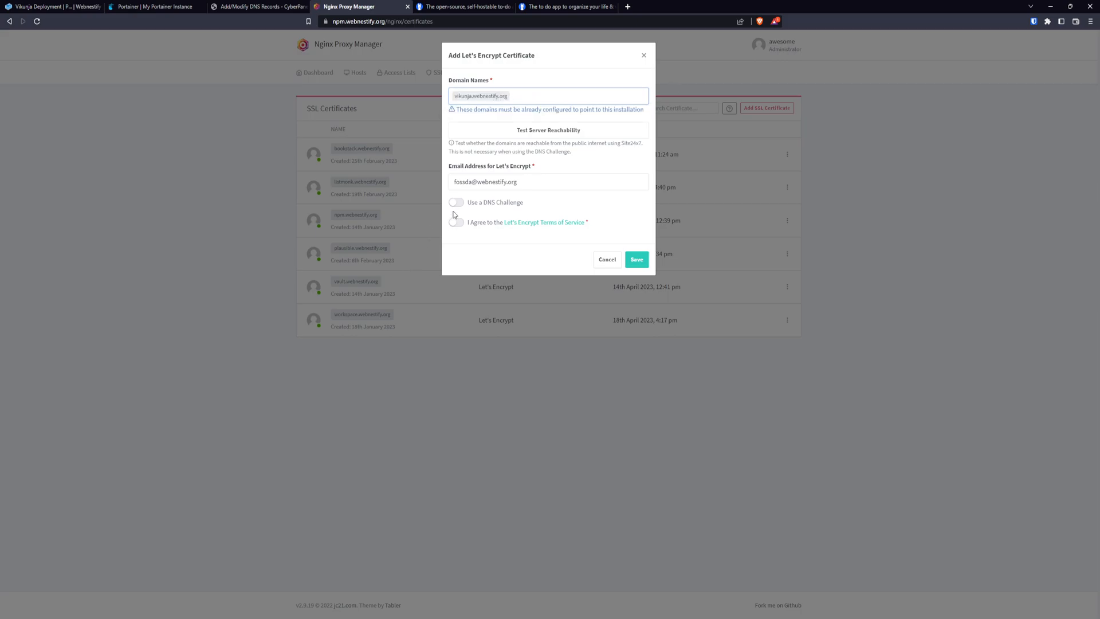
{"action": "left_click", "coordinate": [635, 260]}
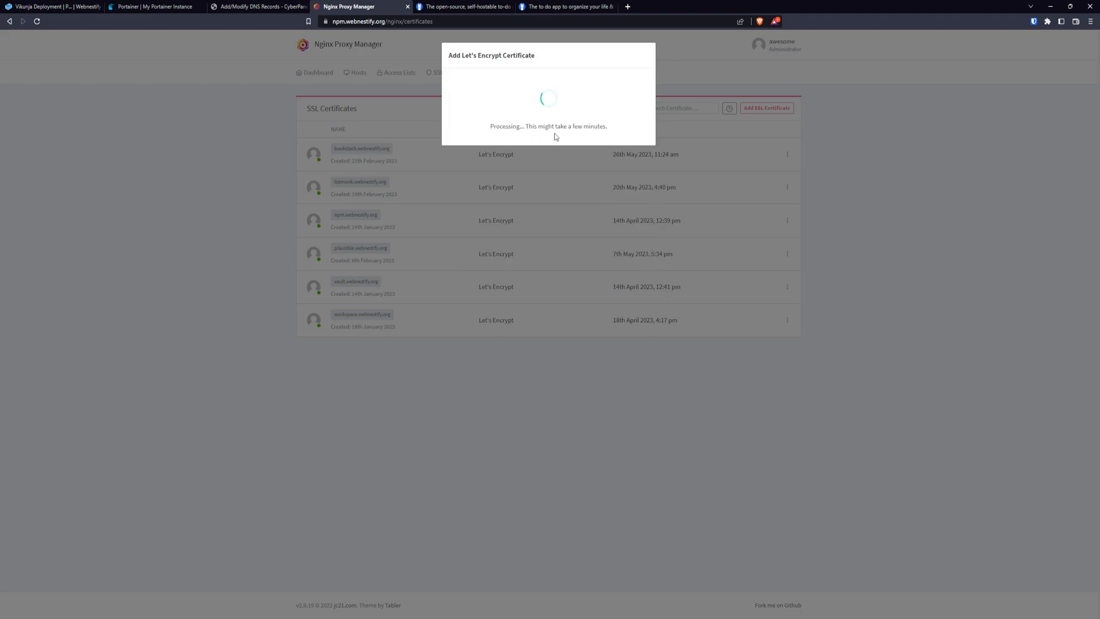
{"action": "mouse_move", "coordinate": [489, 99]}
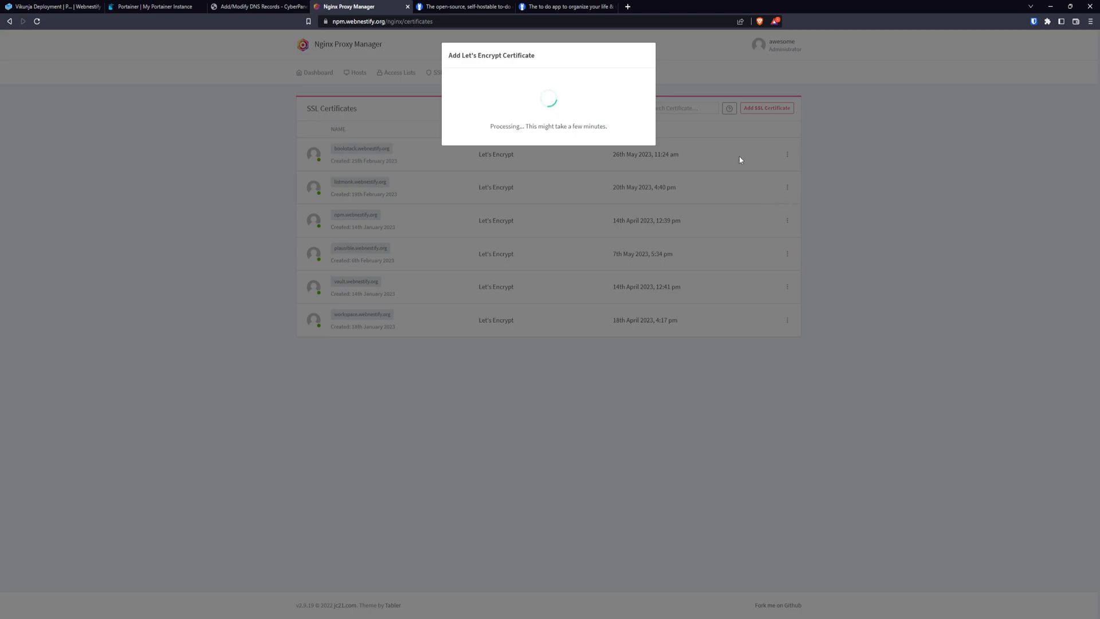
{"action": "mouse_move", "coordinate": [727, 122]}
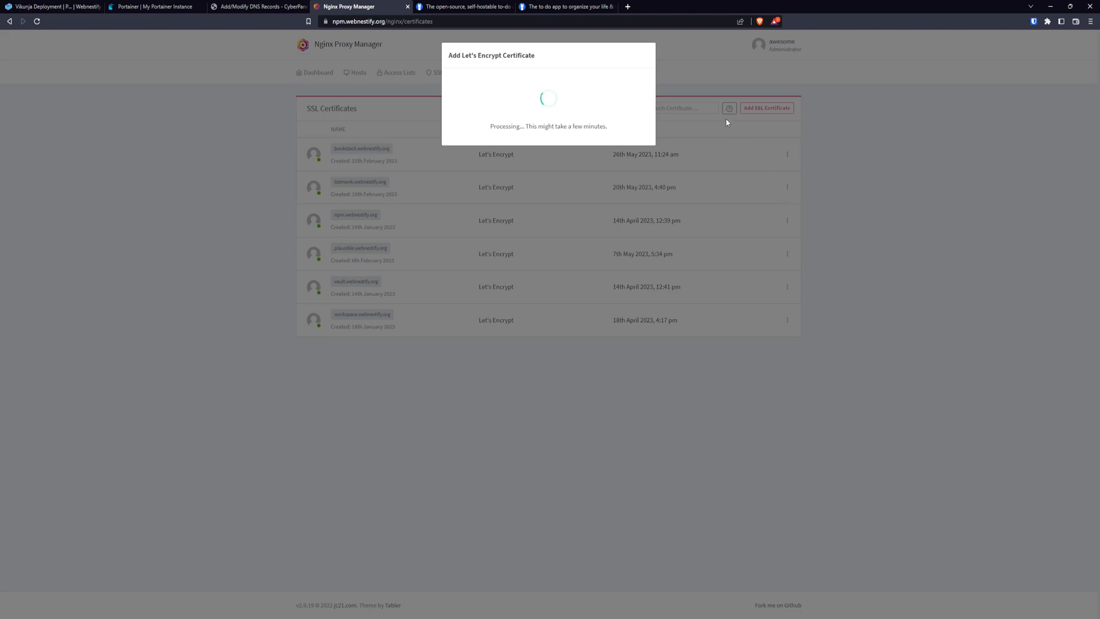
{"action": "mouse_move", "coordinate": [756, 171]}
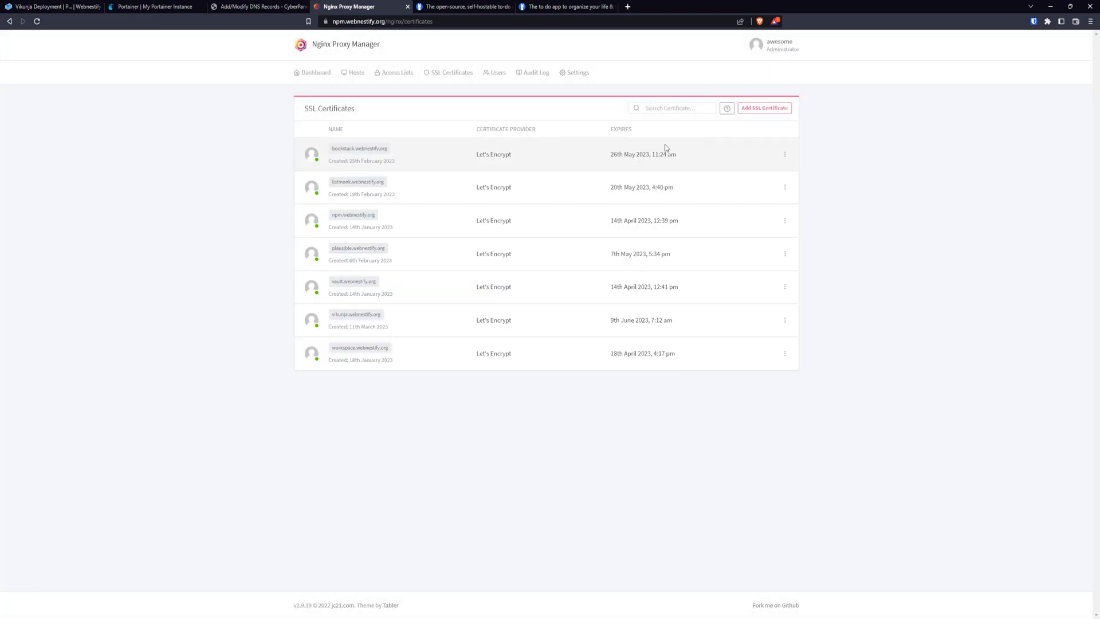
{"action": "mouse_move", "coordinate": [359, 92]}
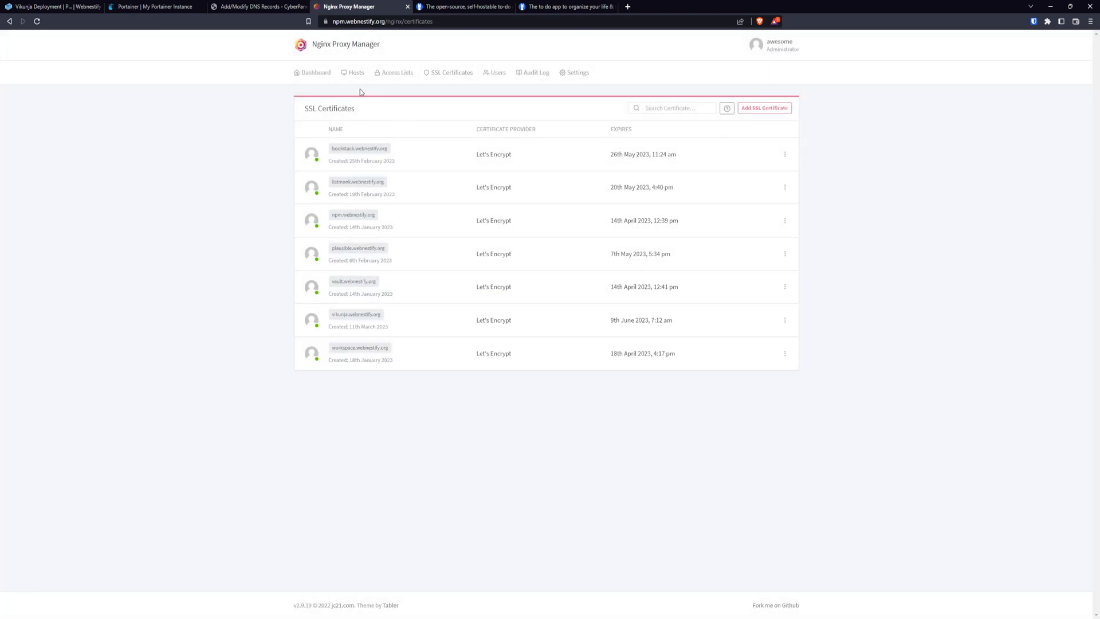
Add a vikunja.webnestify.org proxy host forwarding to 167.235.195.3:8022 with common exploits blocked.
{"action": "left_click", "coordinate": [355, 72]}
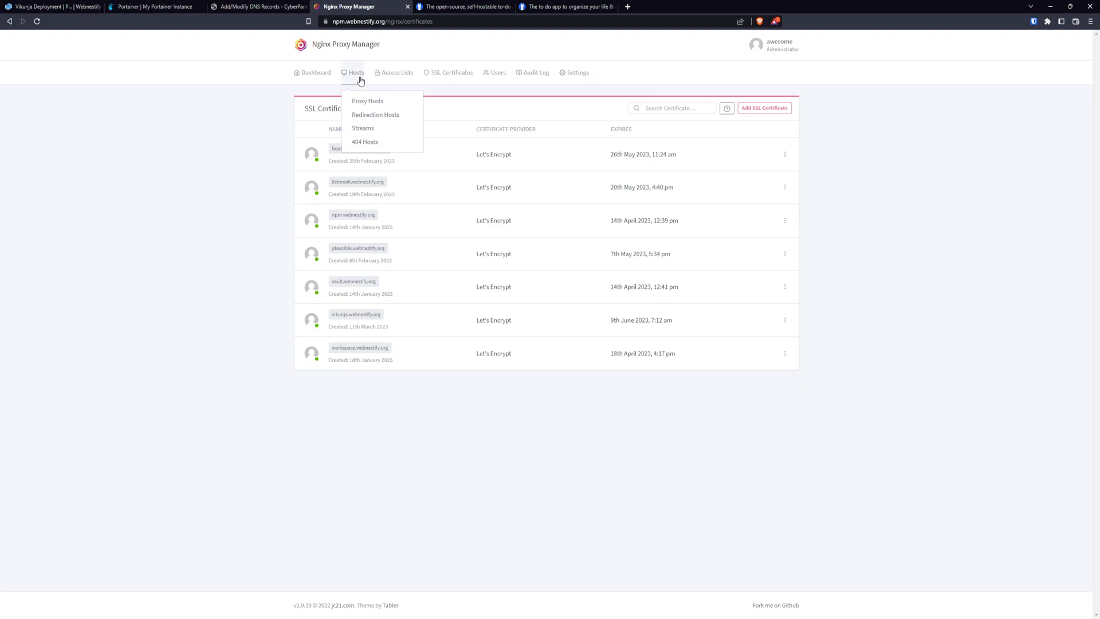
{"action": "mouse_move", "coordinate": [381, 102]}
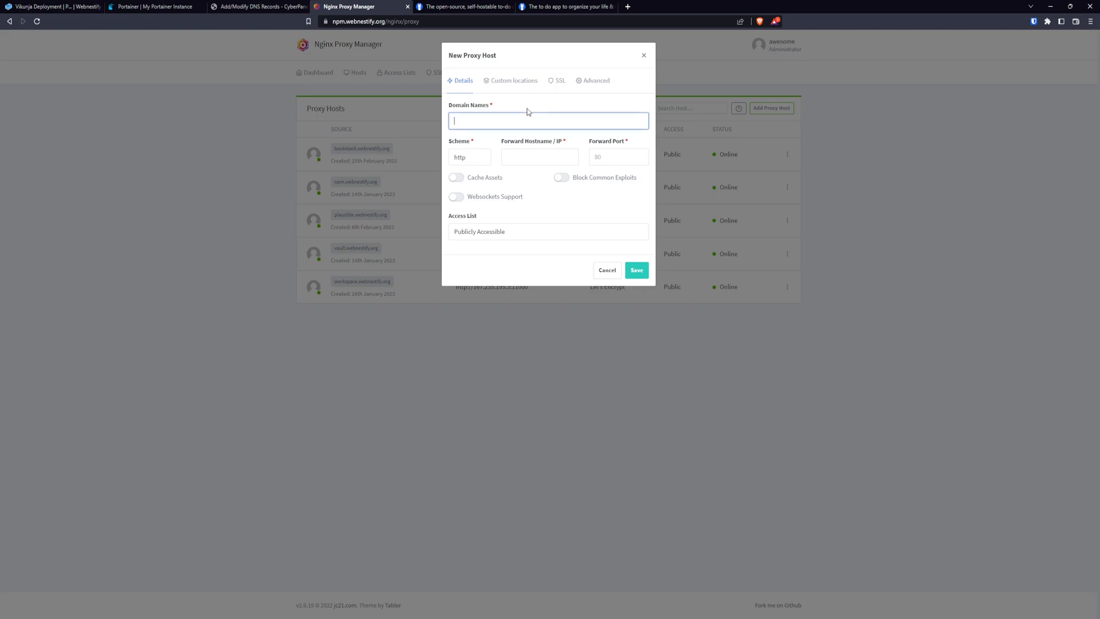
{"action": "type", "text": "vikunja.webnestify.org"}
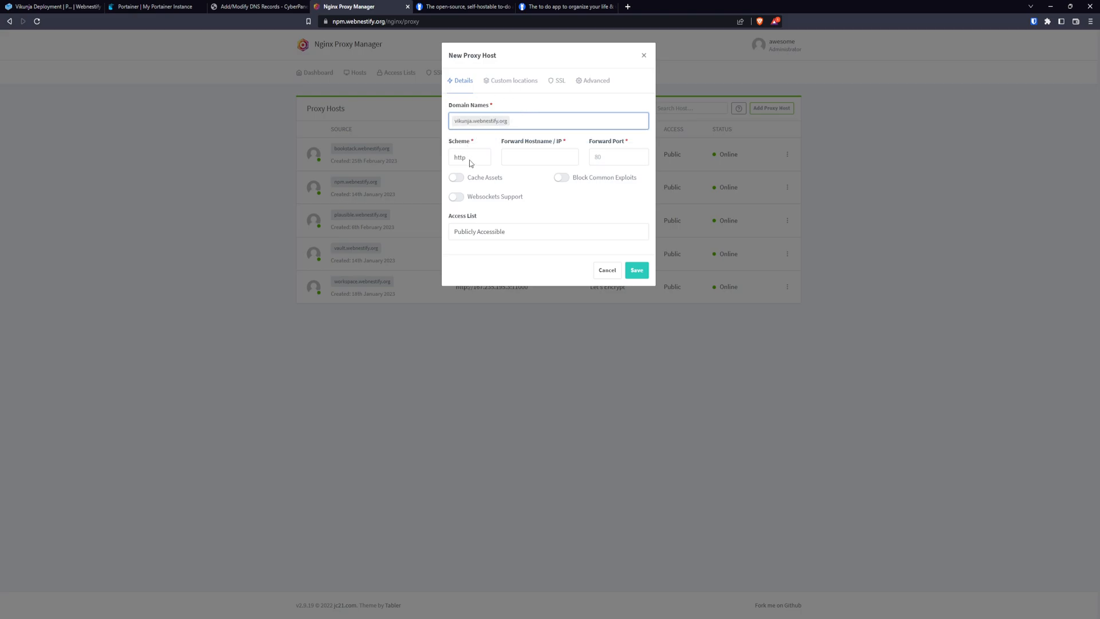
{"action": "left_click", "coordinate": [539, 157]}
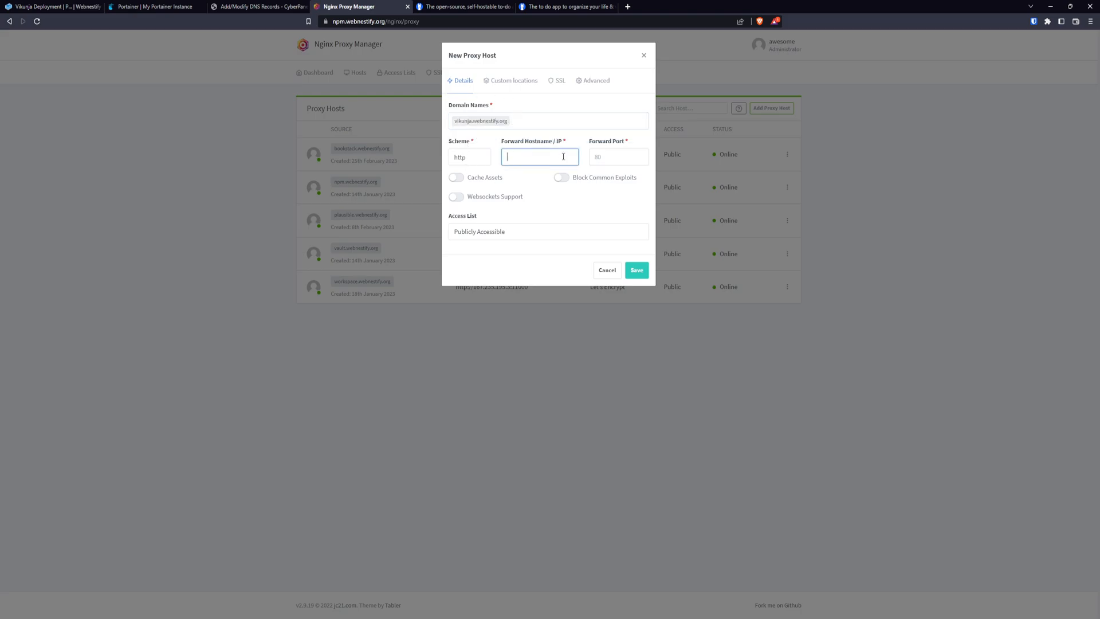
{"action": "type", "text": "167.235.195.3"}
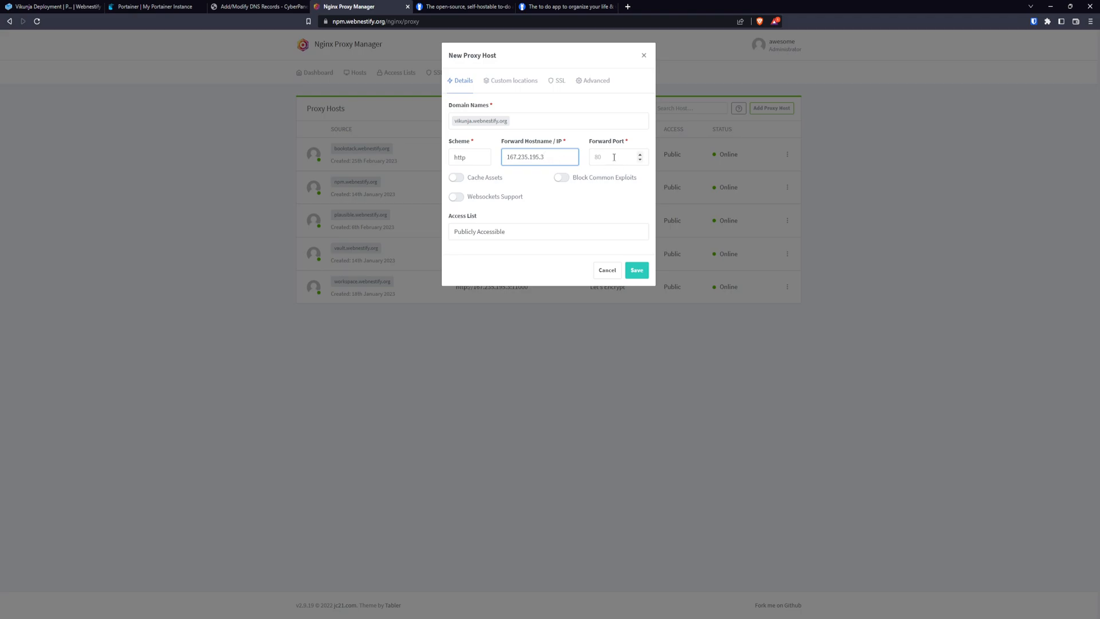
{"action": "left_click", "coordinate": [616, 156]}
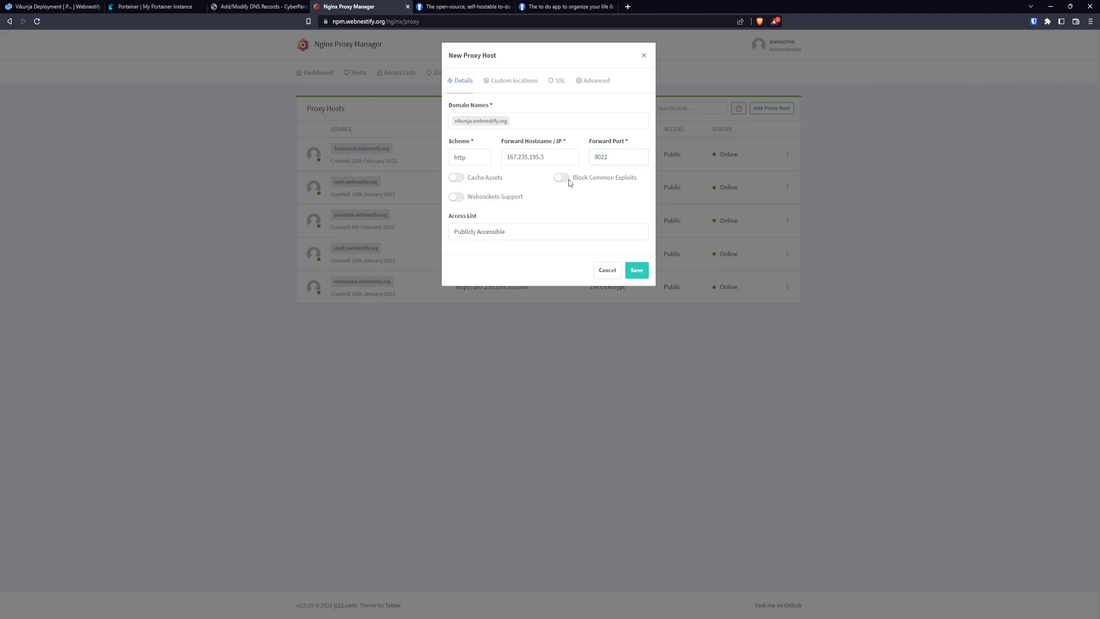
{"action": "left_click", "coordinate": [561, 177]}
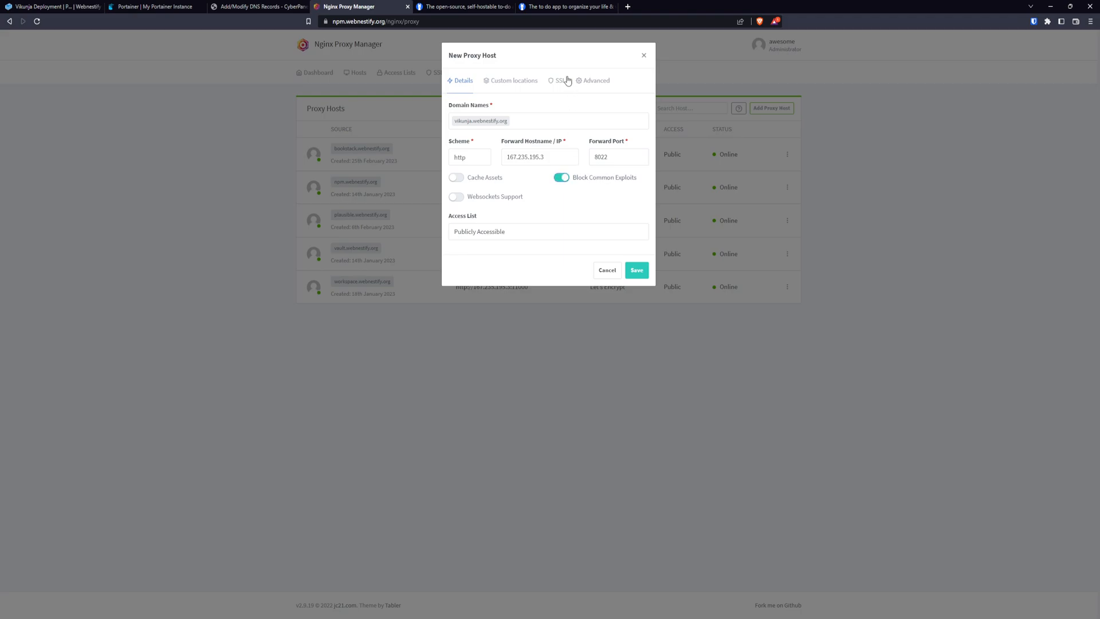
Enable Force SSL and HTTP/2 for the host and save it.
{"action": "left_click", "coordinate": [561, 80]}
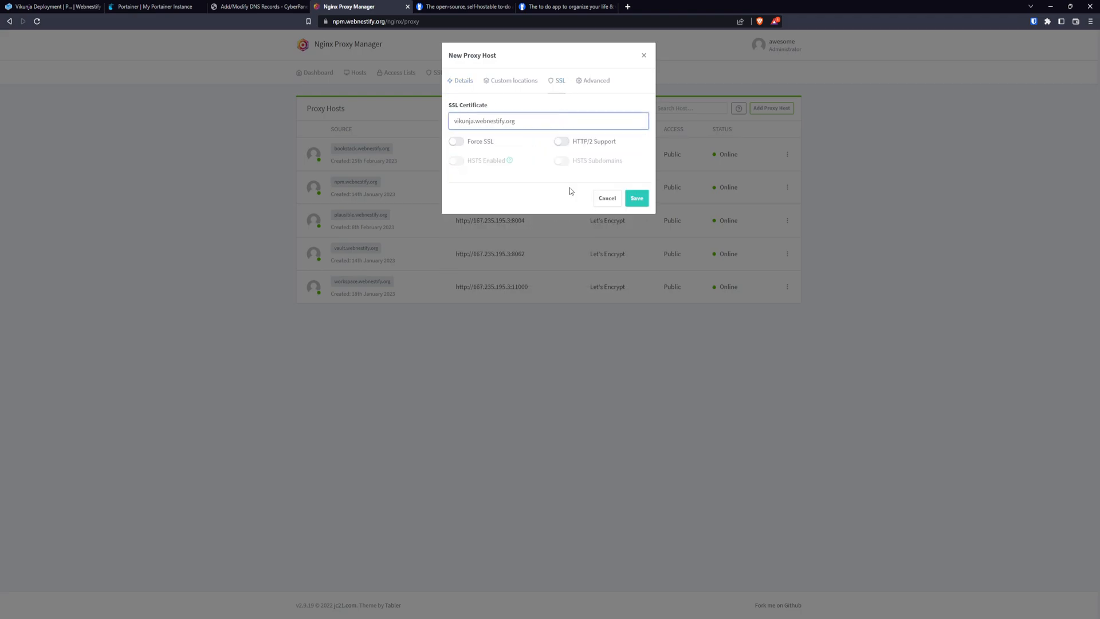
{"action": "left_click", "coordinate": [454, 141]}
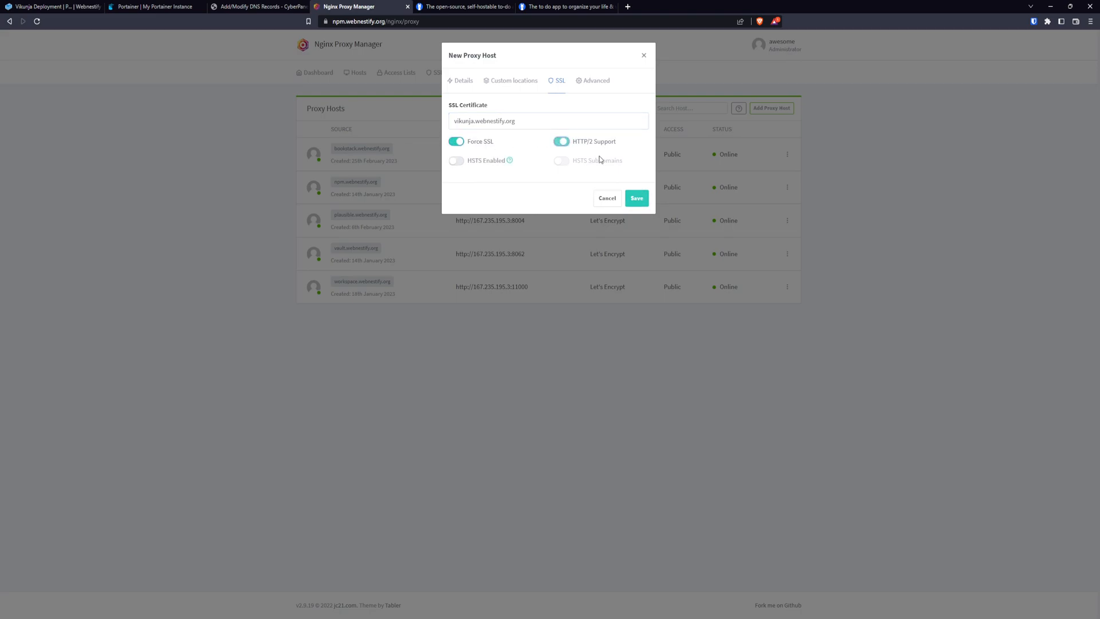
{"action": "left_click", "coordinate": [635, 198]}
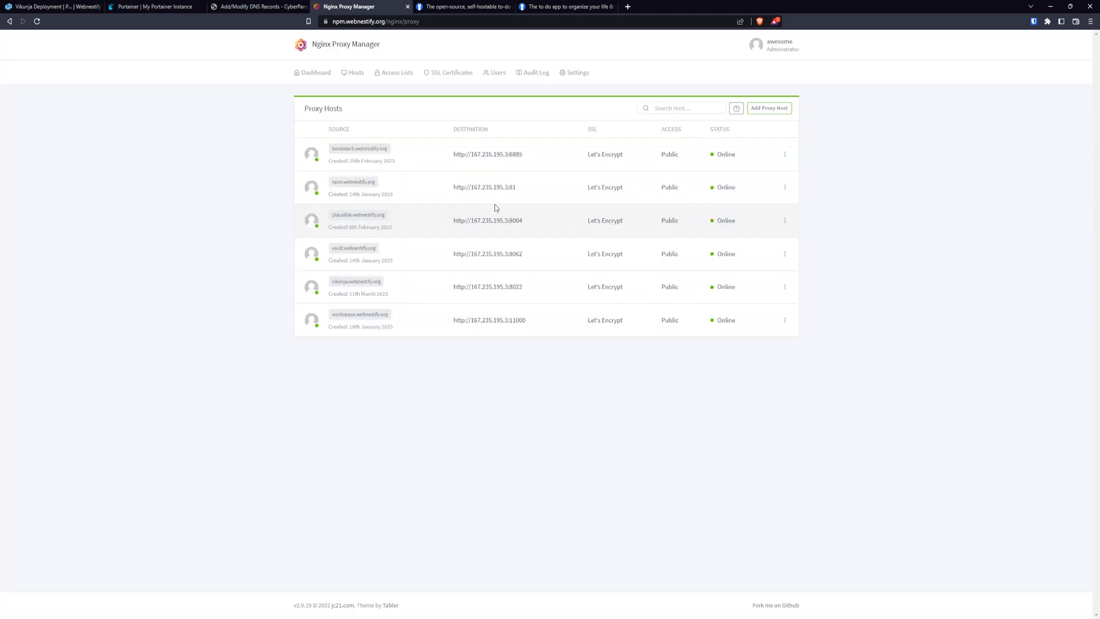
{"action": "mouse_move", "coordinate": [532, 179]}
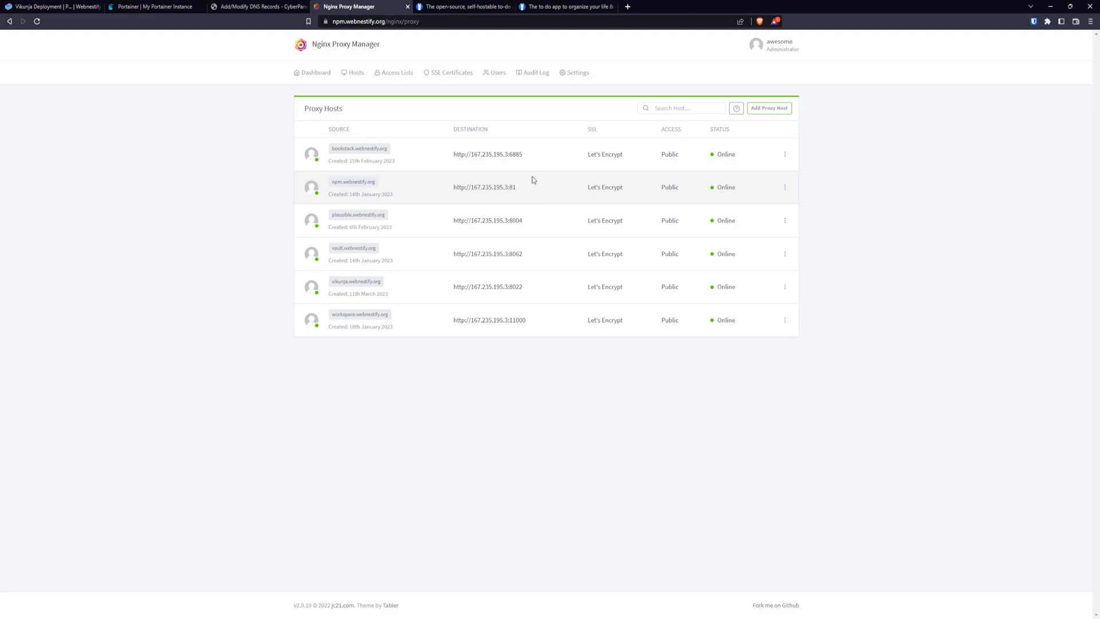
{"action": "mouse_move", "coordinate": [496, 303]}
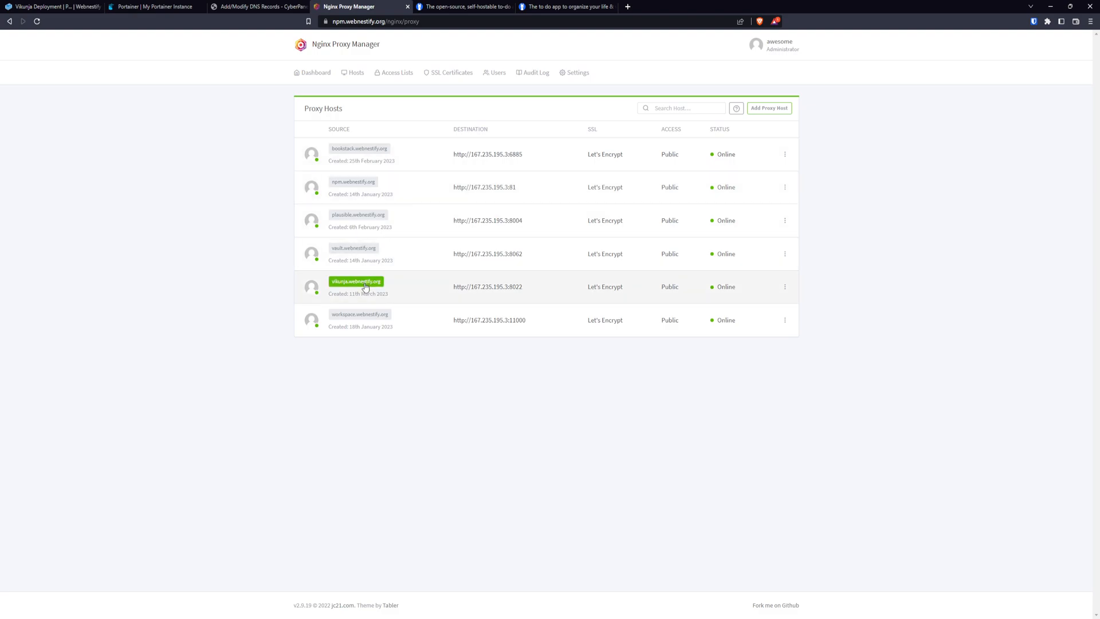
Open vikunja.webnestify.org from the Proxy Hosts list to reach Vikunja's login page.
{"action": "left_click", "coordinate": [357, 281]}
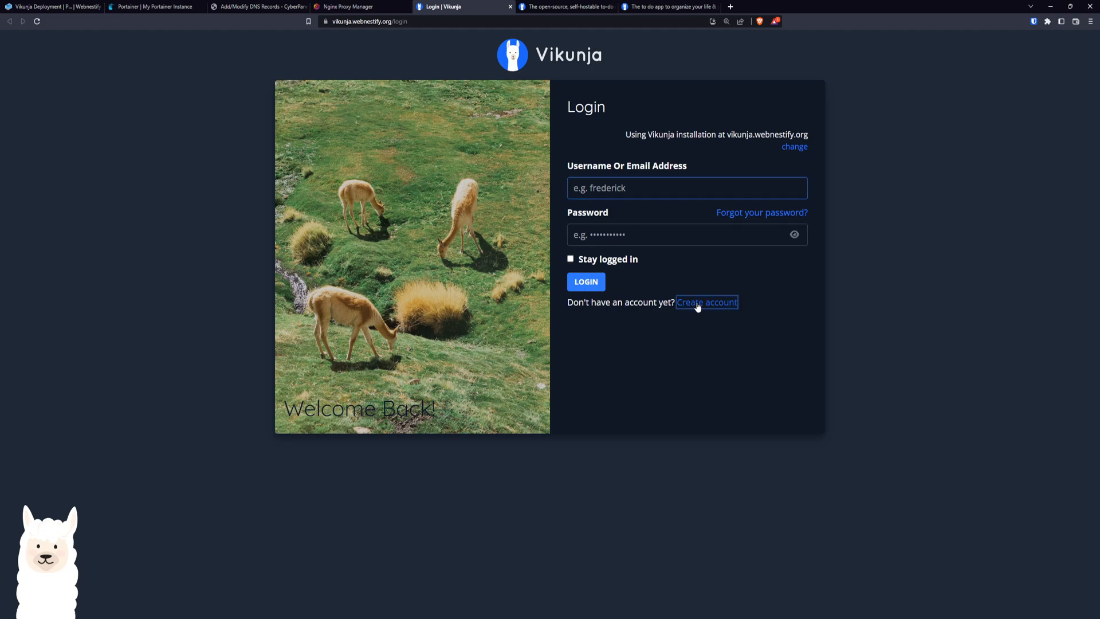
Register a Vikunja account named foss with email and password, and sign in.
{"action": "left_click", "coordinate": [706, 301]}
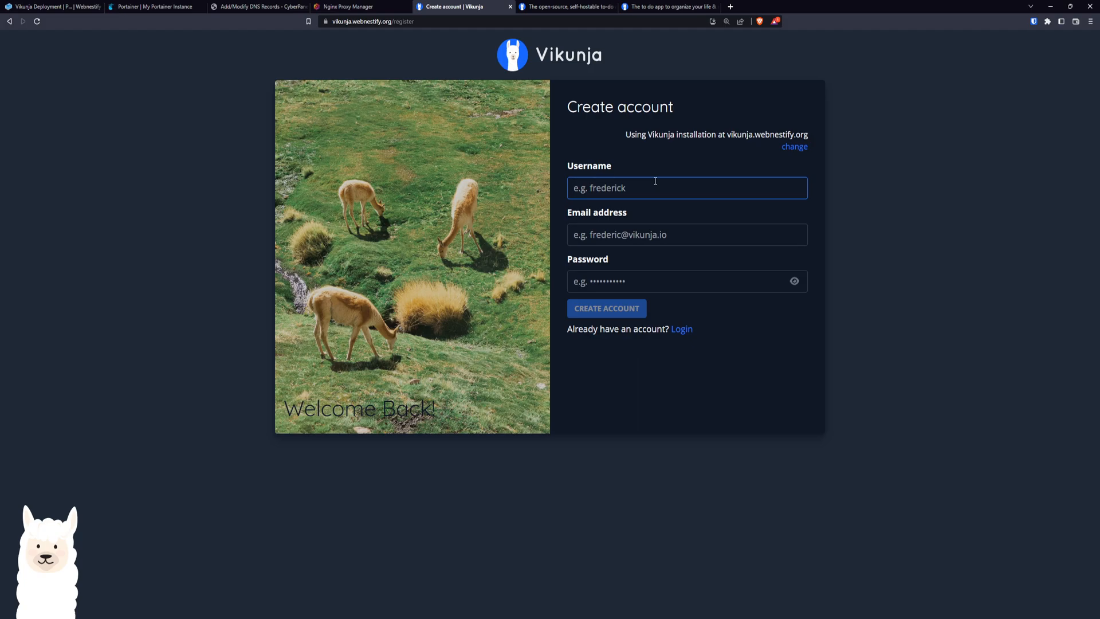
{"action": "type", "text": "fossda"}
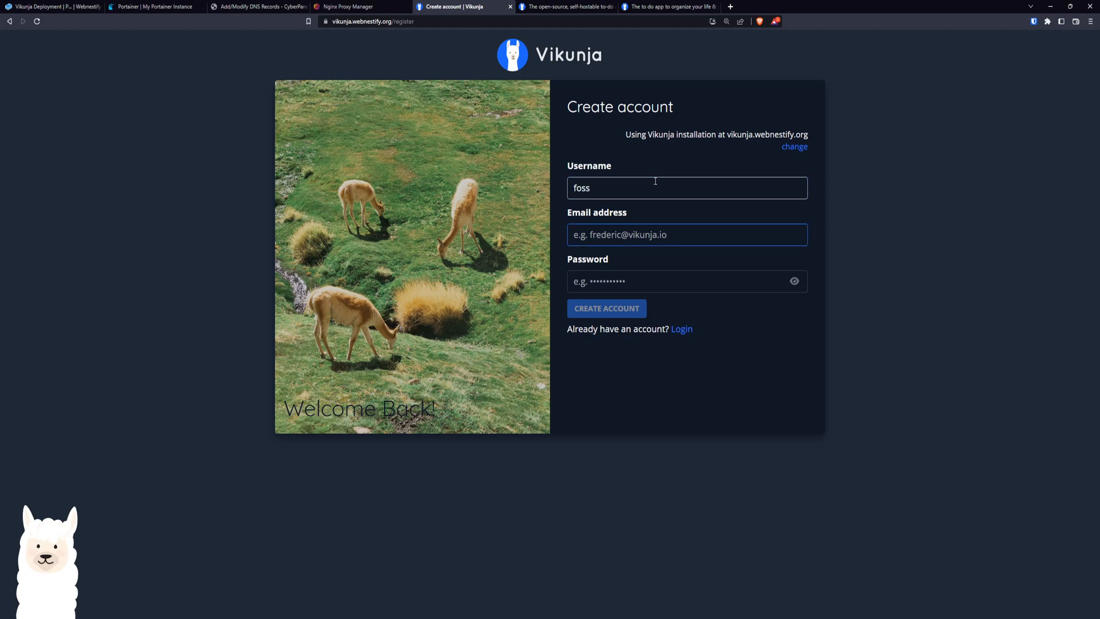
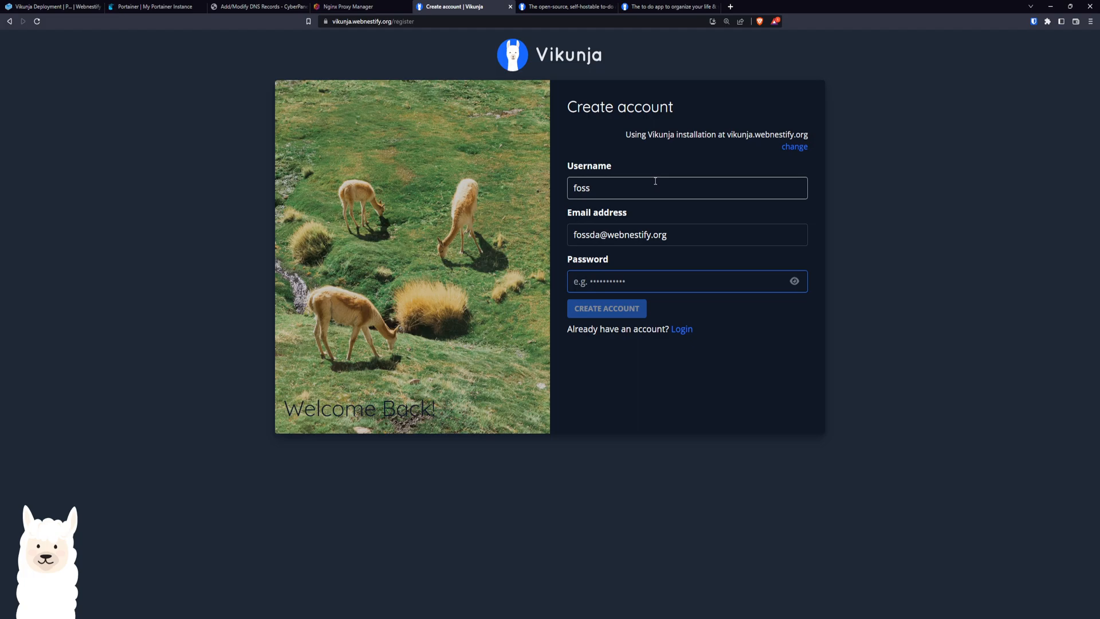
{"action": "left_click", "coordinate": [605, 308]}
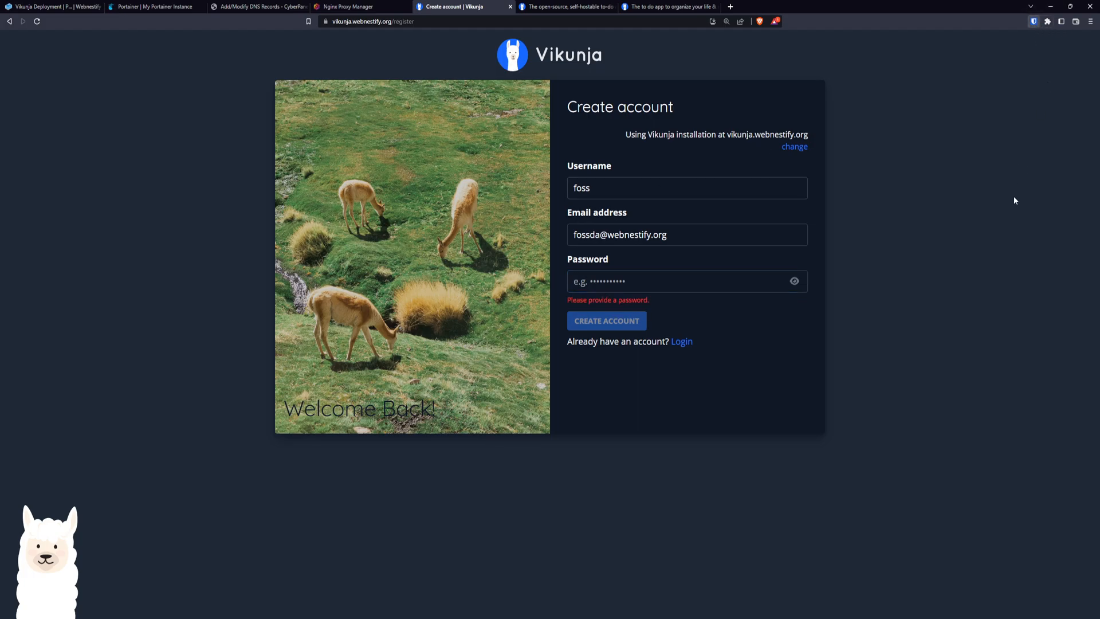
{"action": "mouse_move", "coordinate": [1022, 71]}
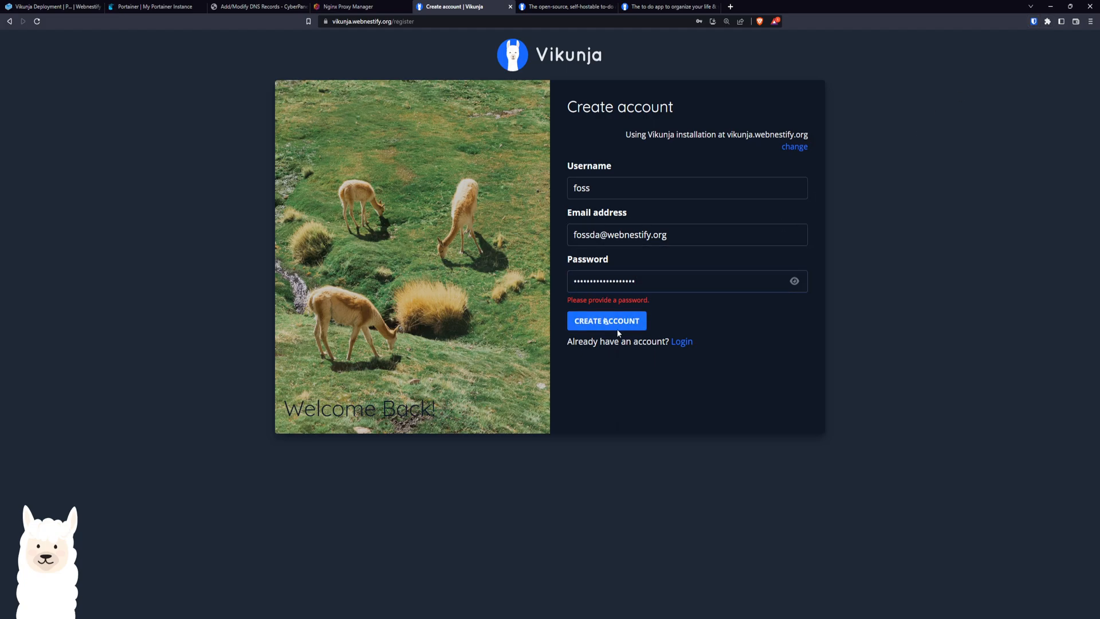
{"action": "left_click", "coordinate": [605, 321]}
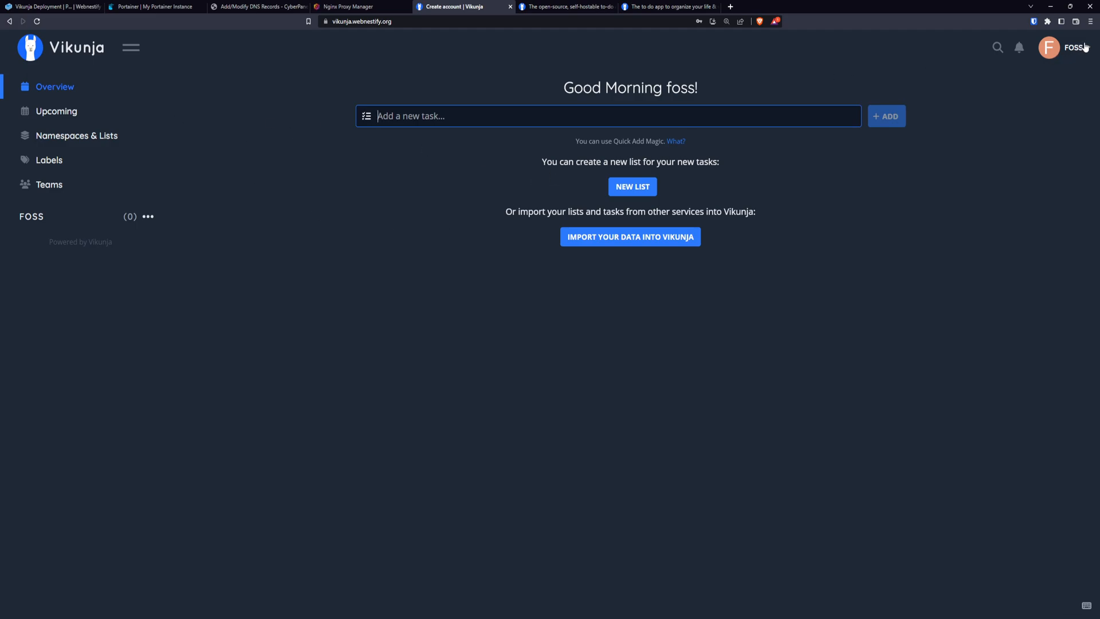
Open account settings, view the two-factor authentication page, then return to General Settings.
{"action": "left_click", "coordinate": [1063, 48]}
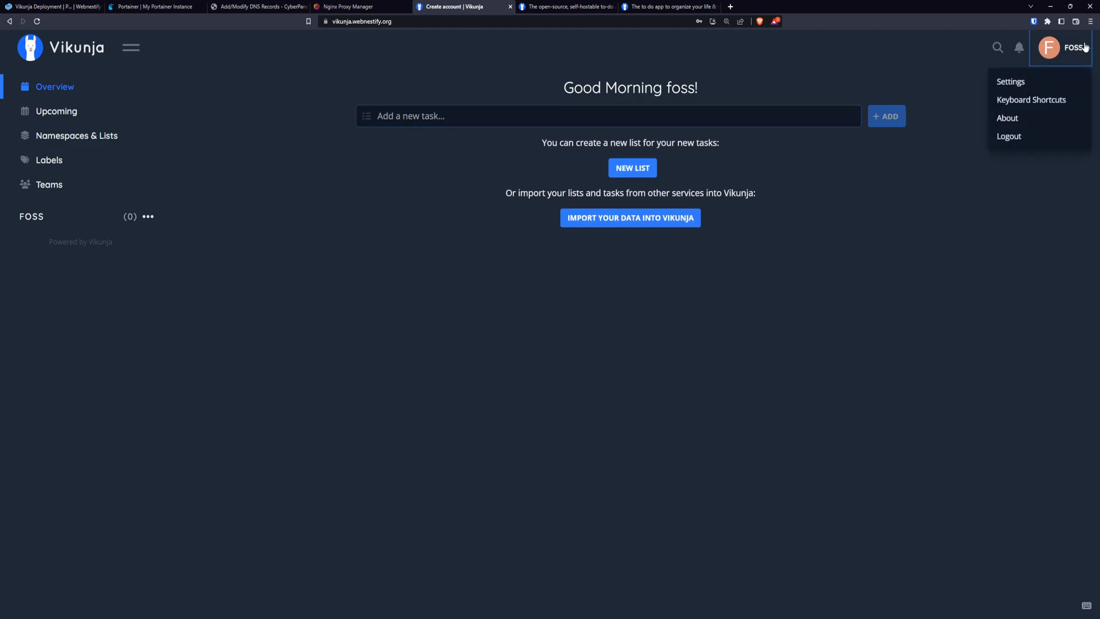
{"action": "mouse_move", "coordinate": [1011, 81]}
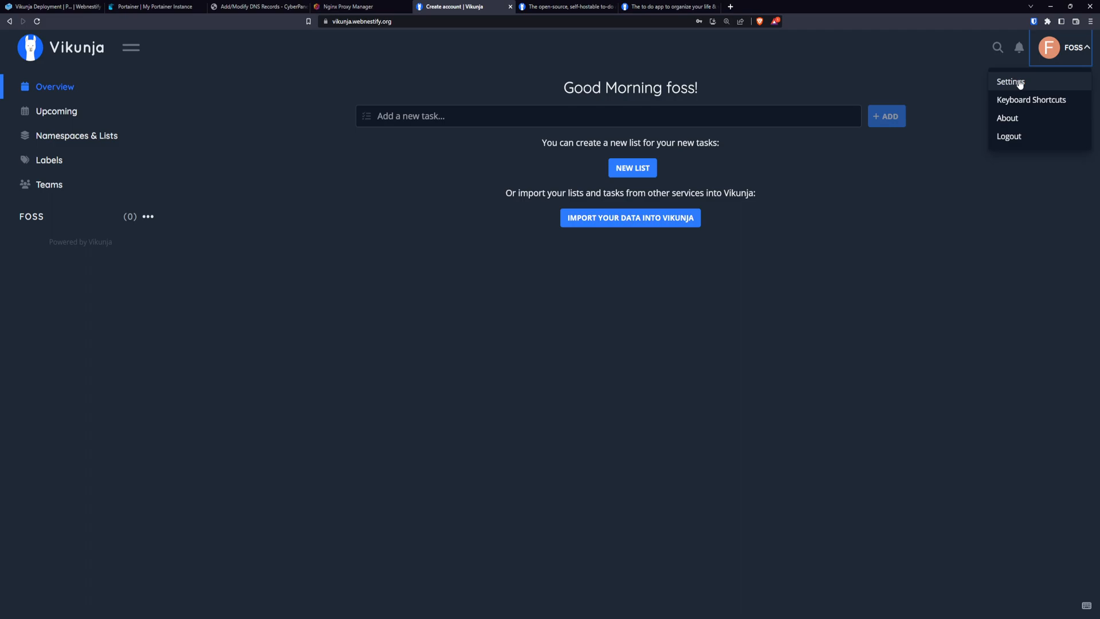
{"action": "left_click", "coordinate": [1009, 81]}
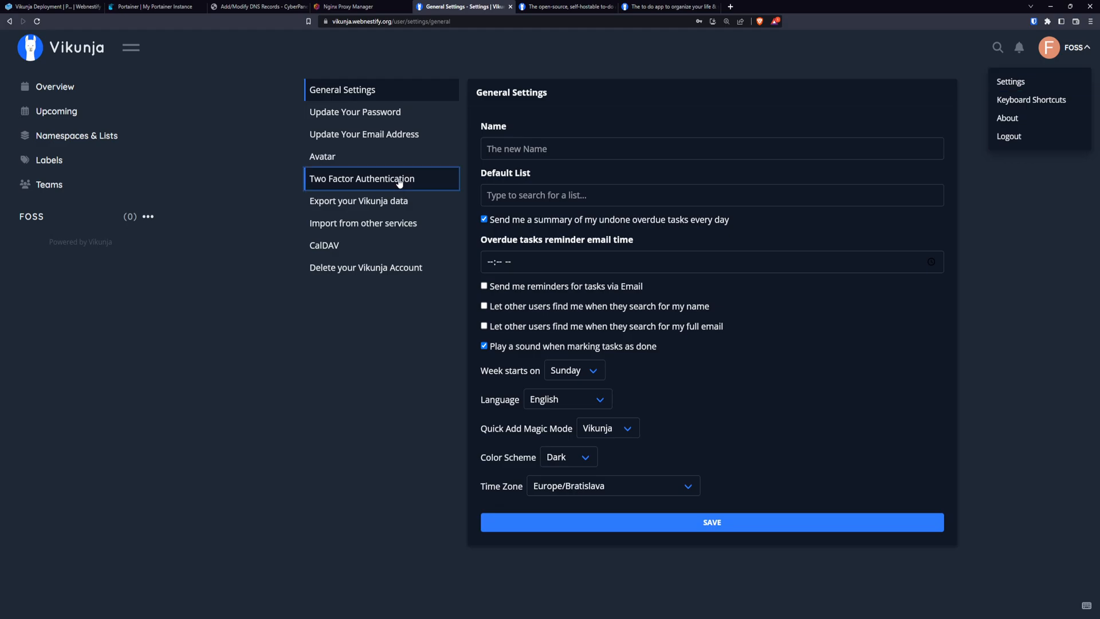
{"action": "left_click", "coordinate": [361, 178]}
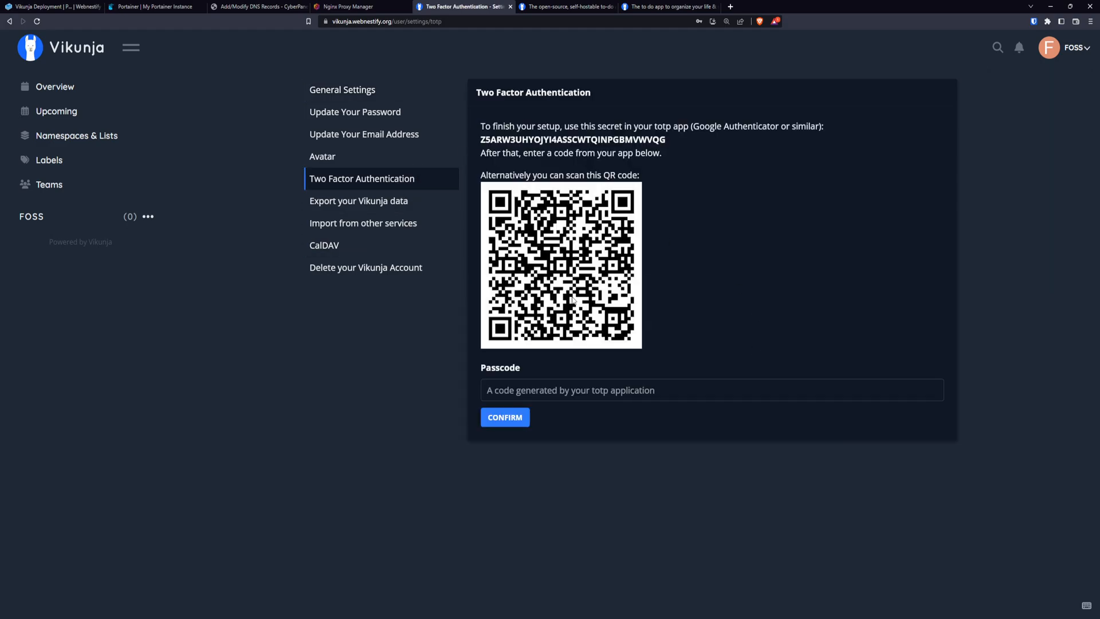
{"action": "mouse_move", "coordinate": [605, 155]}
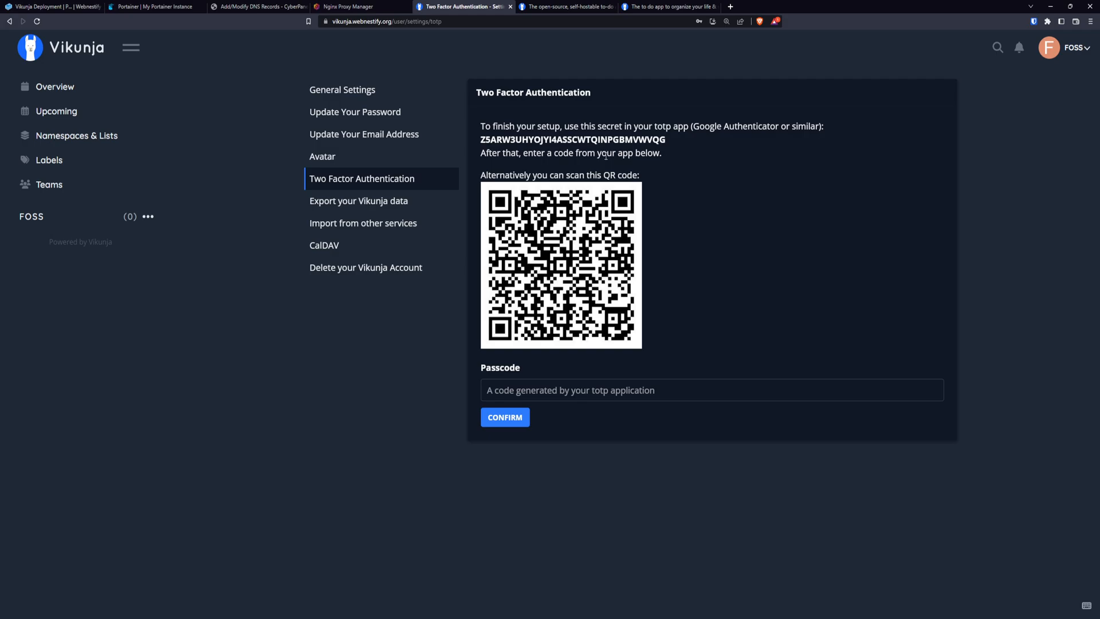
{"action": "left_click", "coordinate": [342, 89]}
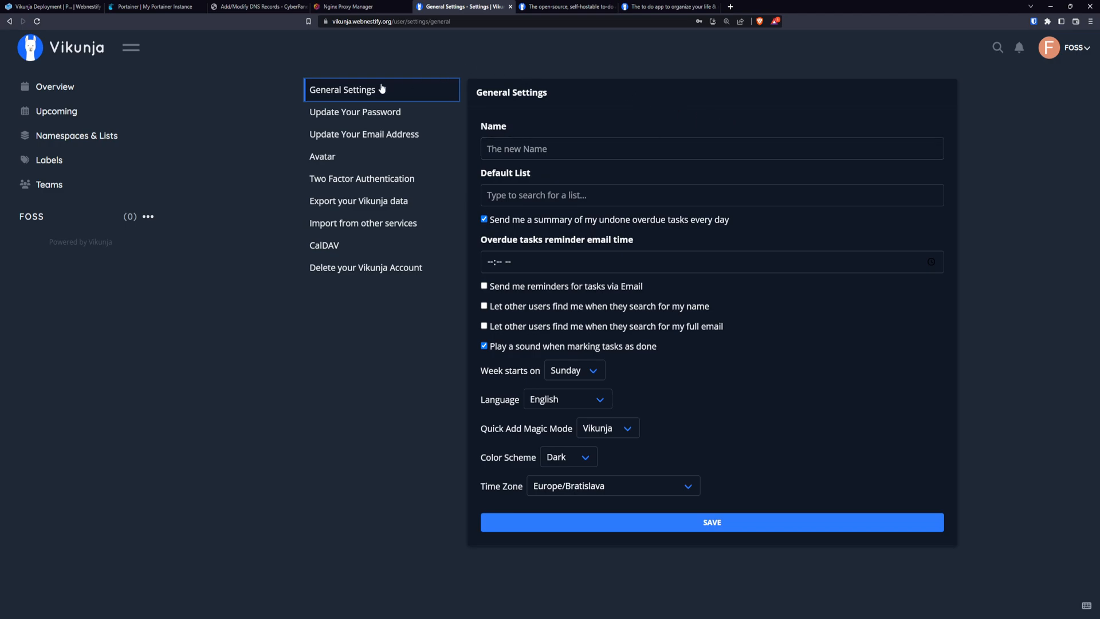
{"action": "mouse_move", "coordinate": [3, 227]}
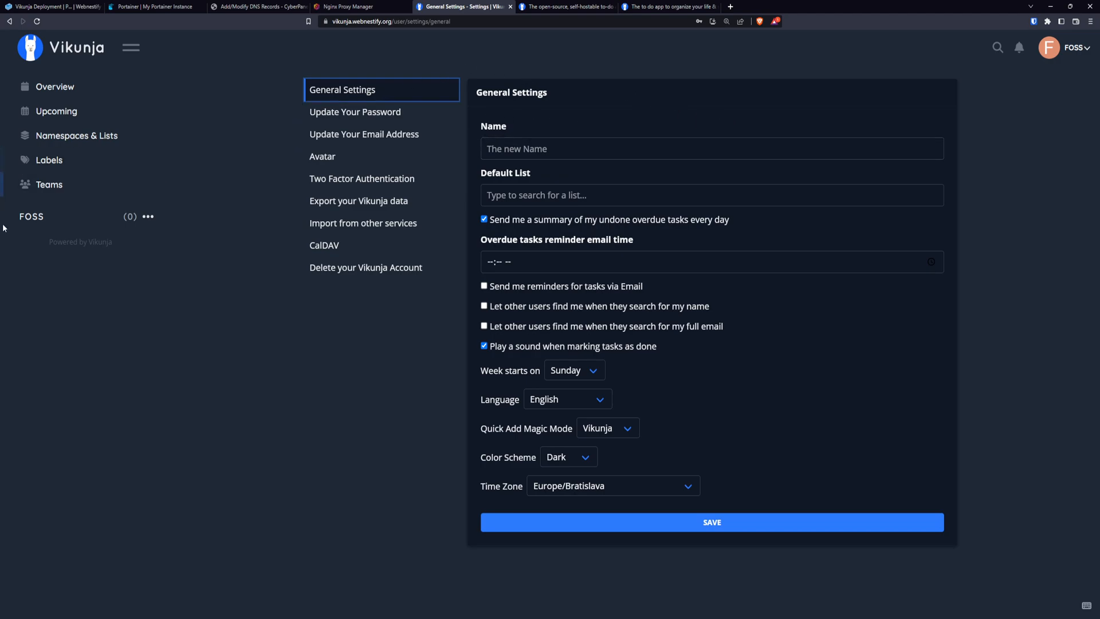
{"action": "mouse_move", "coordinate": [355, 112]}
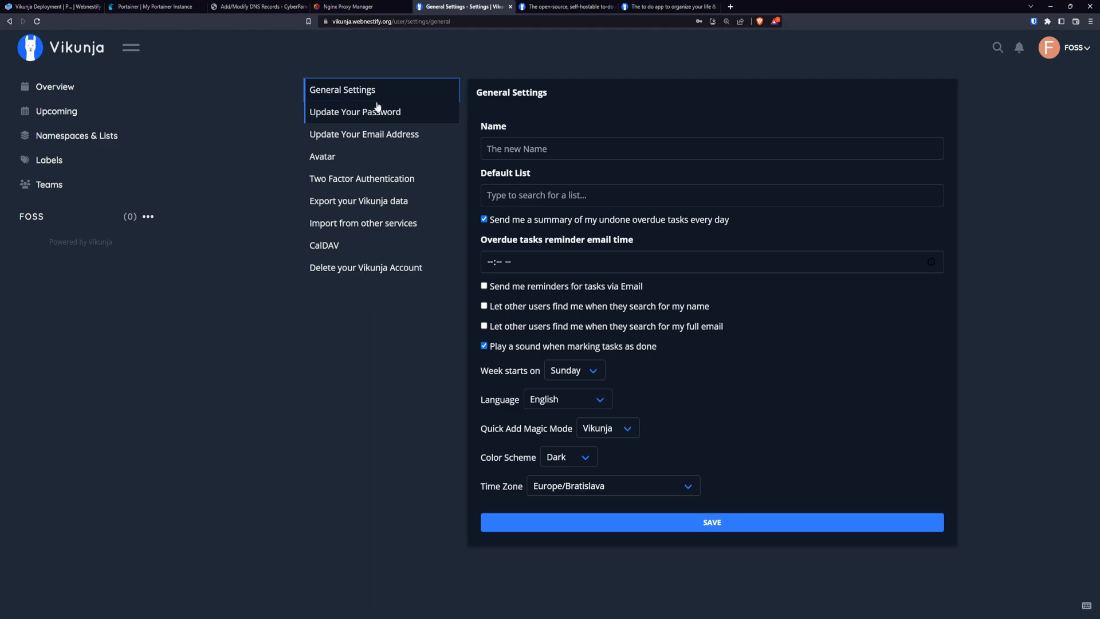
Glance at Avatar options, then open CalDAV settings showing the DAV endpoint URL.
{"action": "left_click", "coordinate": [322, 156]}
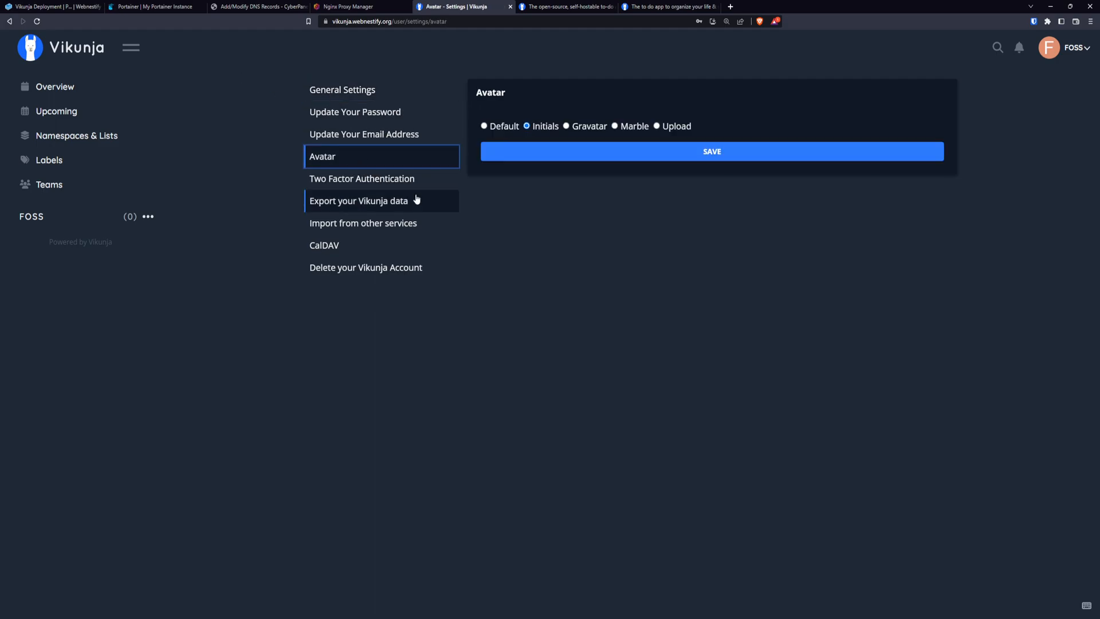
{"action": "left_click", "coordinate": [324, 245]}
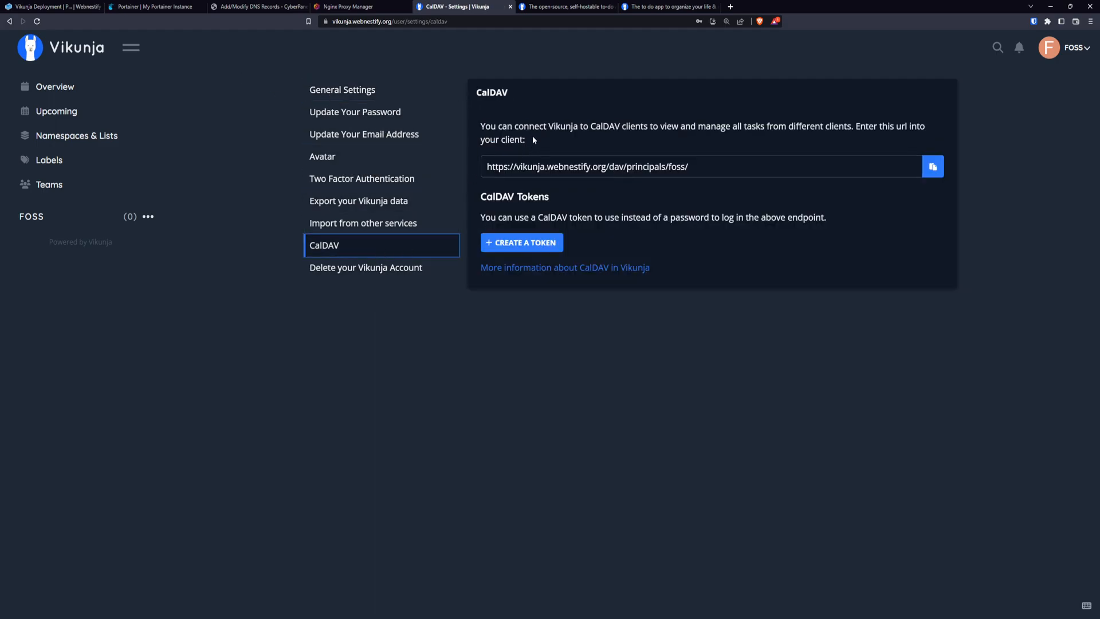
{"action": "mouse_move", "coordinate": [559, 68]}
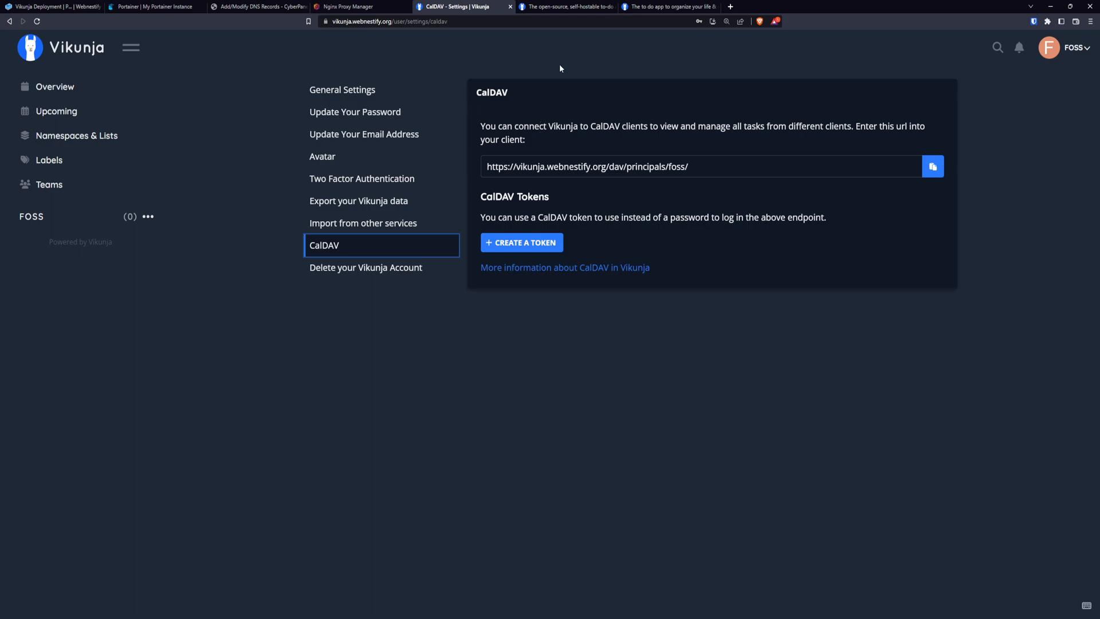
{"action": "mouse_move", "coordinate": [755, 197]}
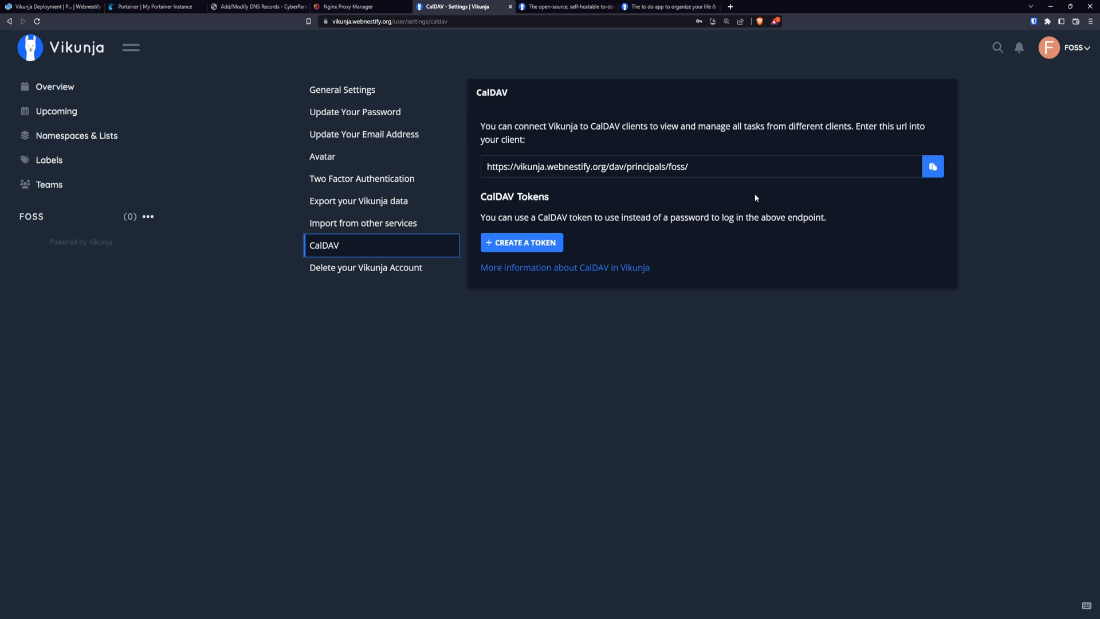
{"action": "mouse_move", "coordinate": [719, 155]}
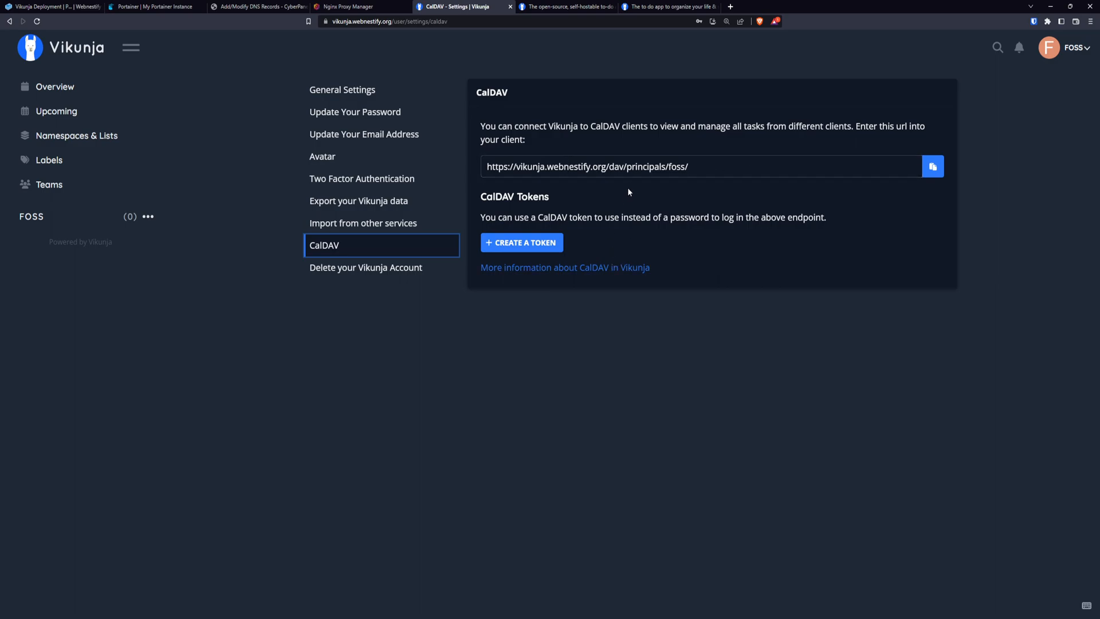
{"action": "mouse_move", "coordinate": [768, 258]}
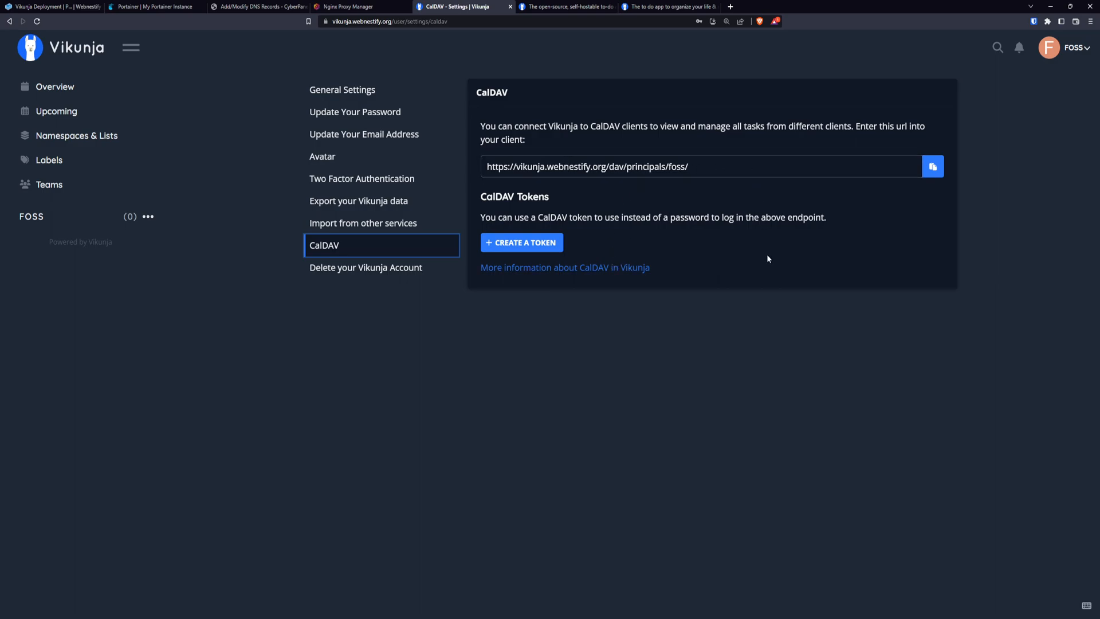
{"action": "mouse_move", "coordinate": [772, 212]}
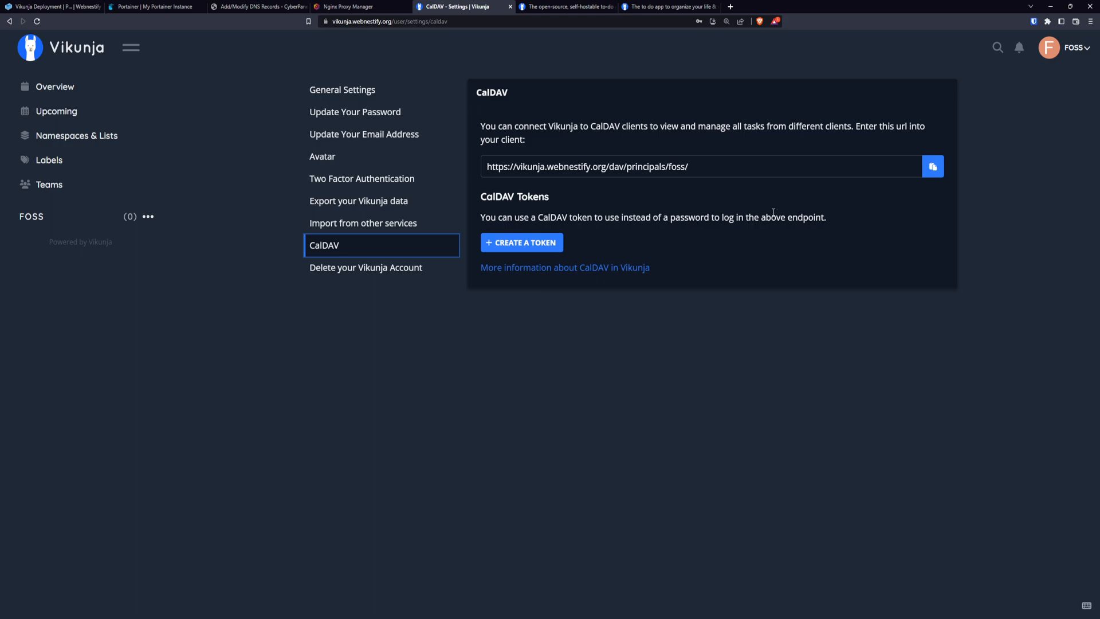
{"action": "mouse_move", "coordinate": [862, 132]}
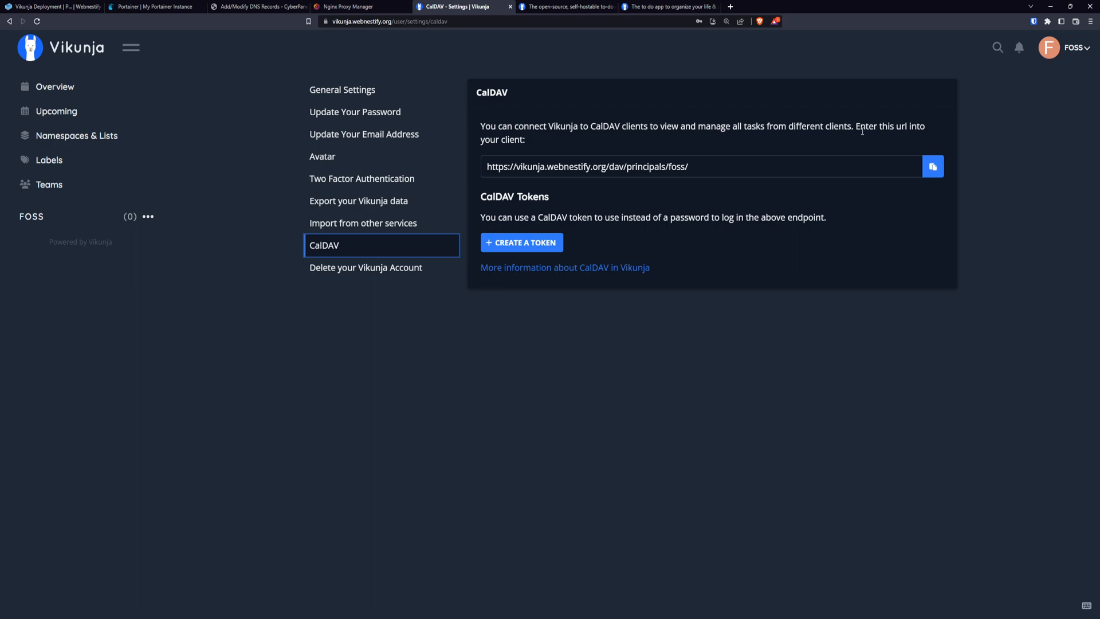
Visit the empty Teams, Labels and Namespaces & Lists pages, then return to Overview.
{"action": "left_click", "coordinate": [48, 183]}
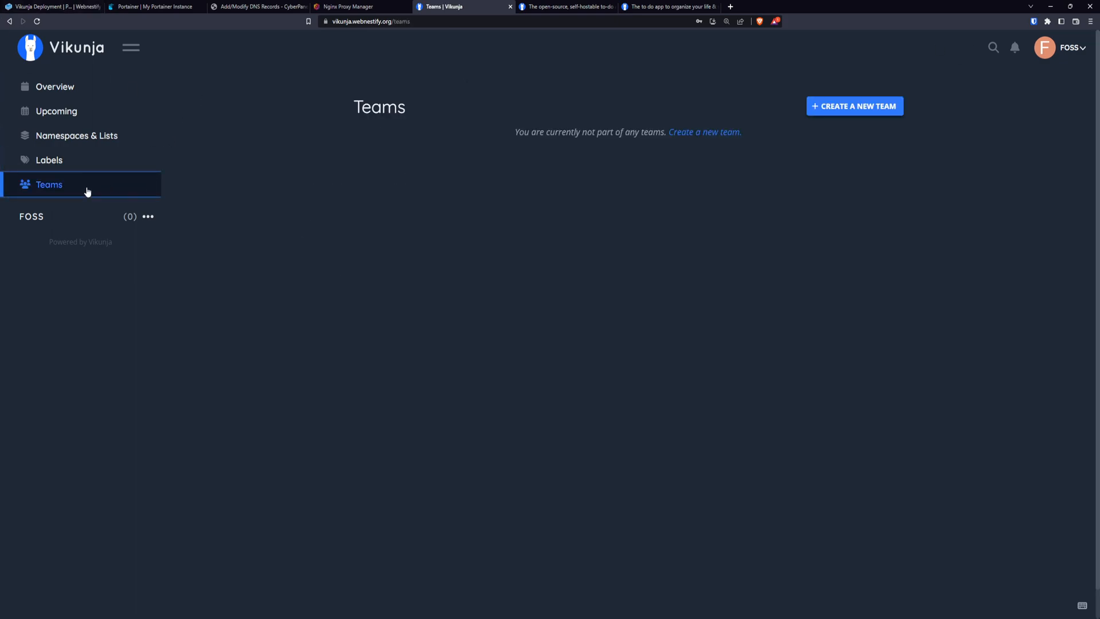
{"action": "left_click", "coordinate": [49, 160]}
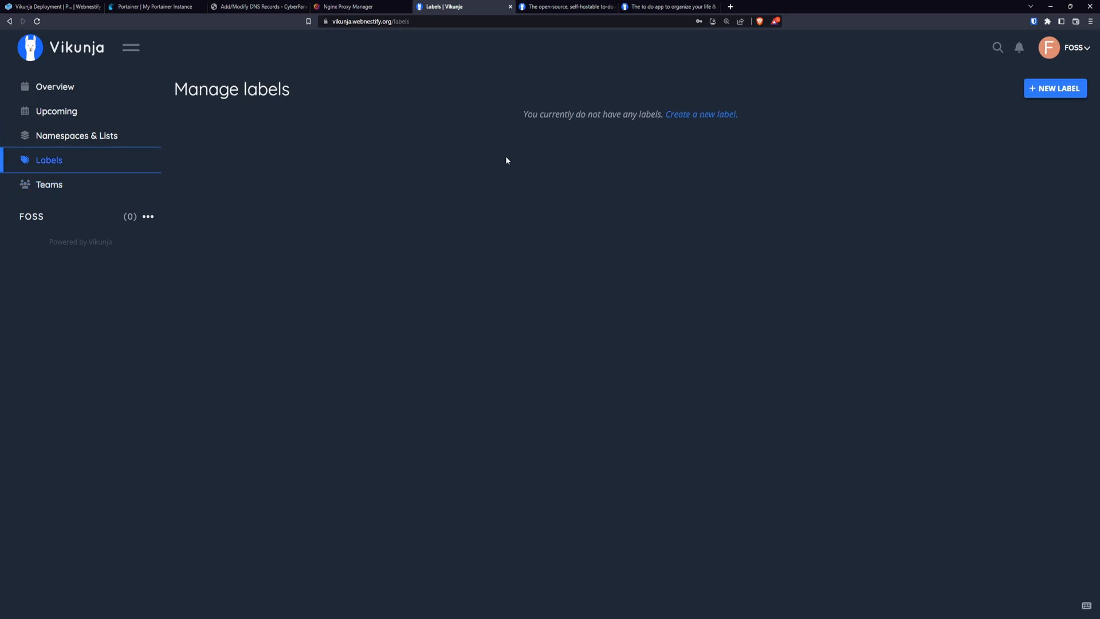
{"action": "left_click", "coordinate": [77, 136]}
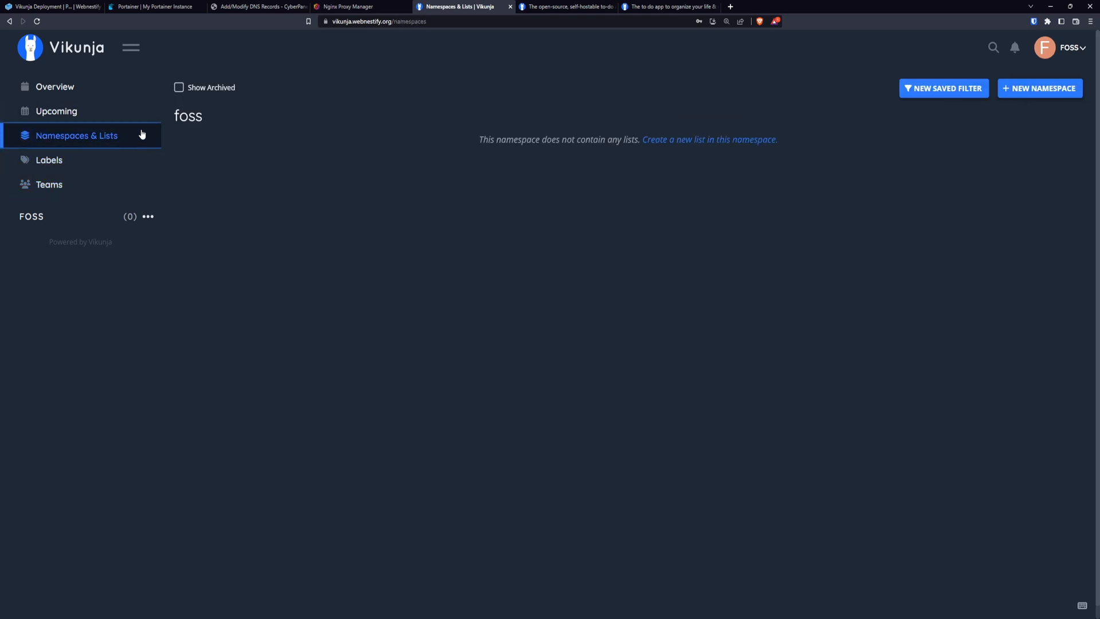
{"action": "left_click", "coordinate": [54, 87]}
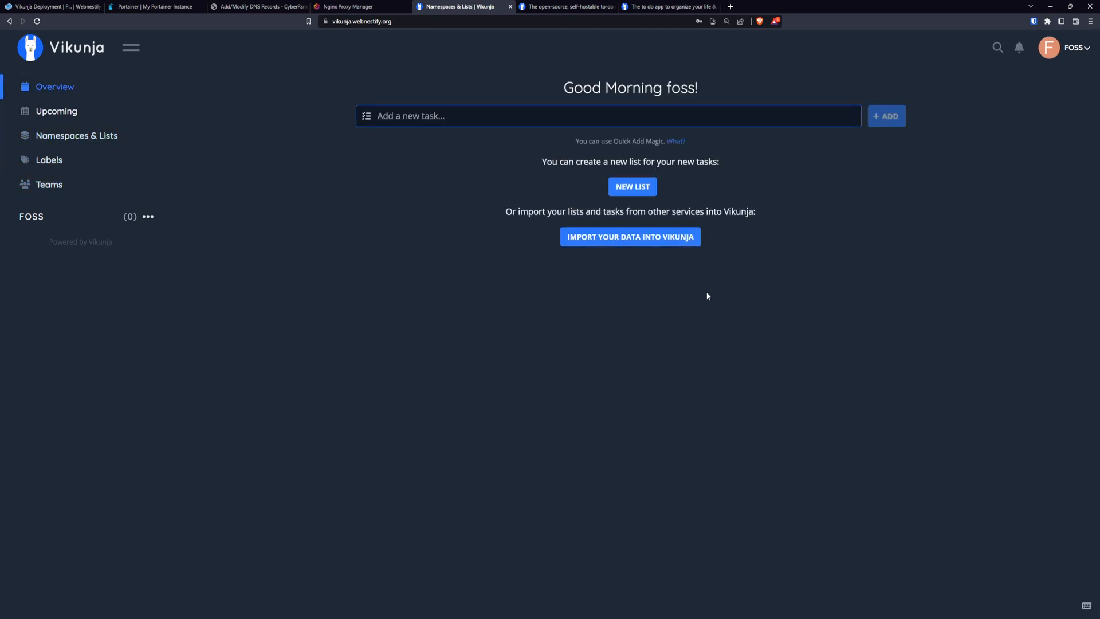
{"action": "mouse_move", "coordinate": [1007, 464]}
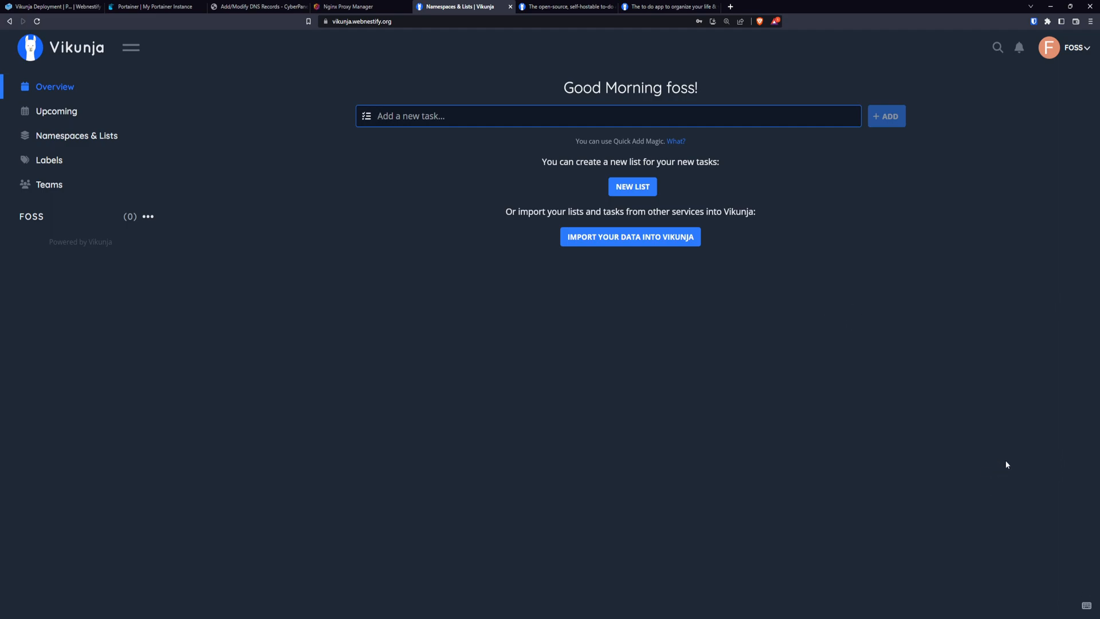
{"action": "mouse_move", "coordinate": [887, 424]}
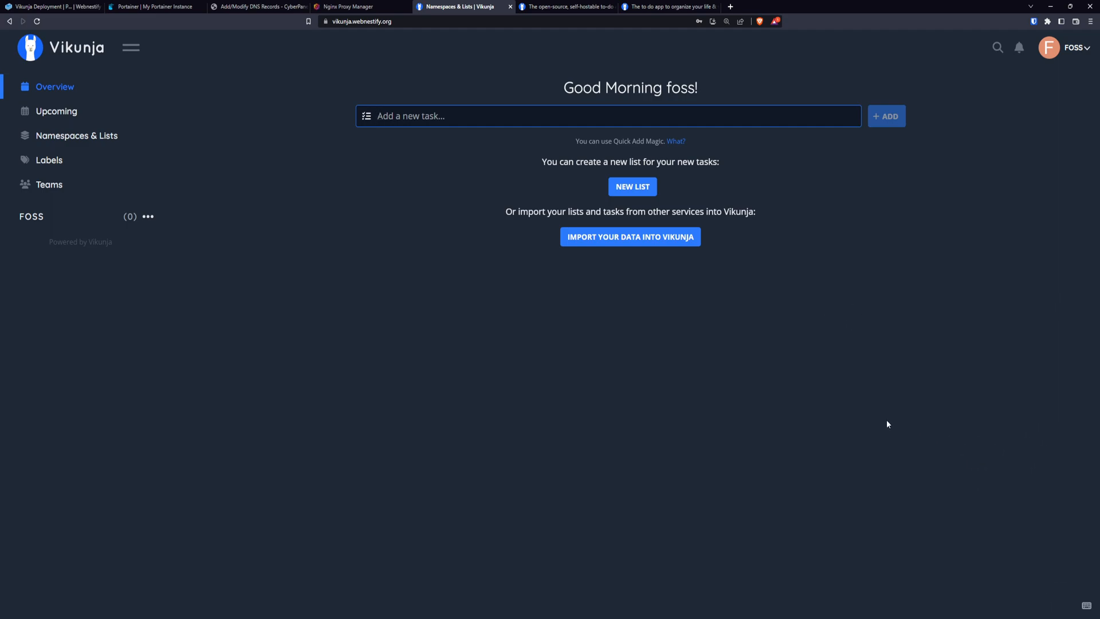
{"action": "mouse_move", "coordinate": [1056, 467]}
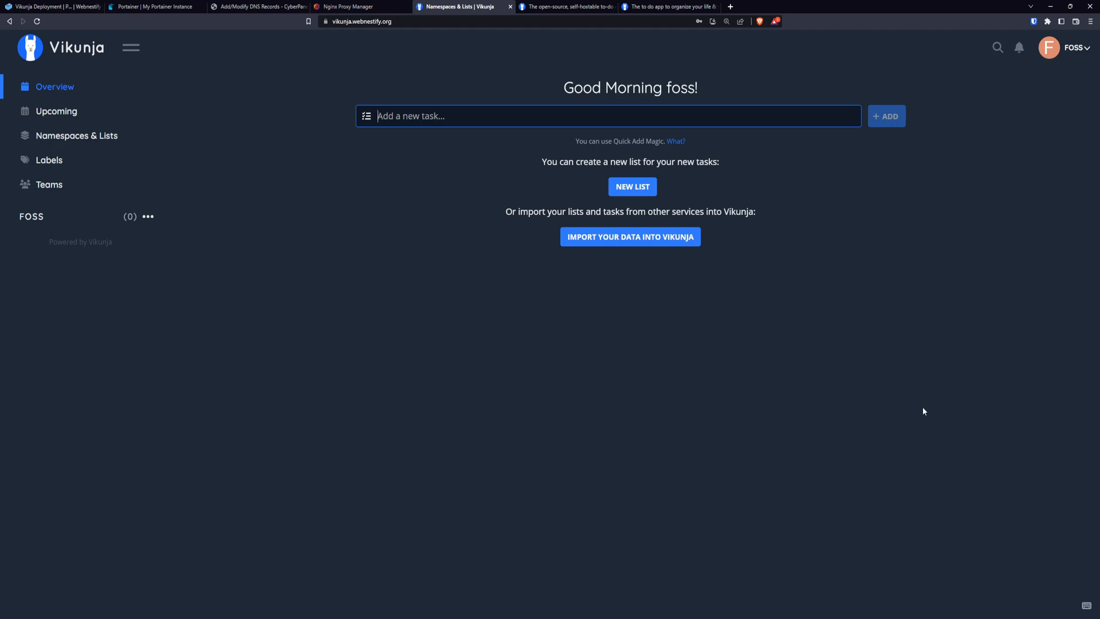
{"action": "mouse_move", "coordinate": [927, 421]}
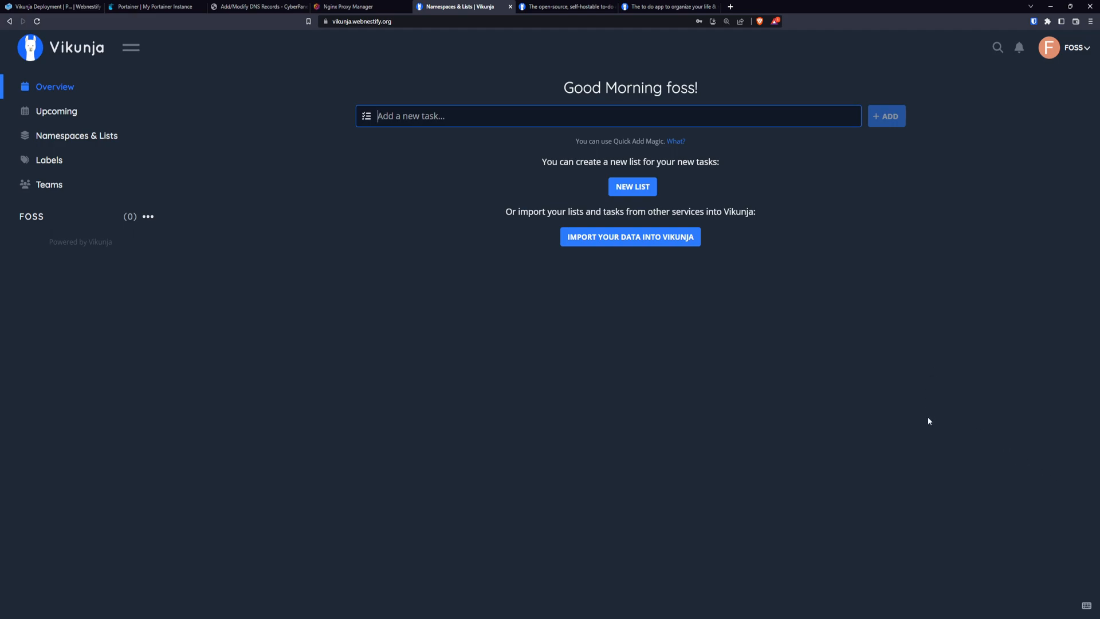
{"action": "mouse_move", "coordinate": [922, 421]}
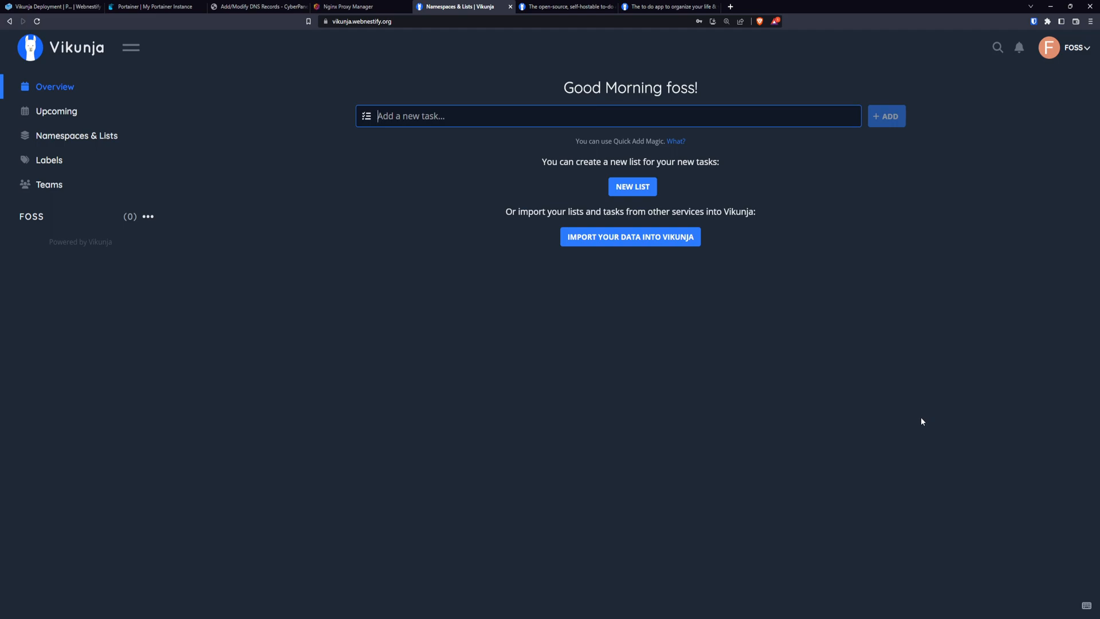
{"action": "mouse_move", "coordinate": [856, 356]}
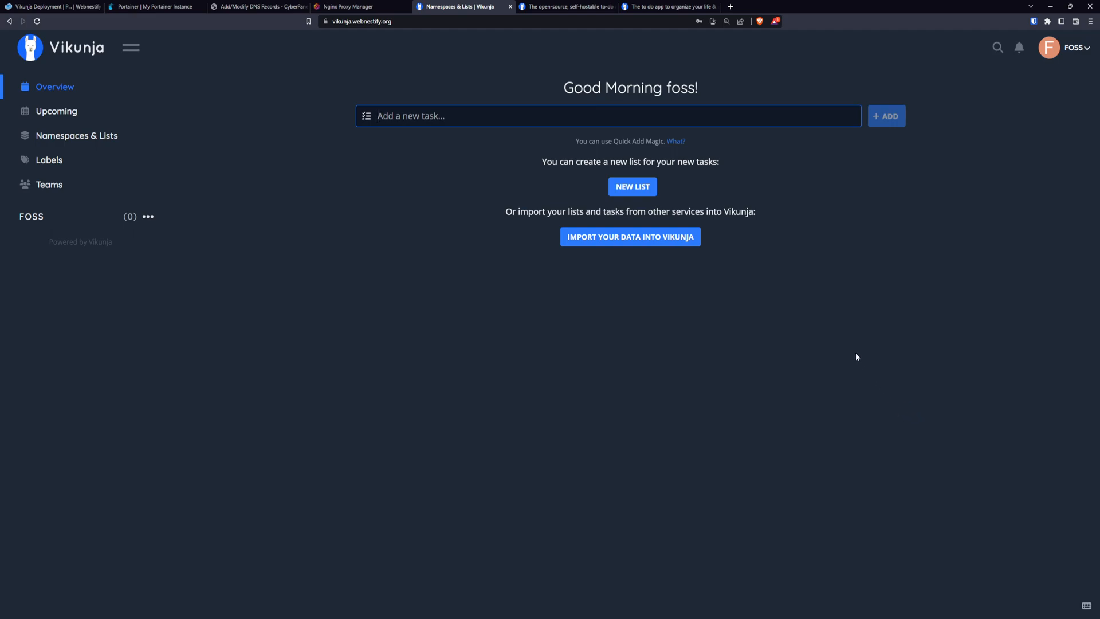
{"action": "mouse_move", "coordinate": [843, 359]}
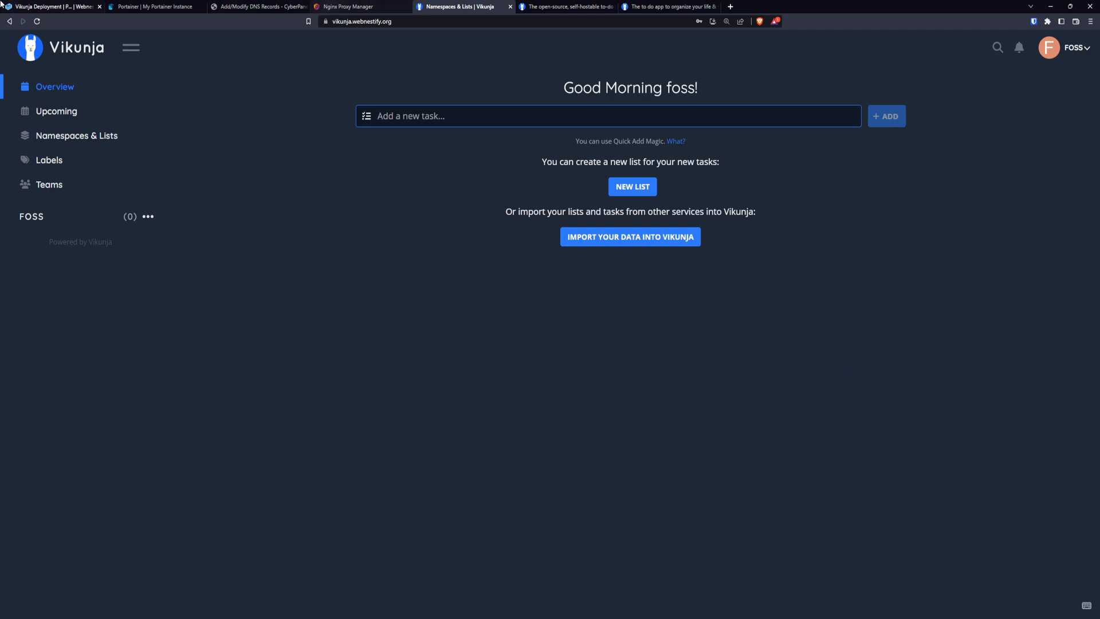
Return to the Vikunja Deployment Part 6 guide and scroll up to nginx.conf.
{"action": "left_click", "coordinate": [53, 6]}
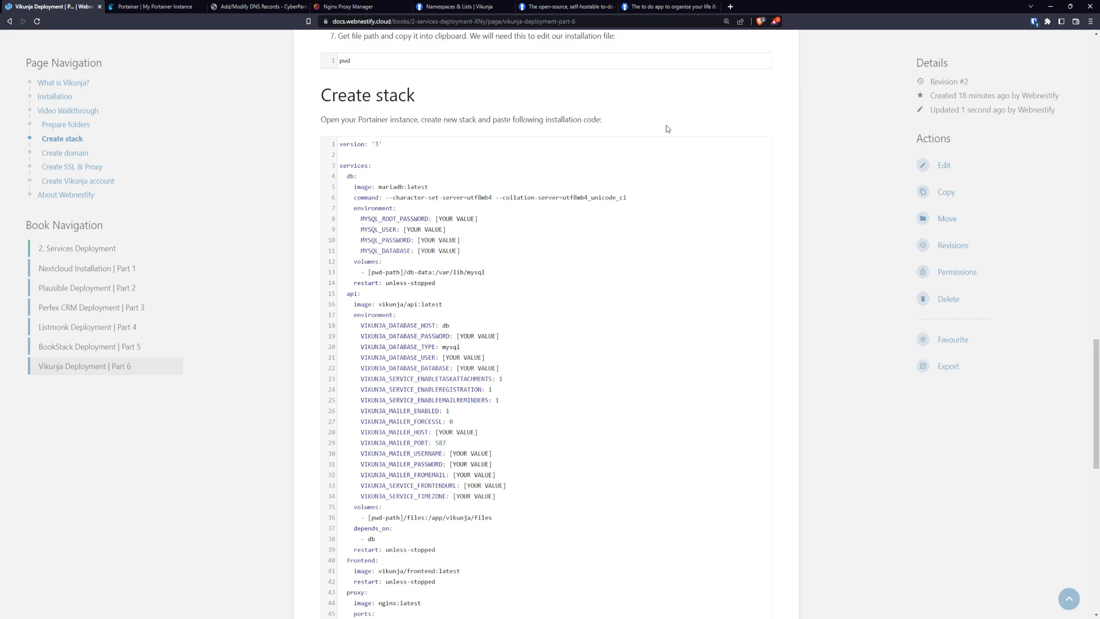
{"action": "scroll", "scroll_direction": "up", "scroll_amount": 3}
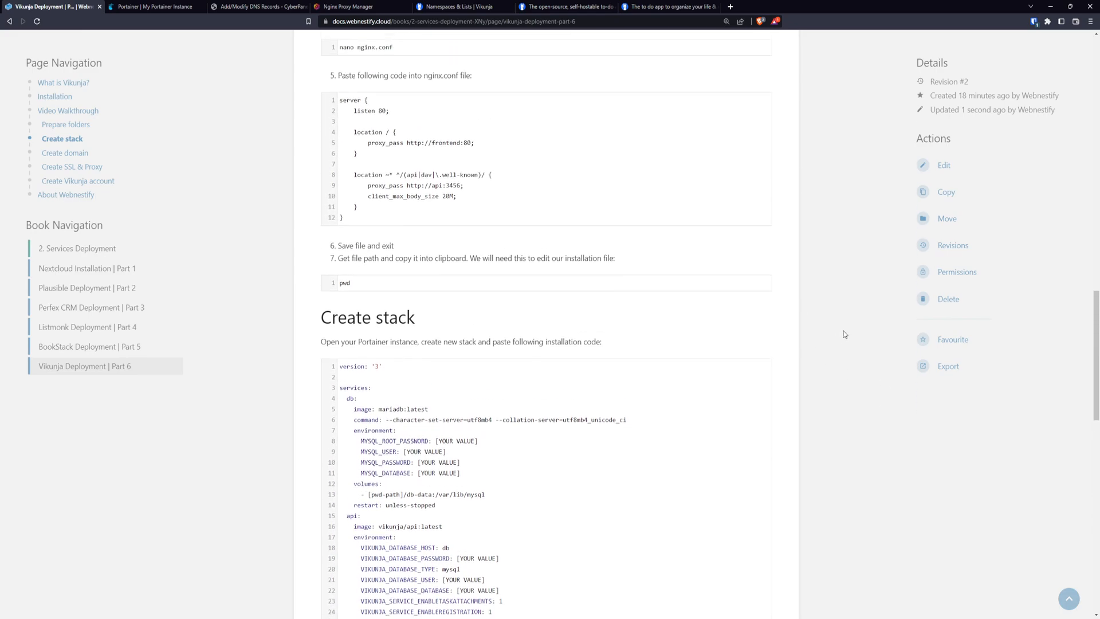
{"action": "mouse_move", "coordinate": [472, 314]}
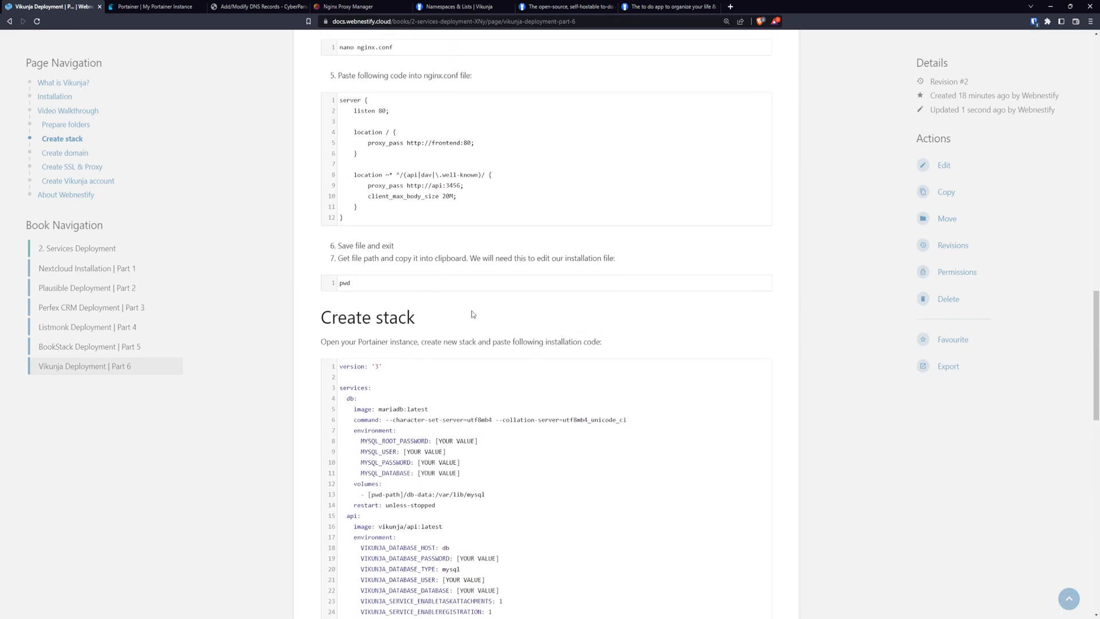
{"action": "mouse_move", "coordinate": [685, 303]}
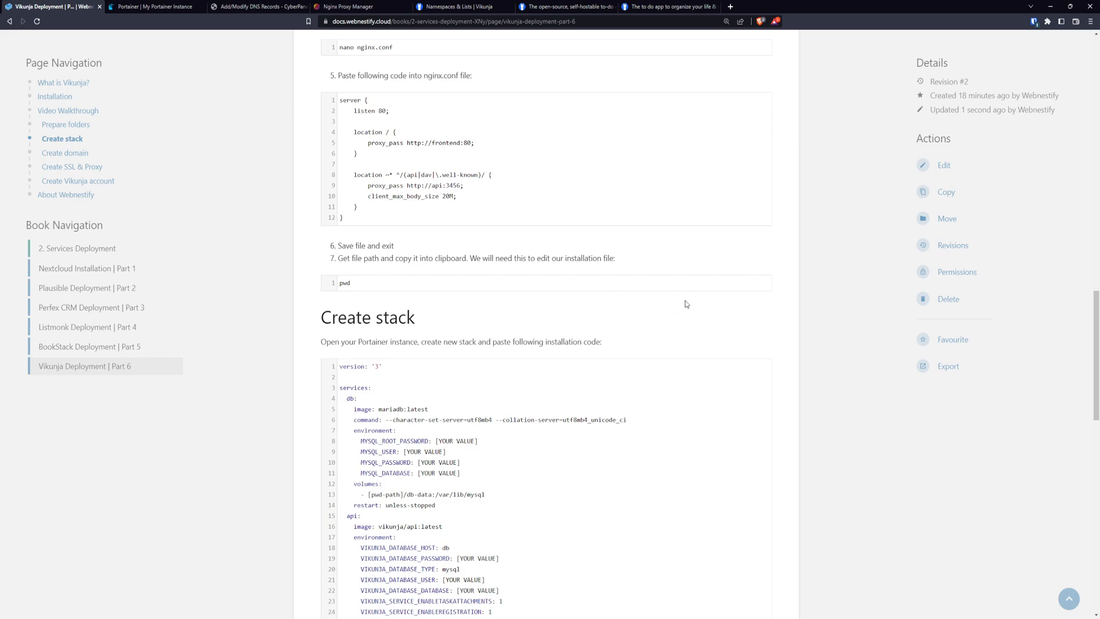
{"action": "mouse_move", "coordinate": [729, 303]}
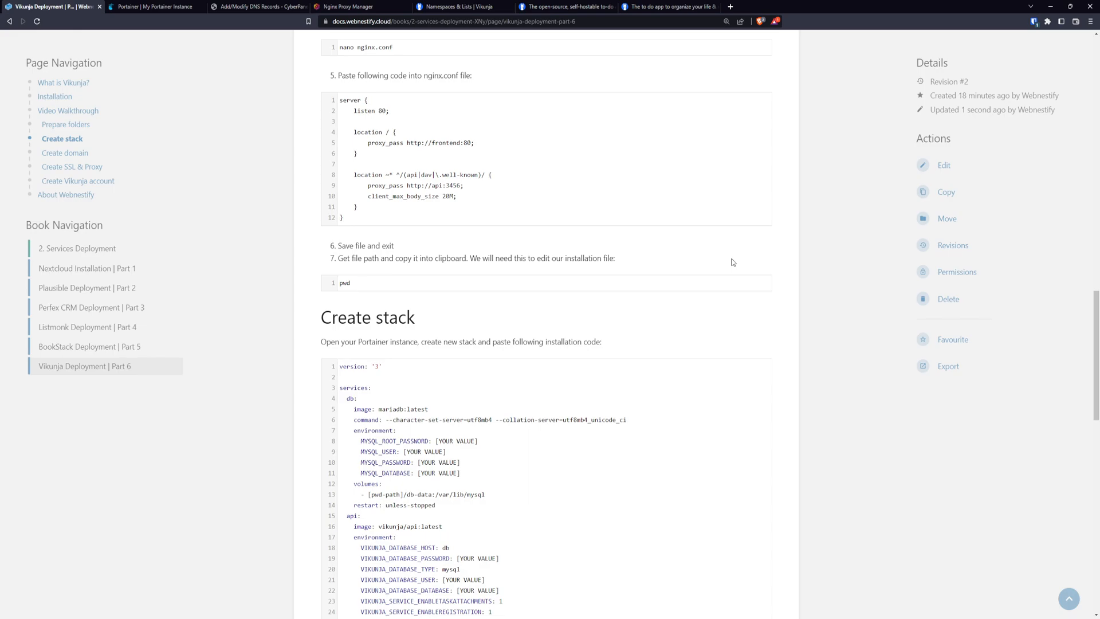
{"action": "mouse_move", "coordinate": [693, 246]}
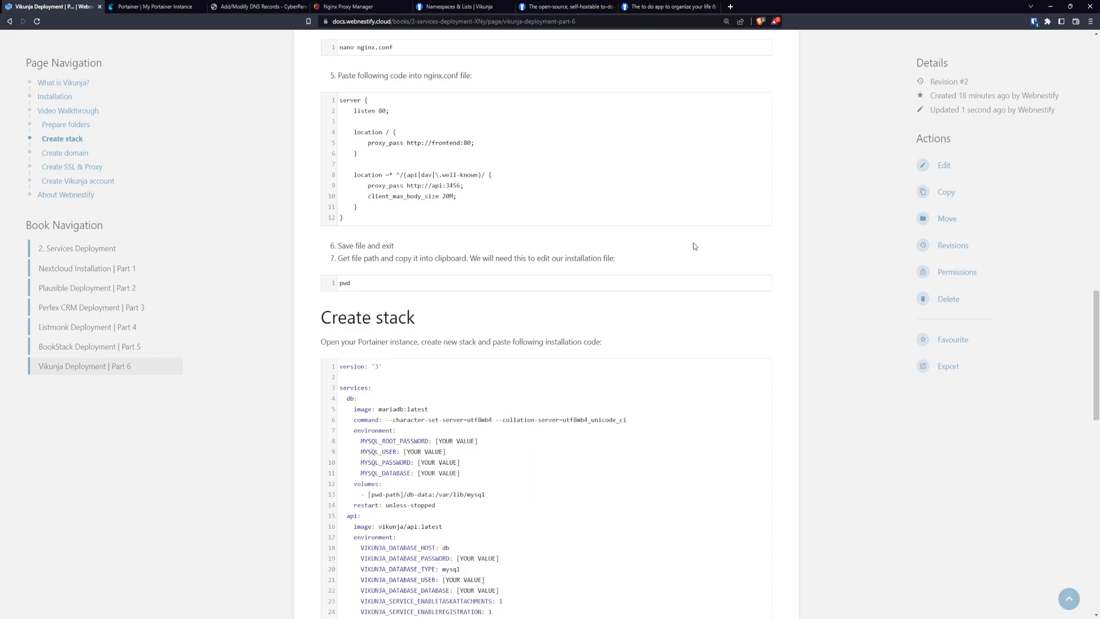